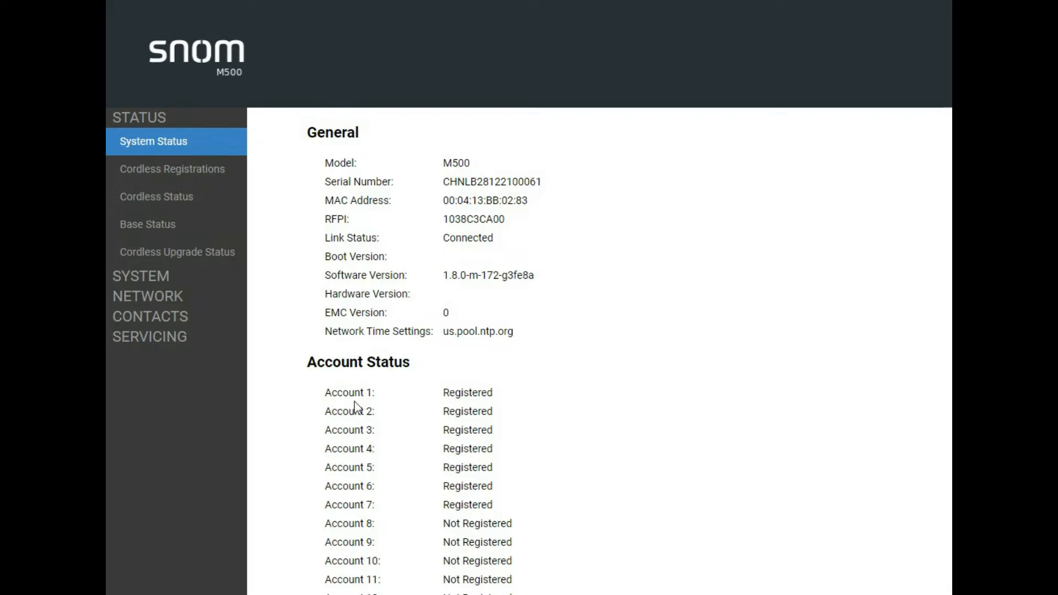
mouse_move(600, 279)
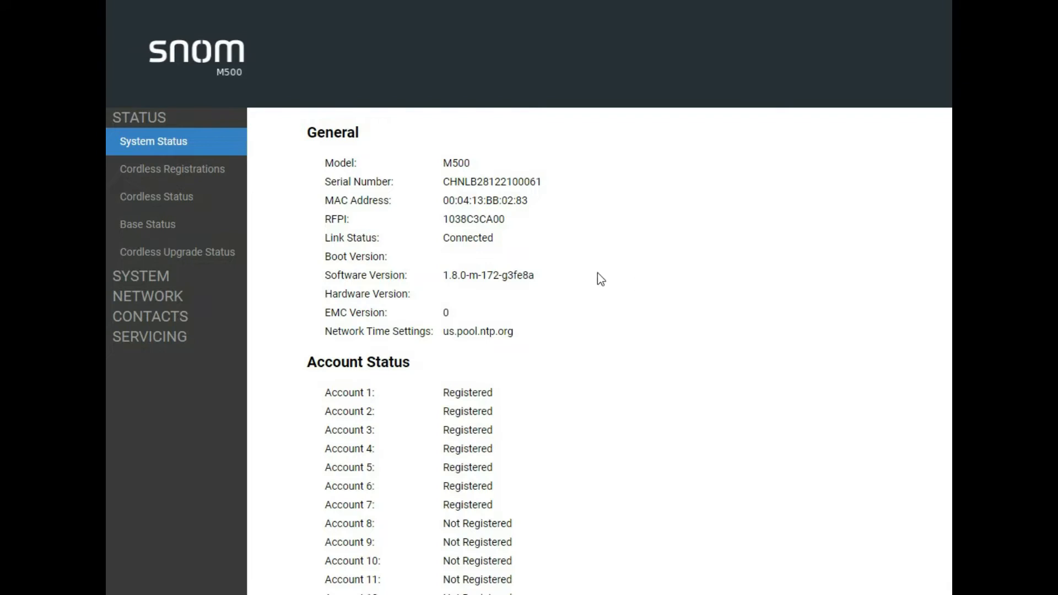
mouse_move(392, 162)
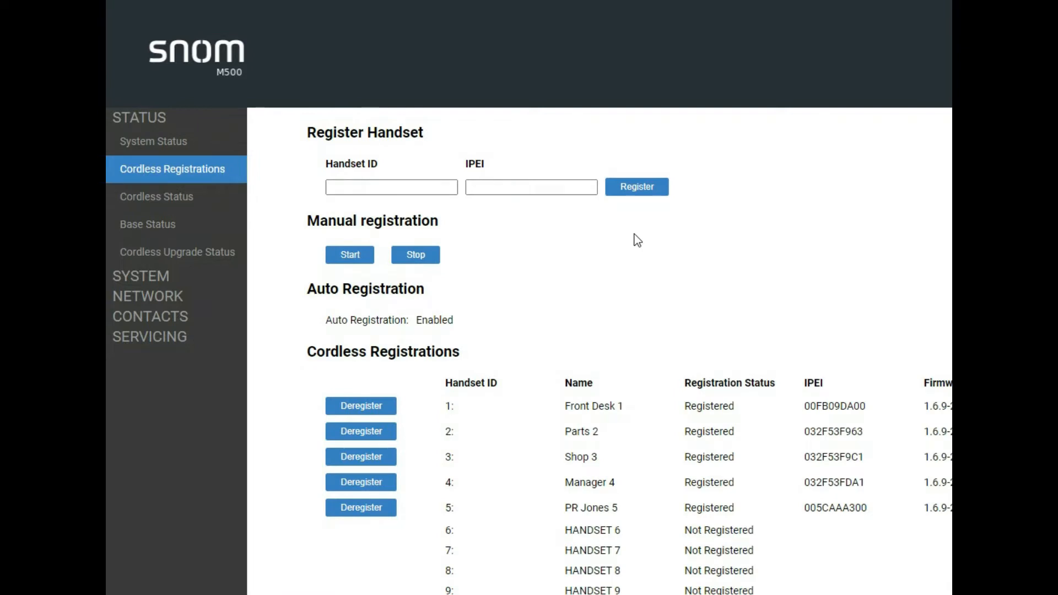
mouse_move(646, 267)
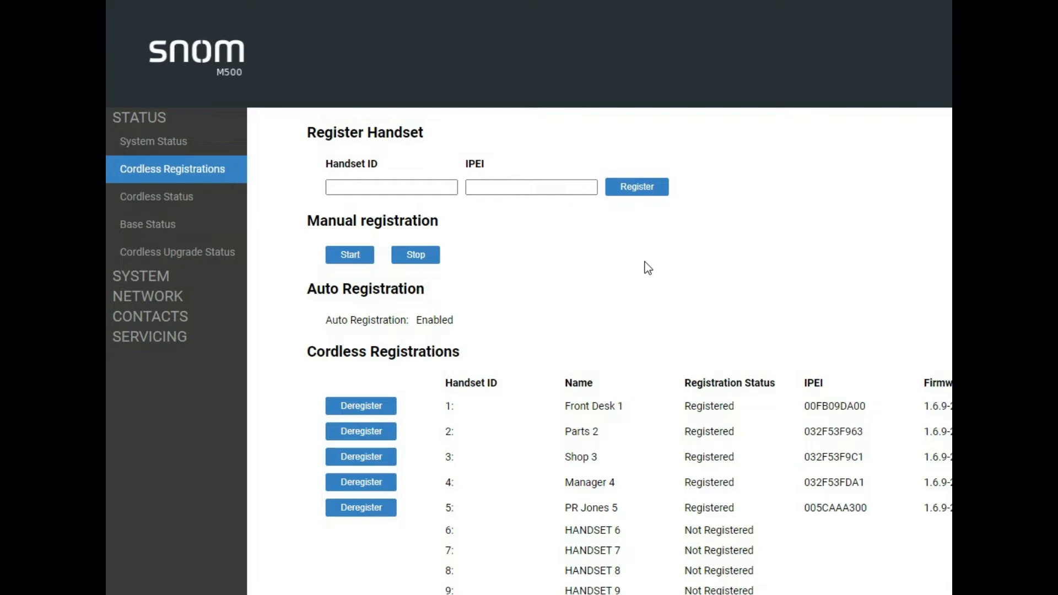
mouse_move(624, 469)
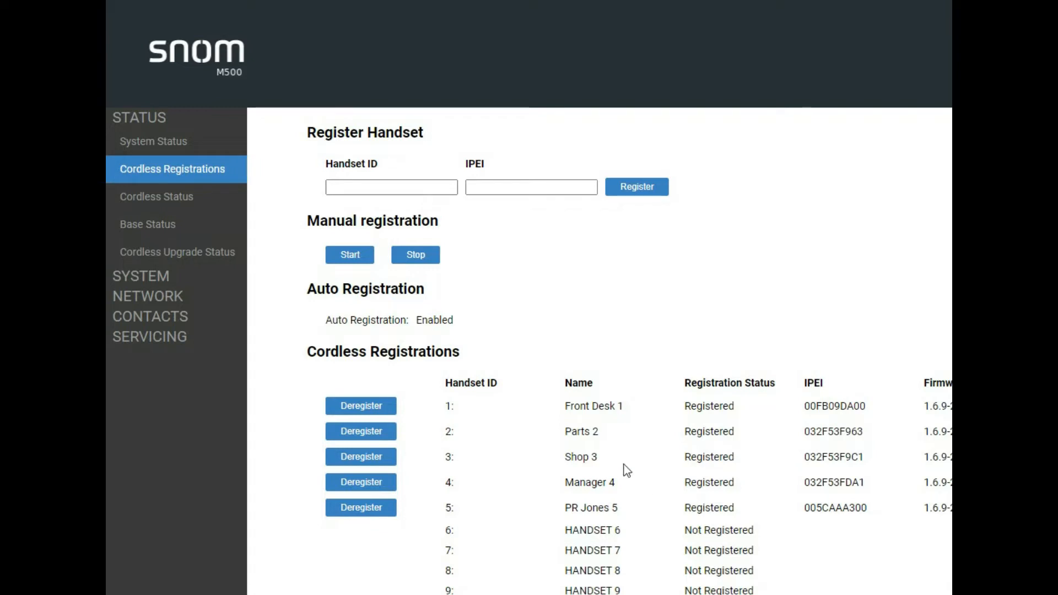
mouse_move(877, 421)
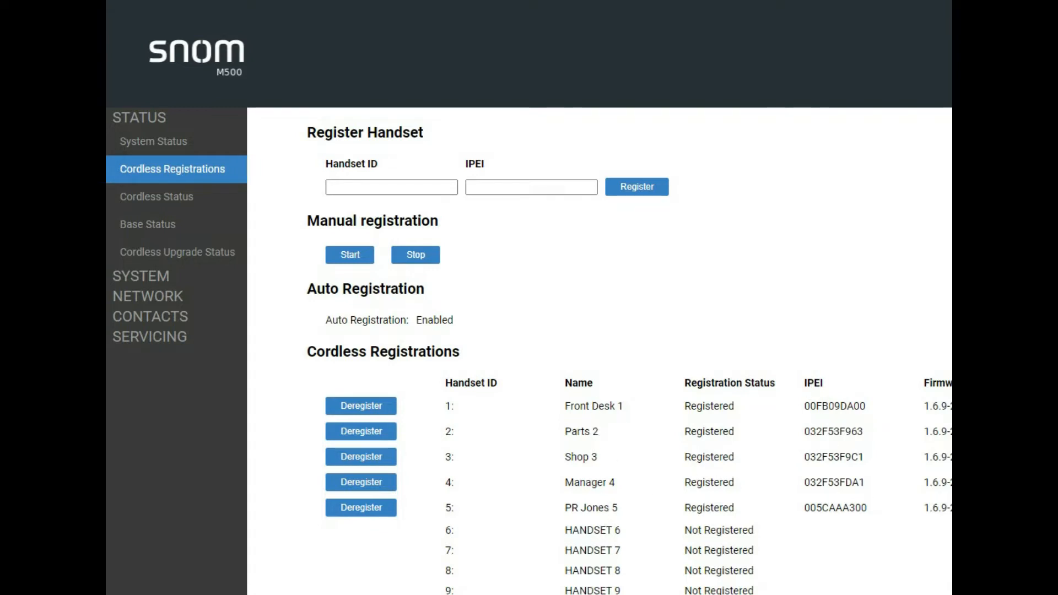
- View Cordless Registrations, then the Cordless Status table of the five registered handsets
click(391, 187)
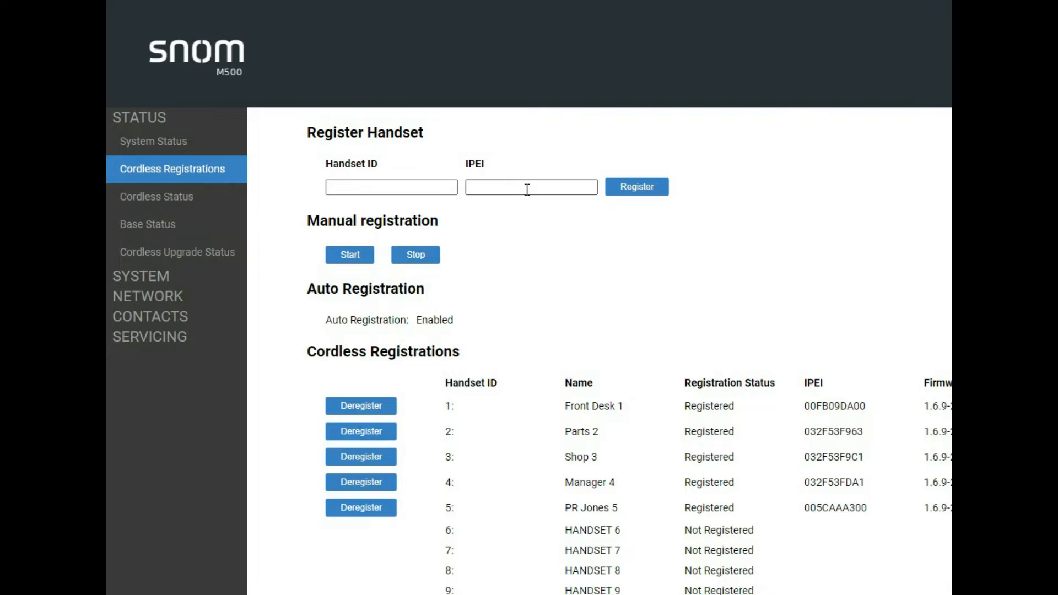
mouse_move(552, 204)
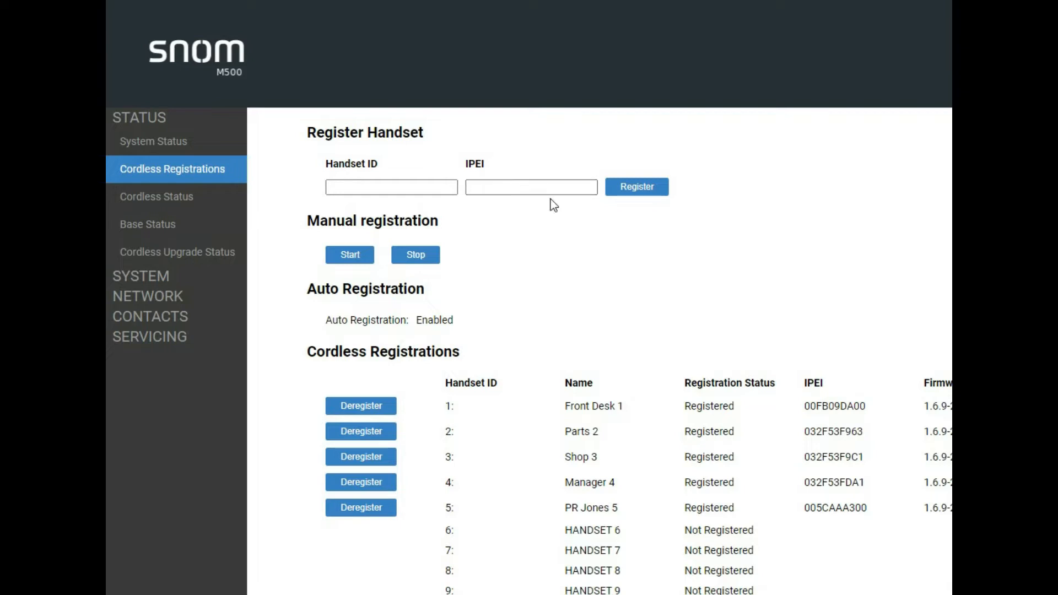
click(156, 196)
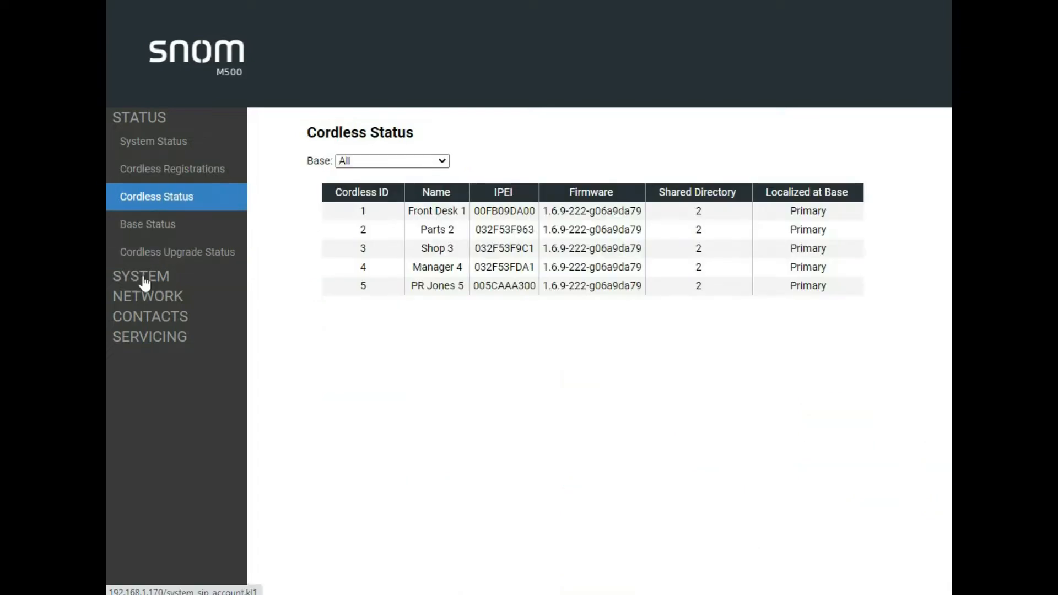
- Show account 1 in SIP Account Management, keeping Key Line Emulation as its account type
click(140, 276)
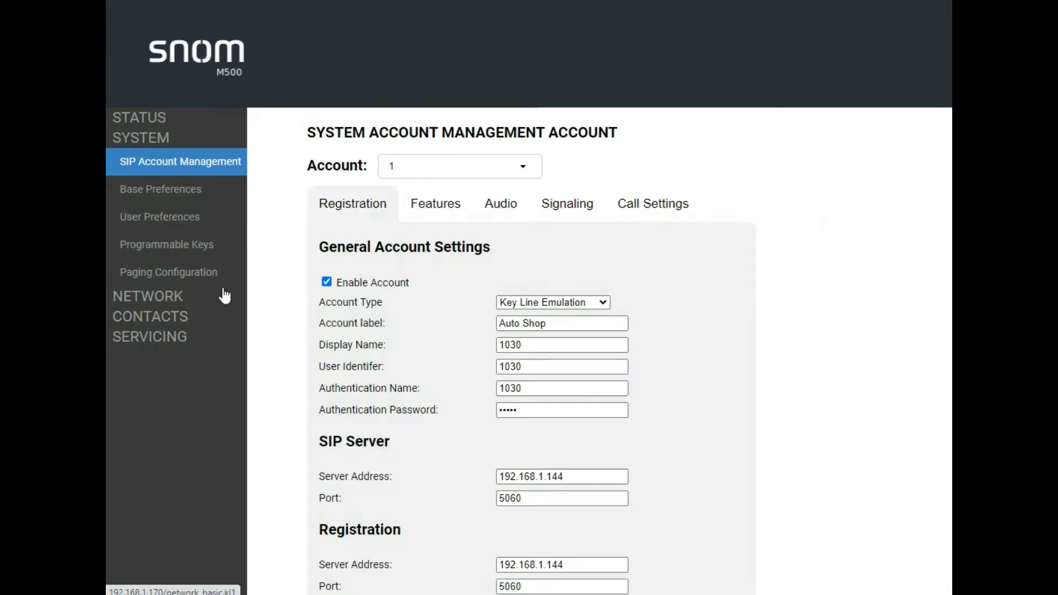
mouse_move(379, 251)
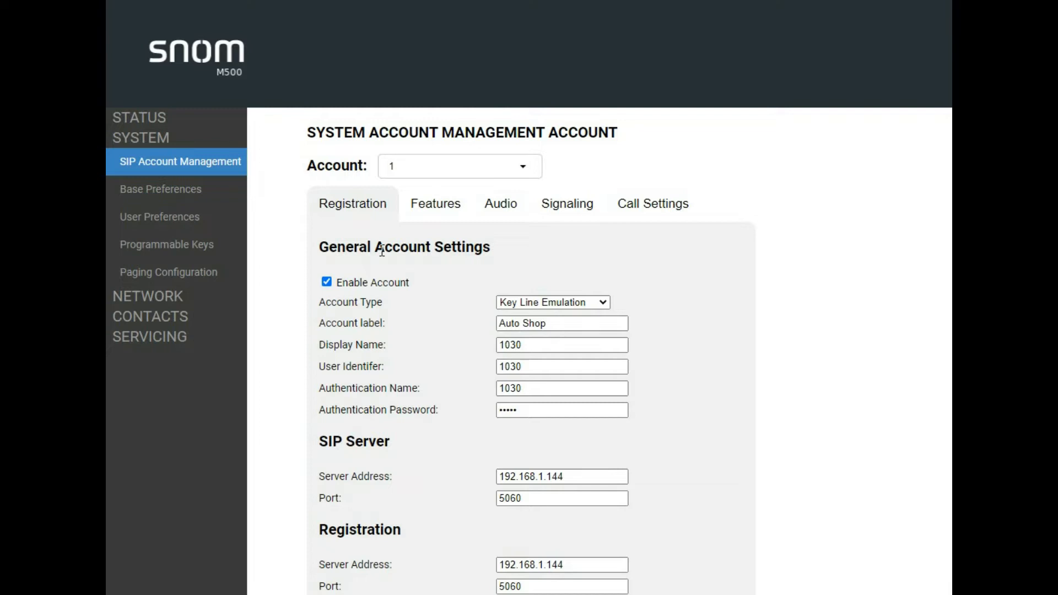
mouse_move(492, 270)
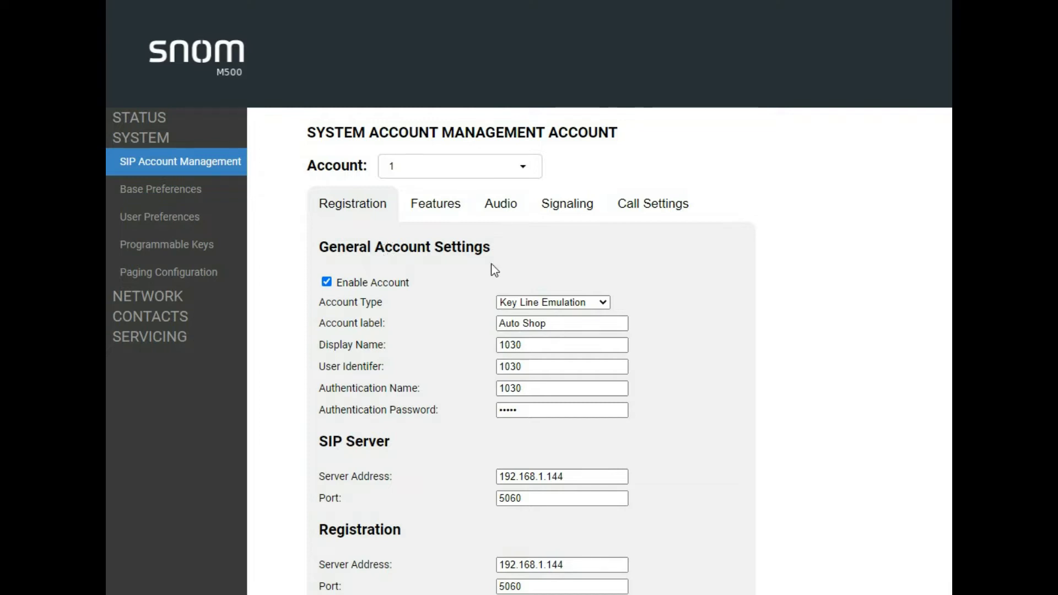
mouse_move(730, 278)
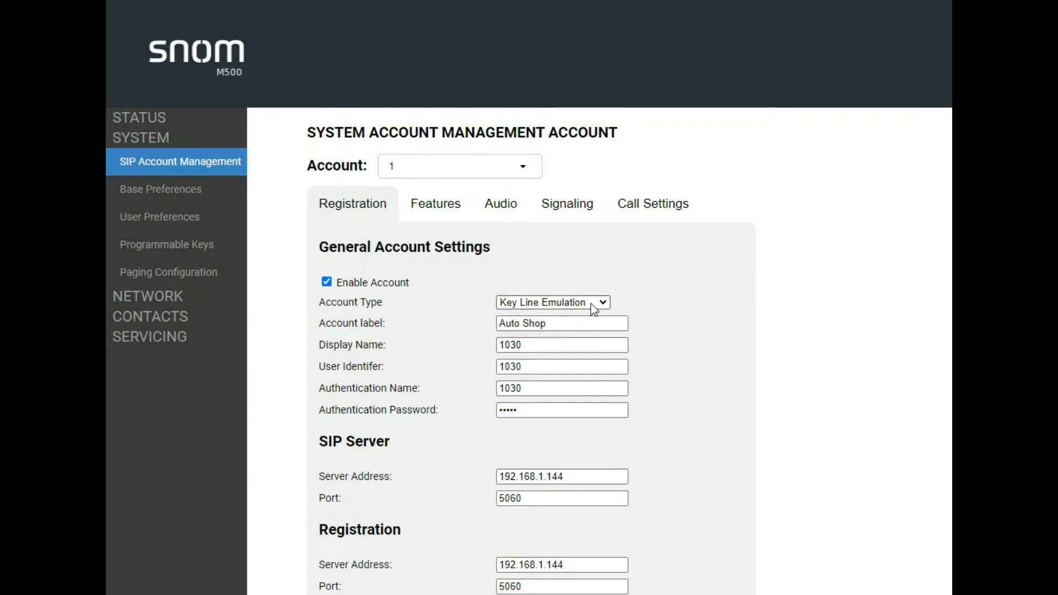
click(551, 301)
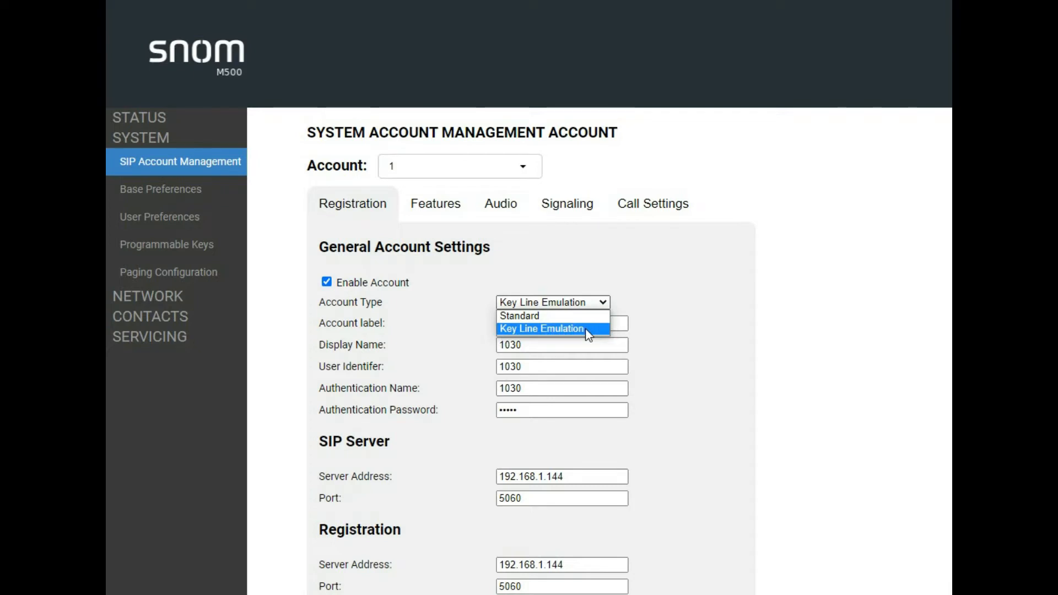
click(539, 329)
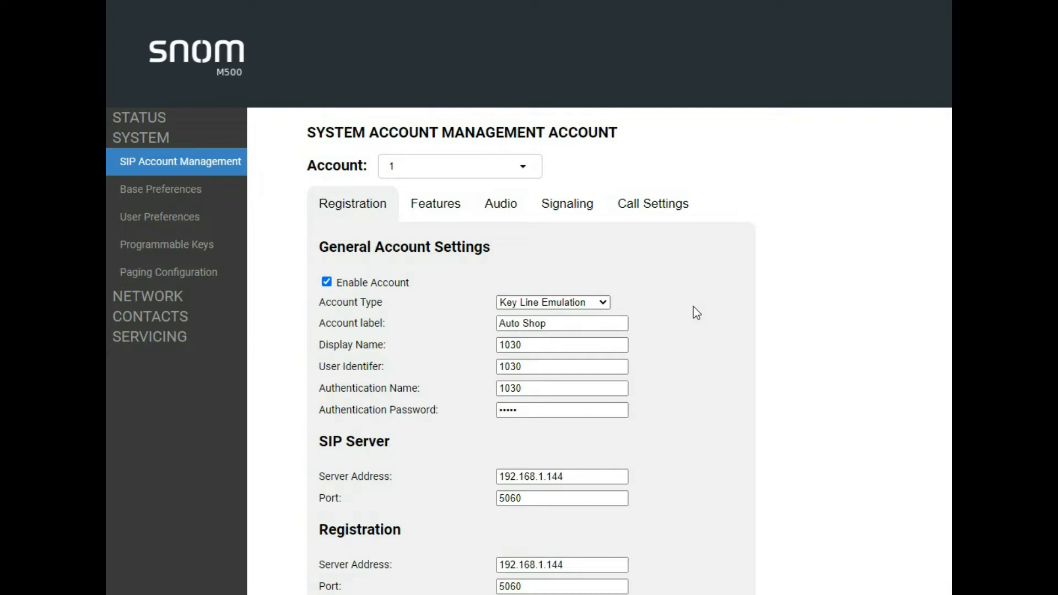
mouse_move(679, 295)
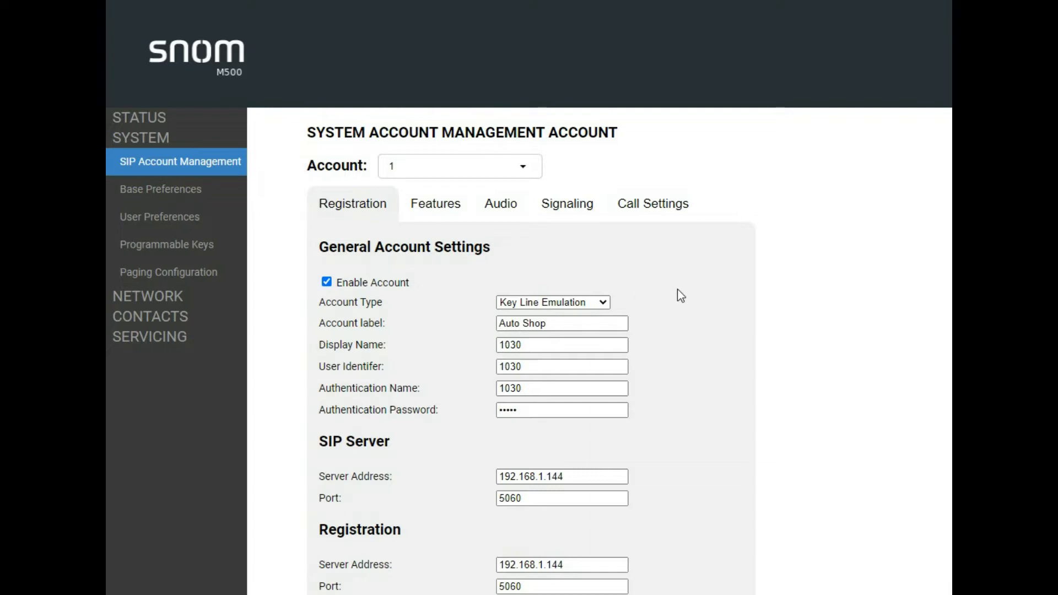
scroll(down, 3)
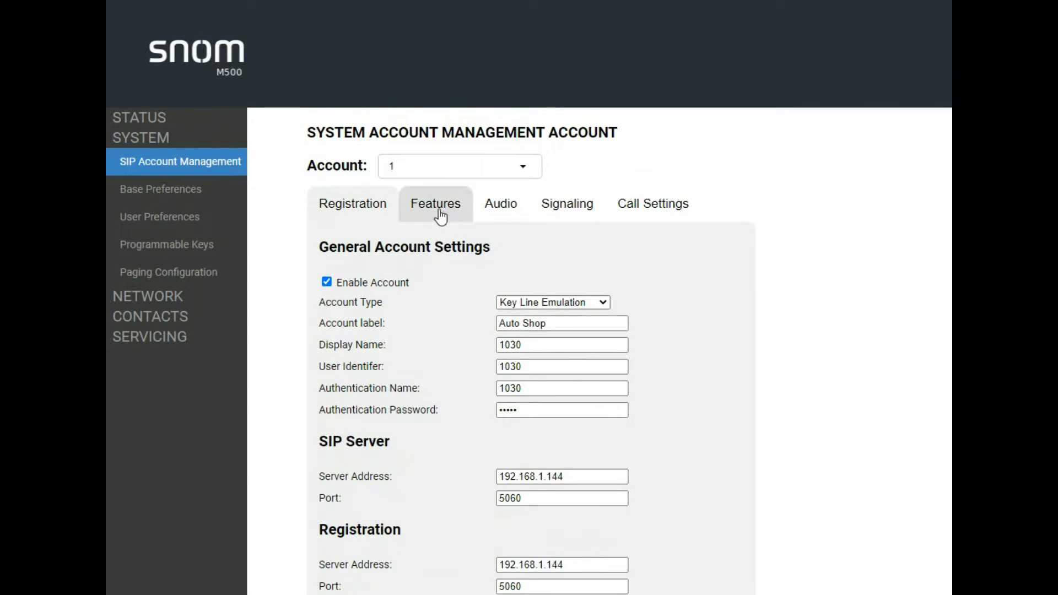
- Review account 1's Features, checking Maximum Number of Calls without changing it
click(435, 203)
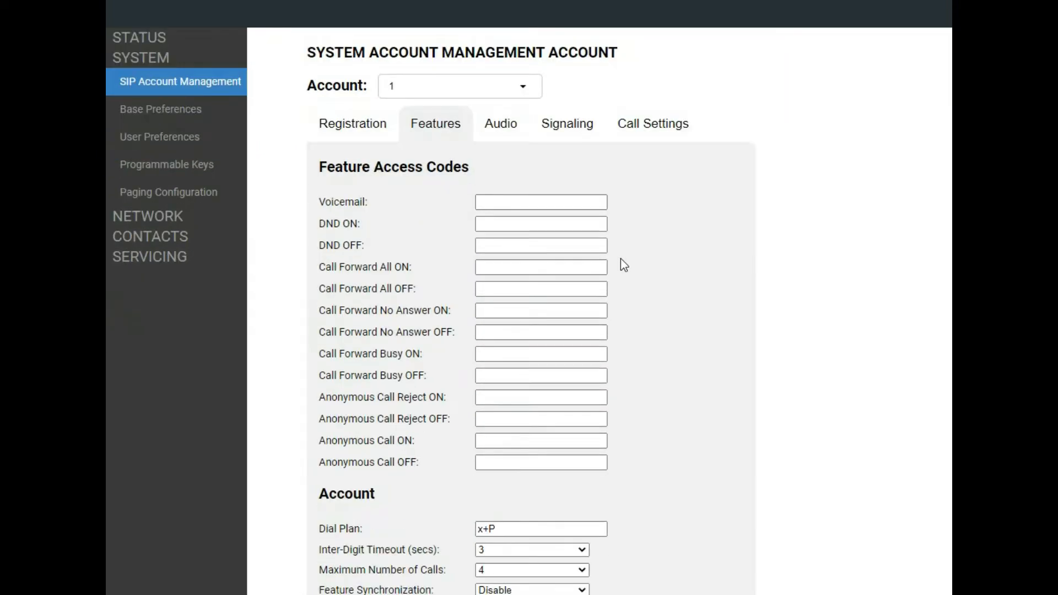
scroll(down, 3)
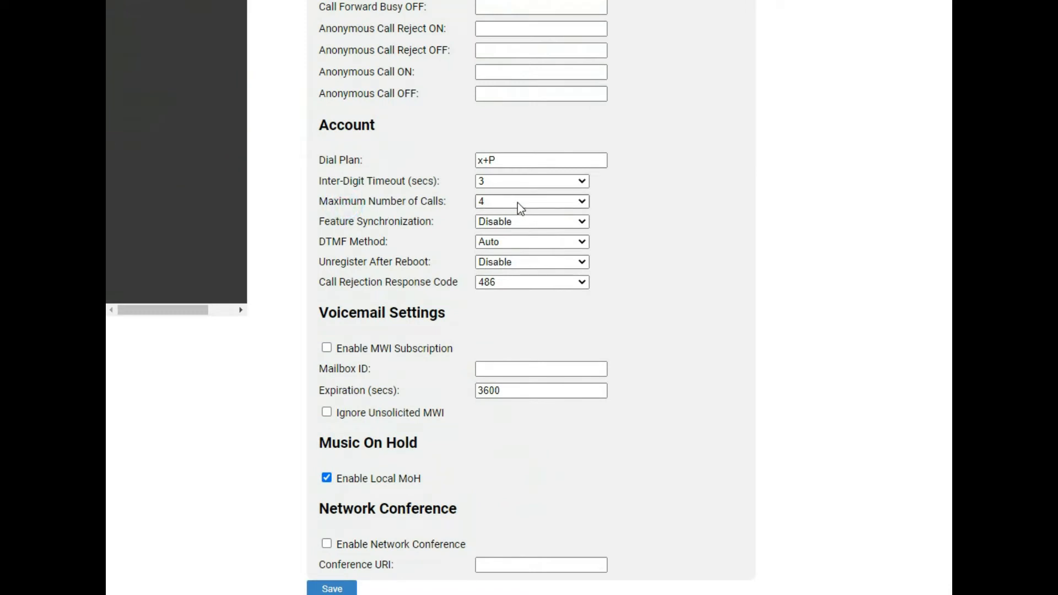
click(531, 201)
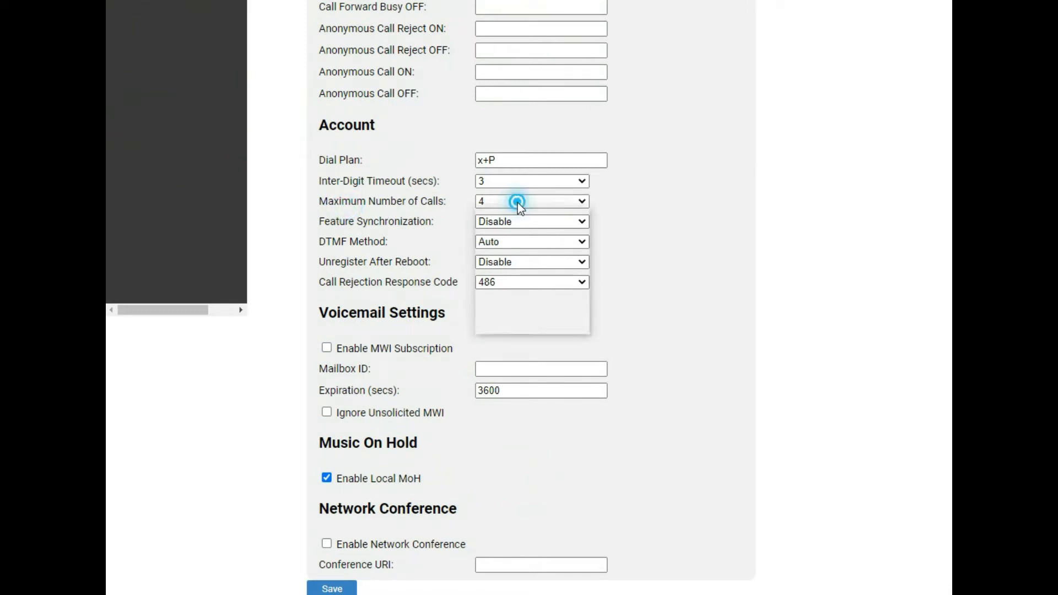
click(531, 201)
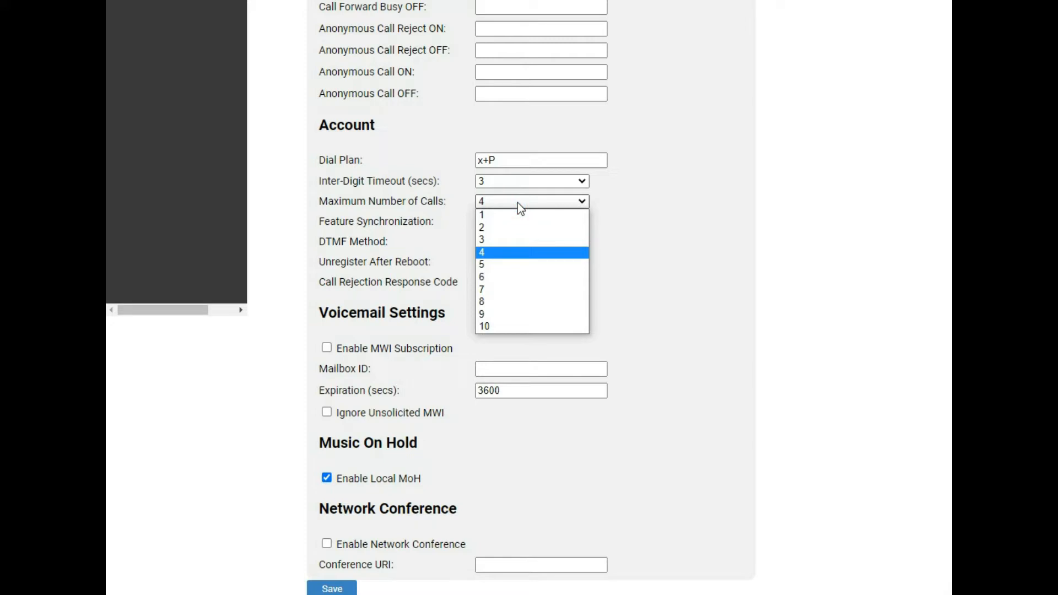
mouse_move(519, 211)
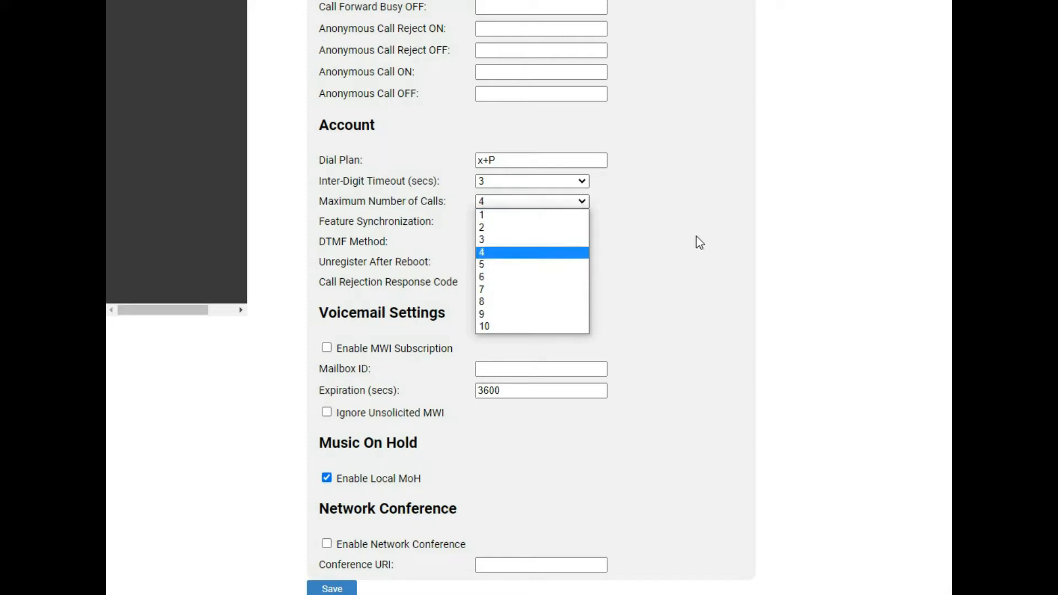
click(482, 251)
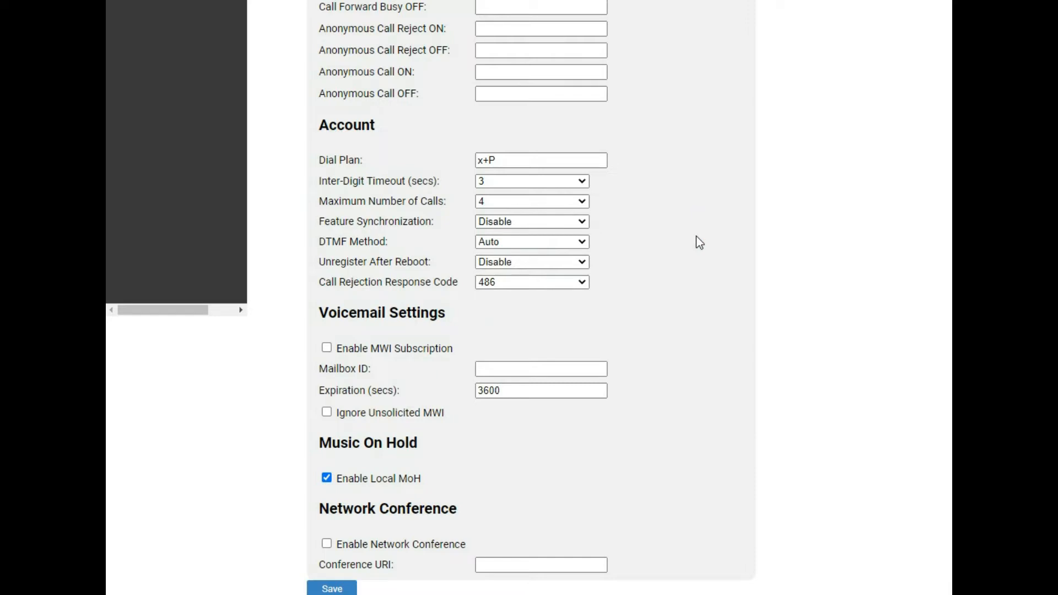
mouse_move(678, 253)
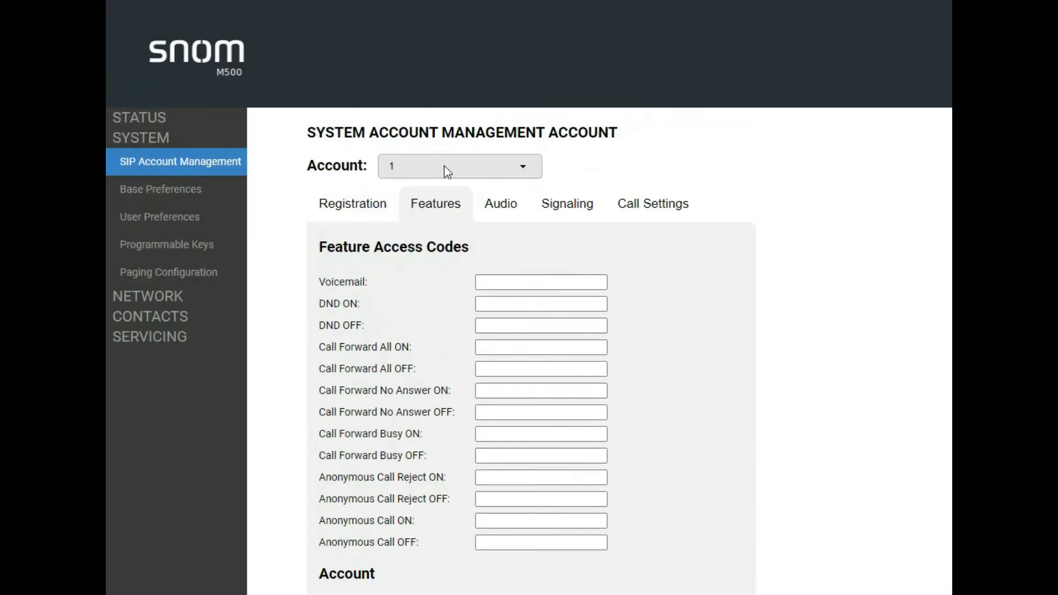
- Switch to SIP account 2 and show its call feature settings
click(459, 165)
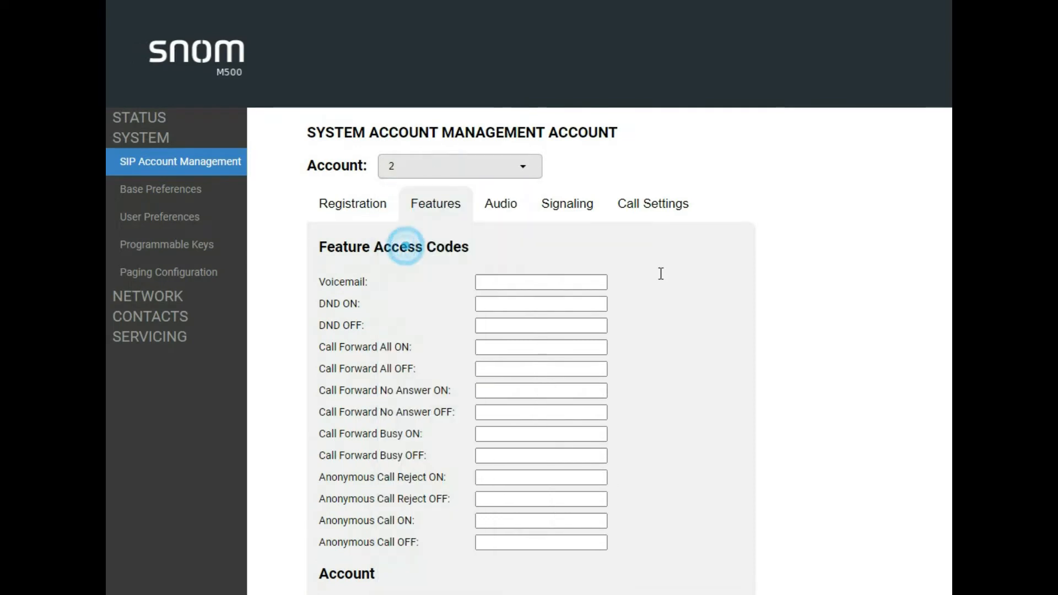
click(352, 204)
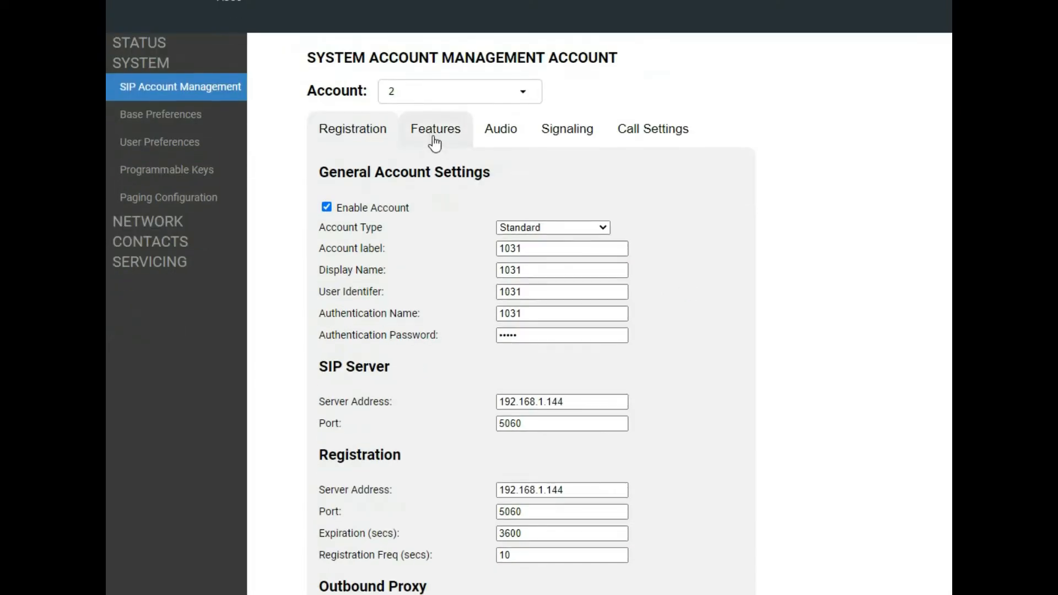
click(351, 128)
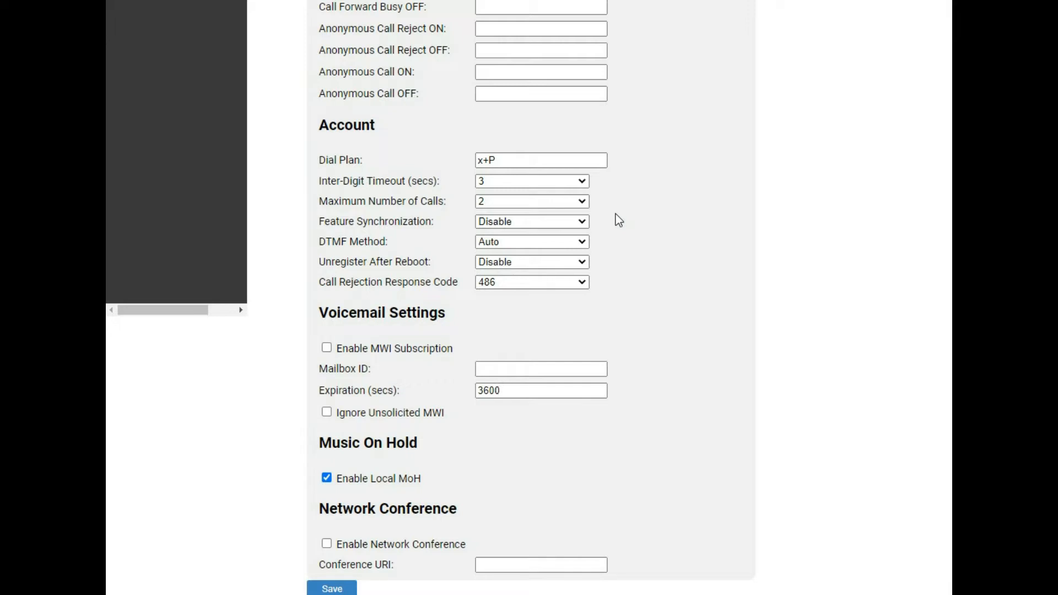
mouse_move(619, 229)
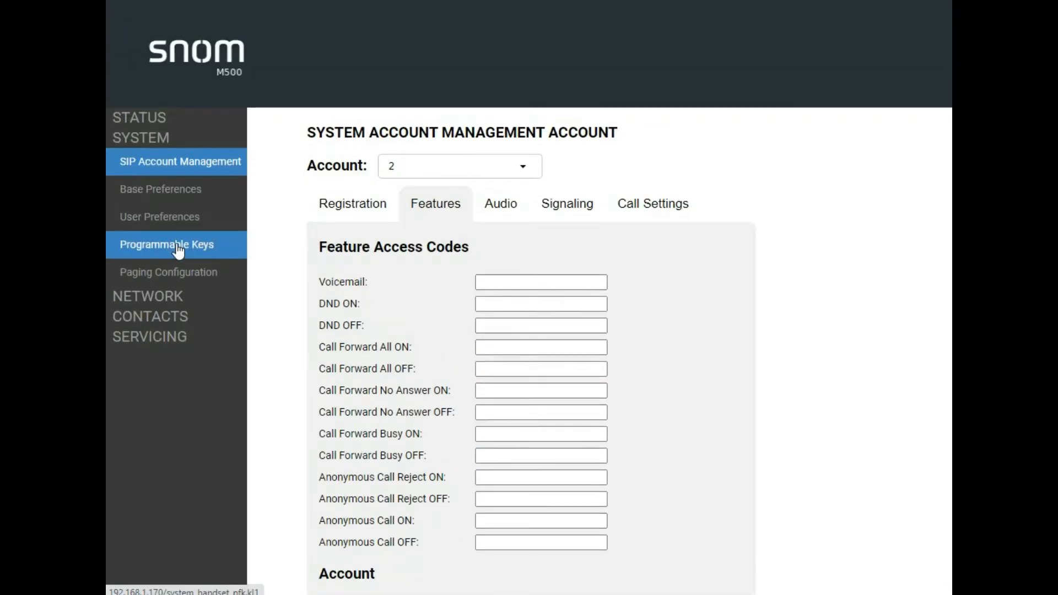
click(167, 244)
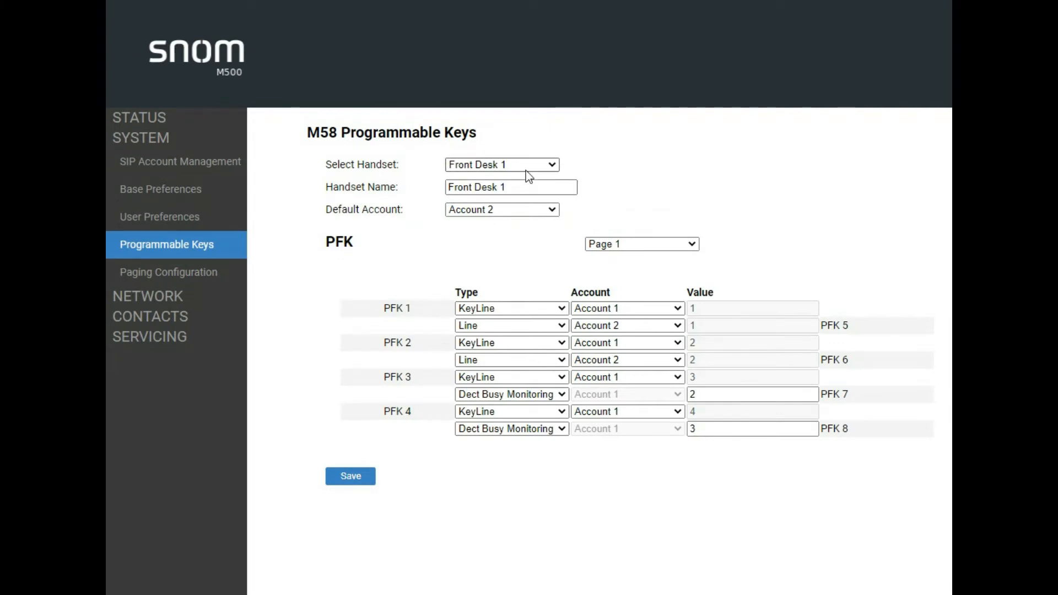
click(500, 165)
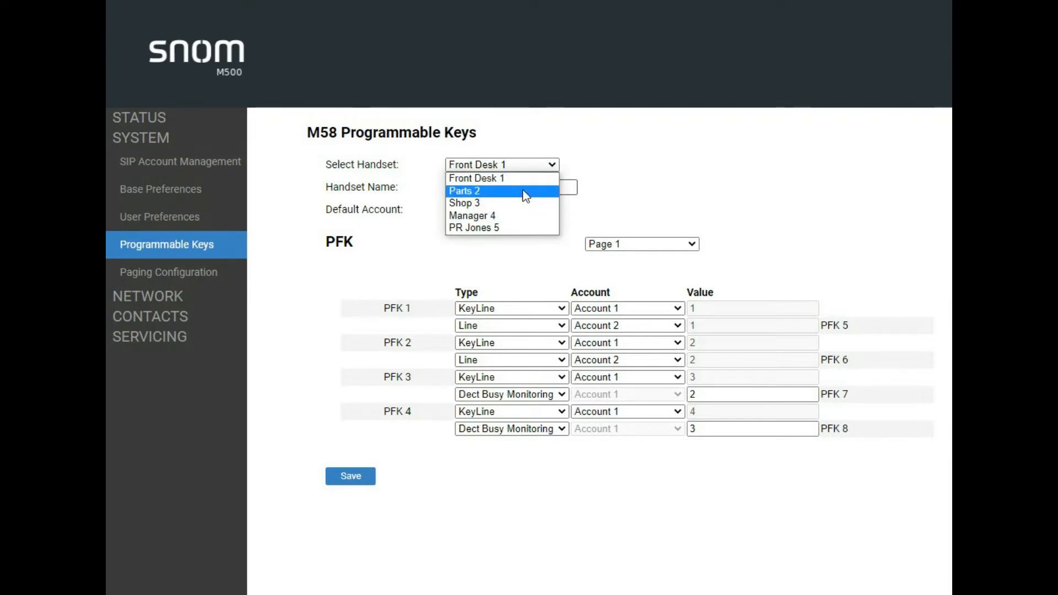
mouse_move(531, 195)
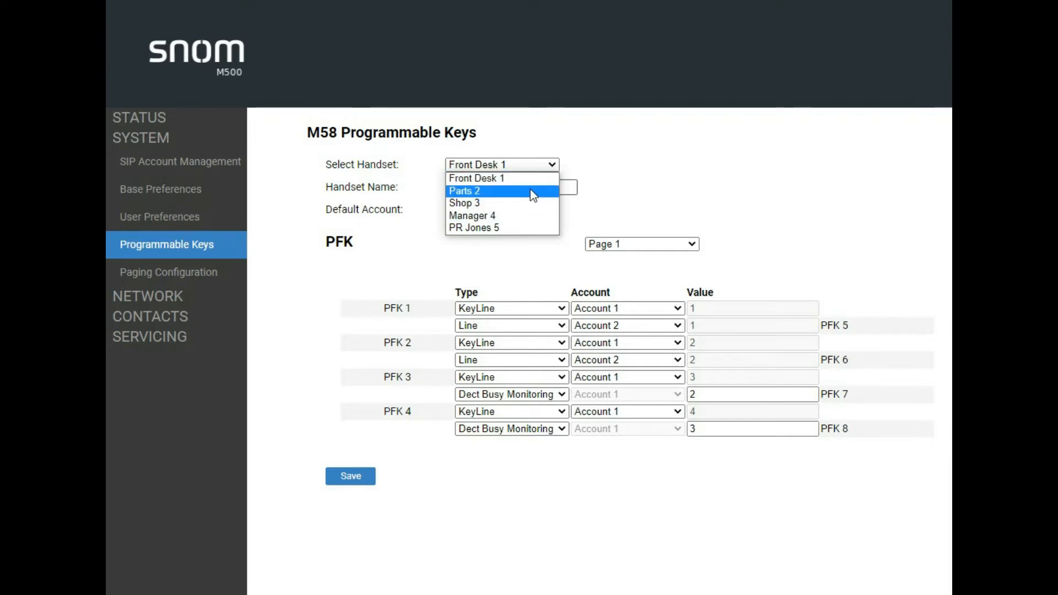
click(477, 178)
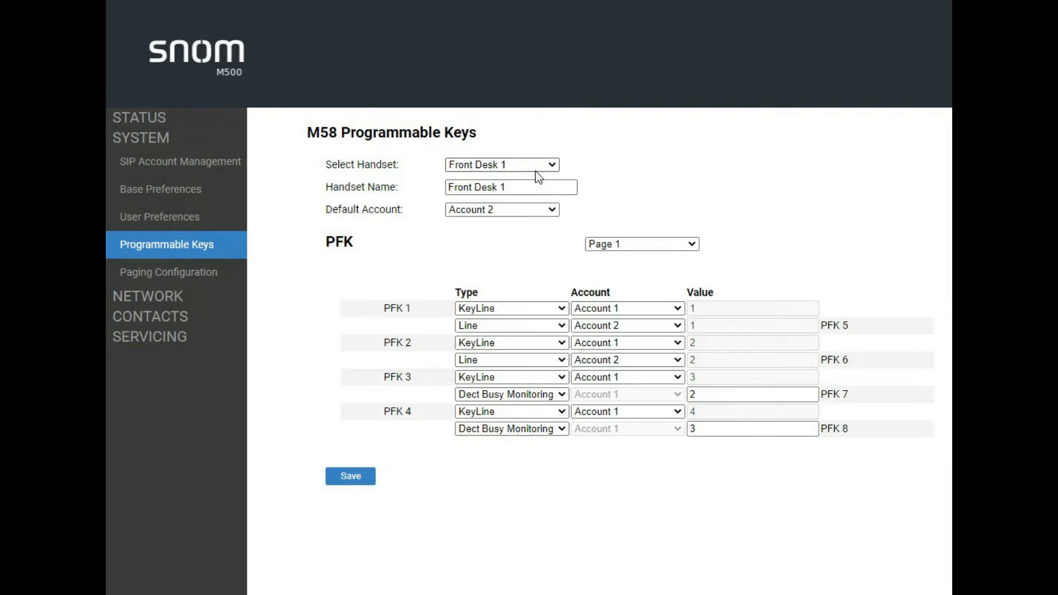
- Select the Manager 4 handset and make Account 1 its default account
click(501, 164)
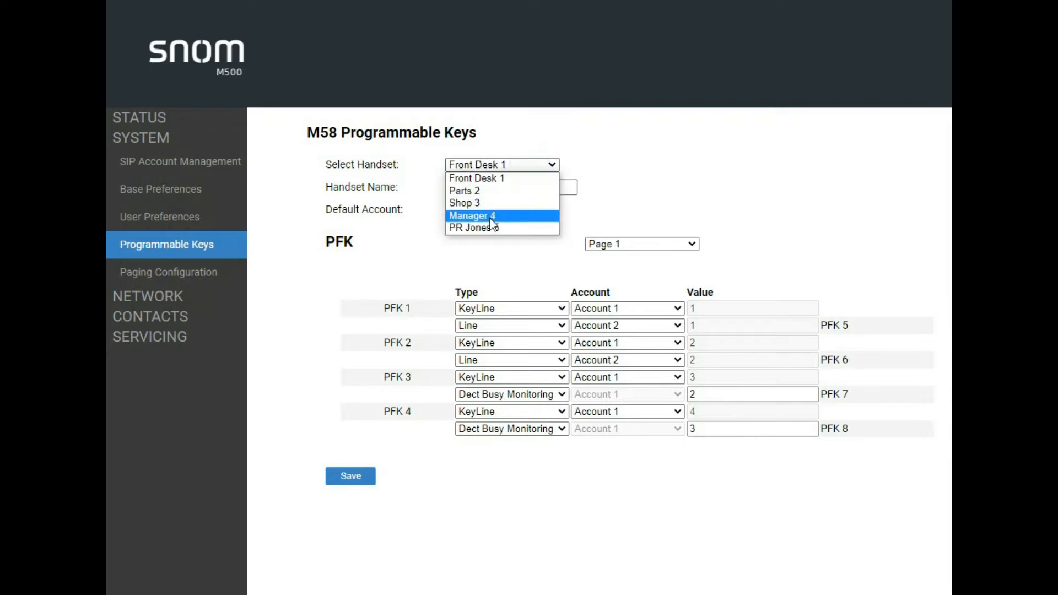
click(471, 216)
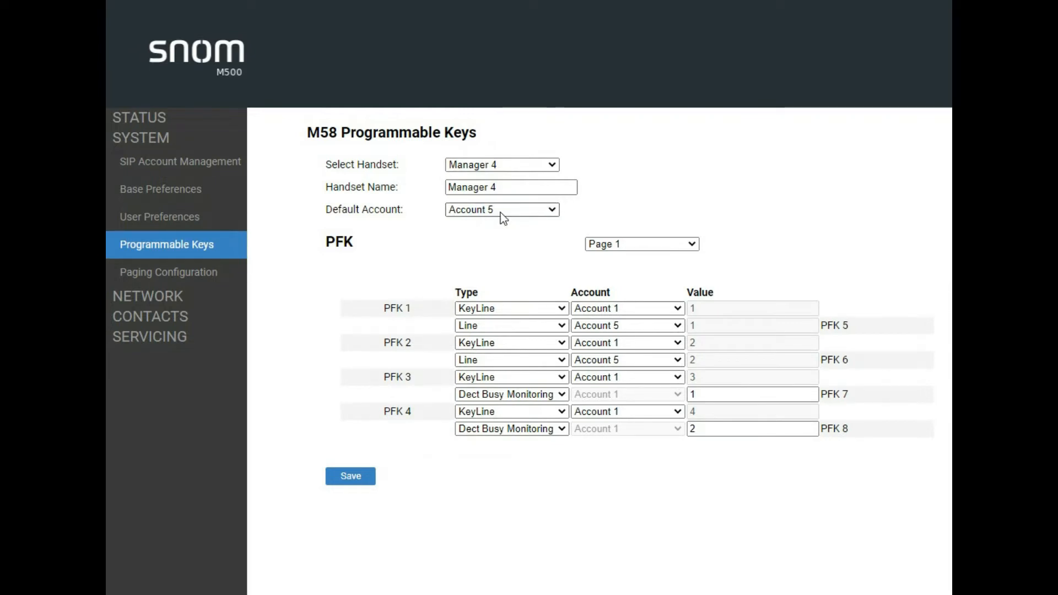
click(501, 209)
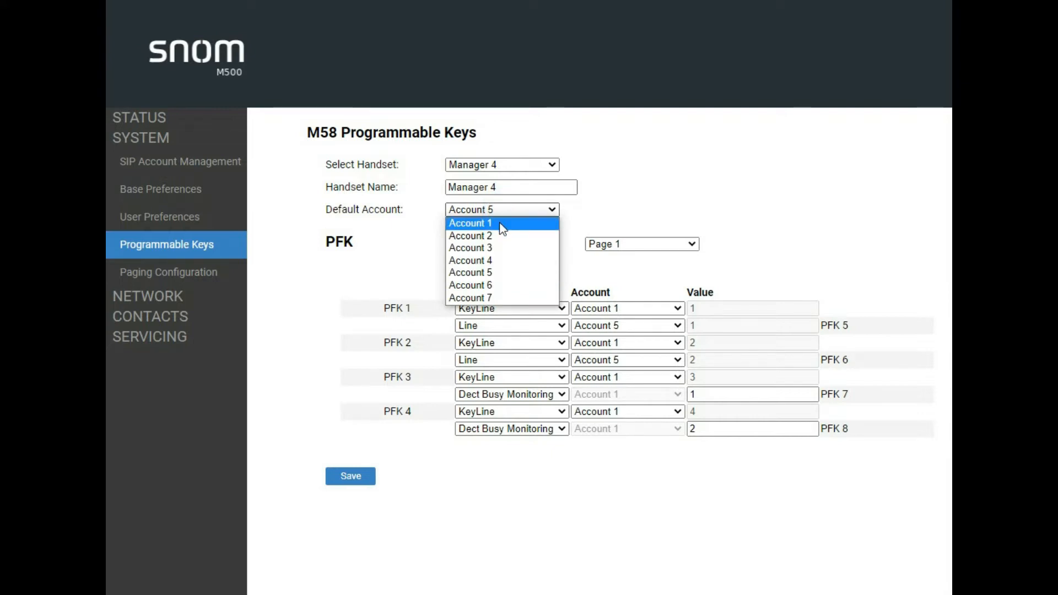
click(469, 223)
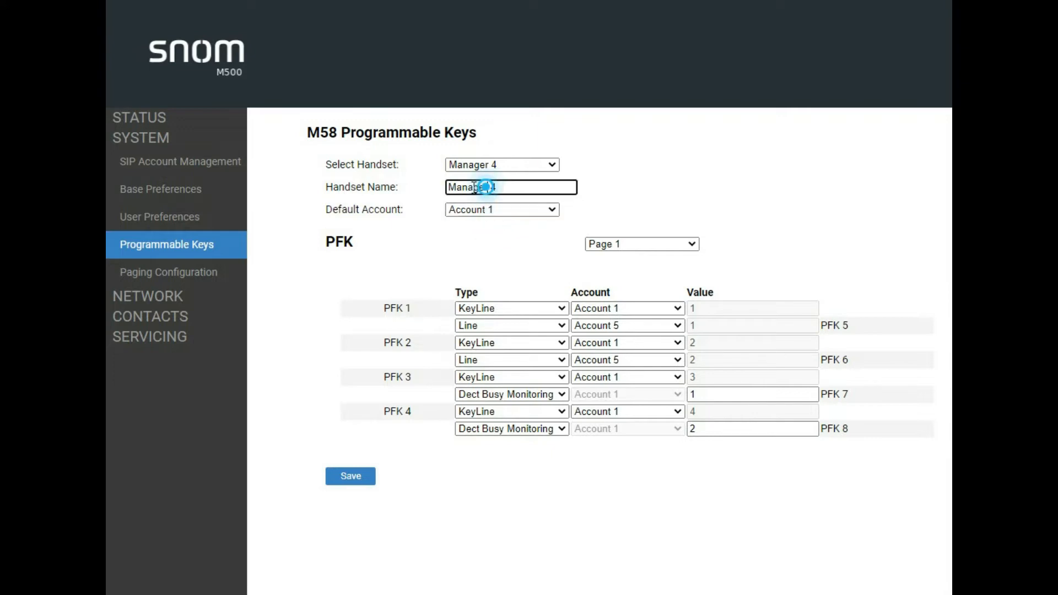
- Rename the handset from Manager 4 to Sales 4 and save its settings
double_click(466, 187)
text(Sales)
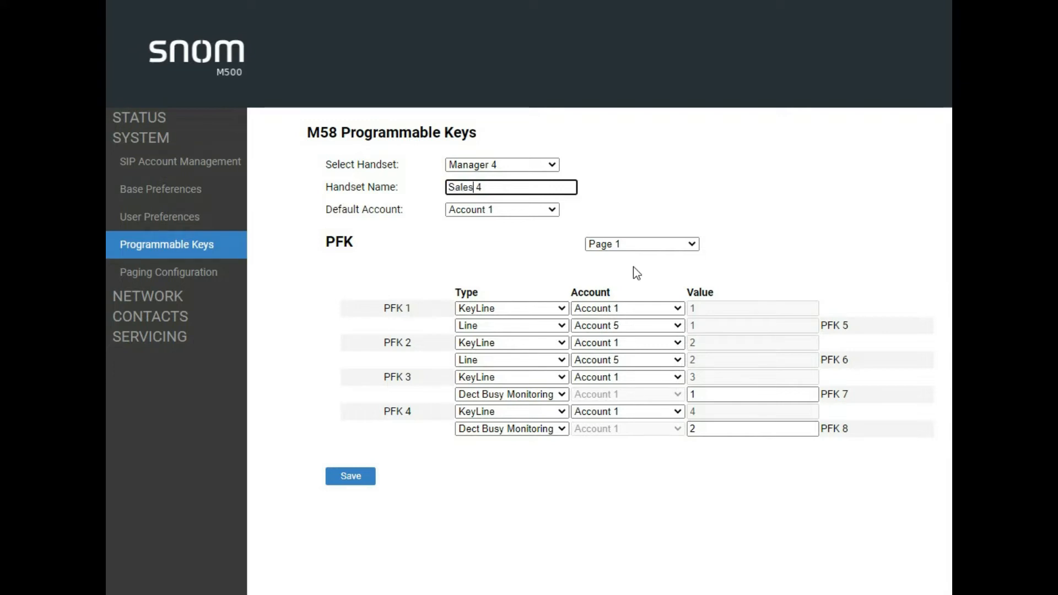
click(350, 476)
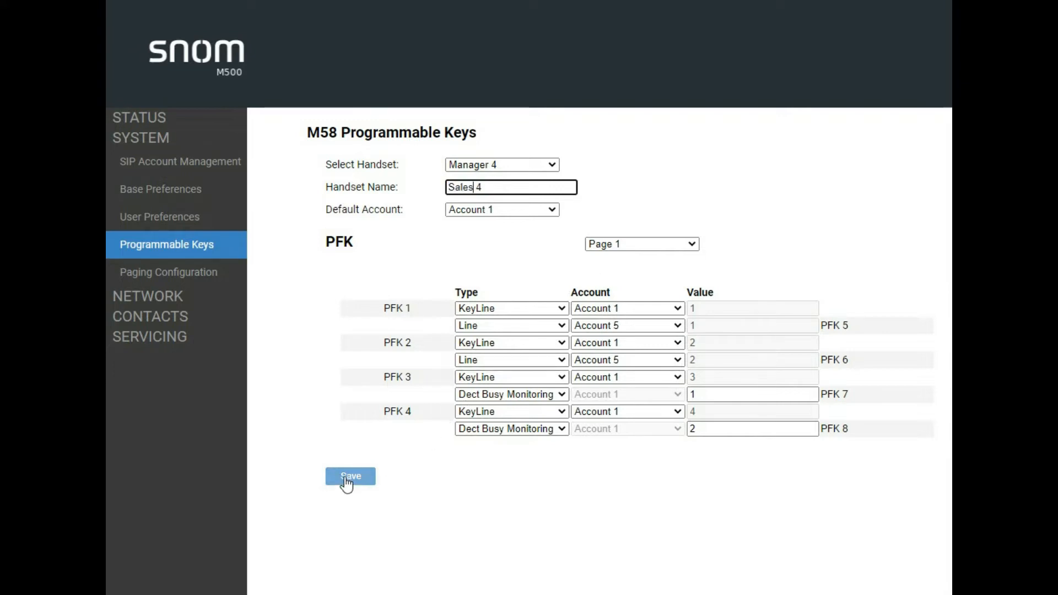
click(349, 476)
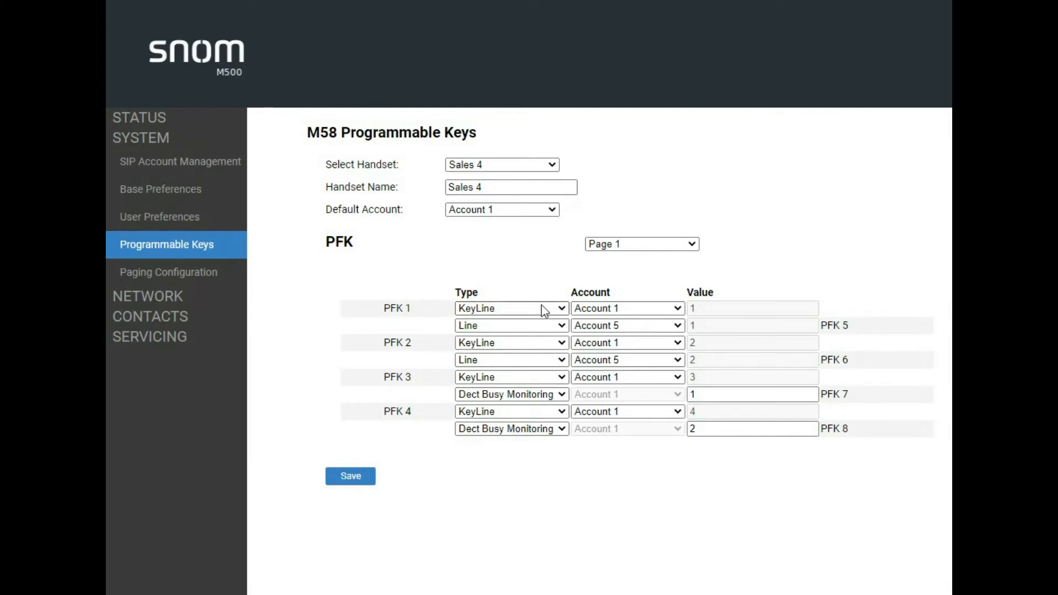
mouse_move(515, 308)
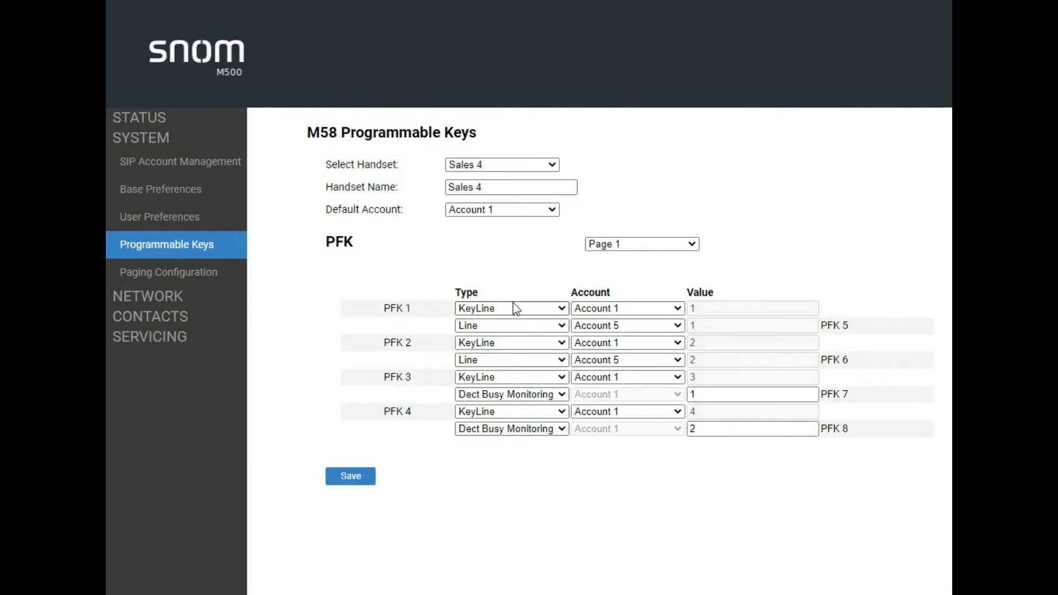
click(511, 307)
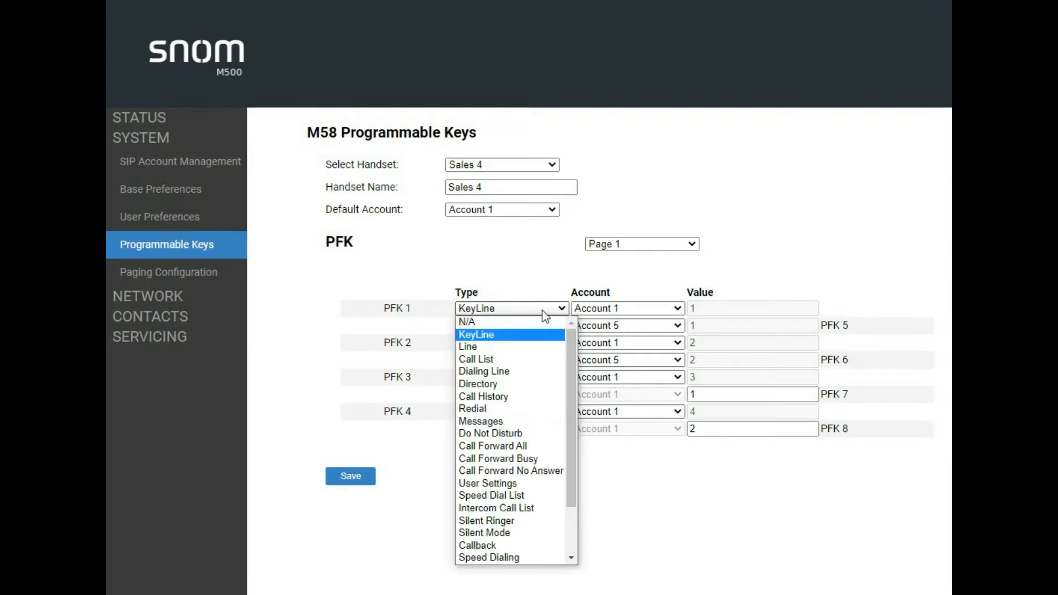
mouse_move(499, 384)
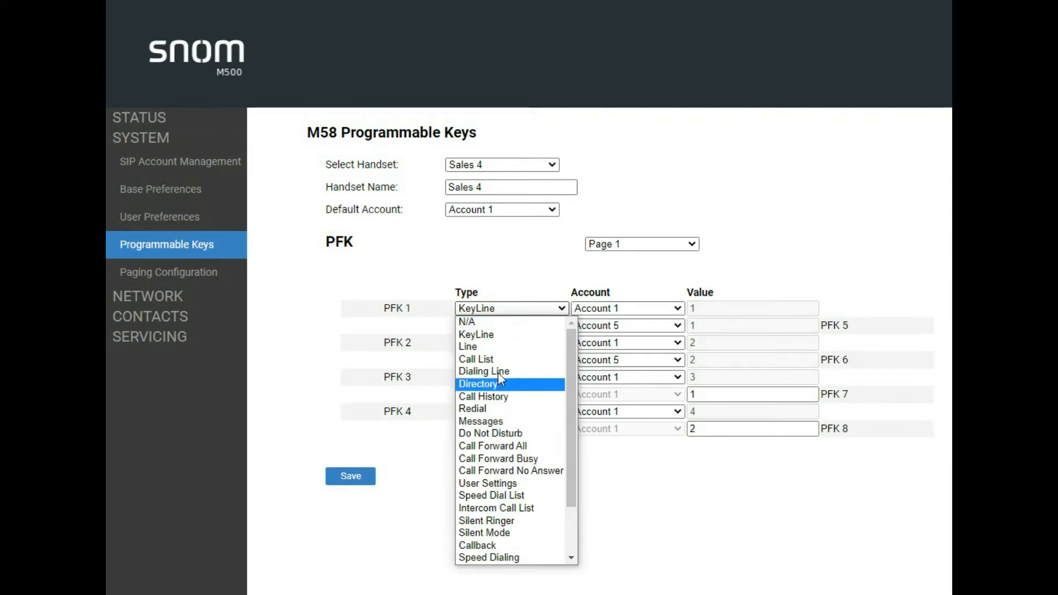
mouse_move(503, 336)
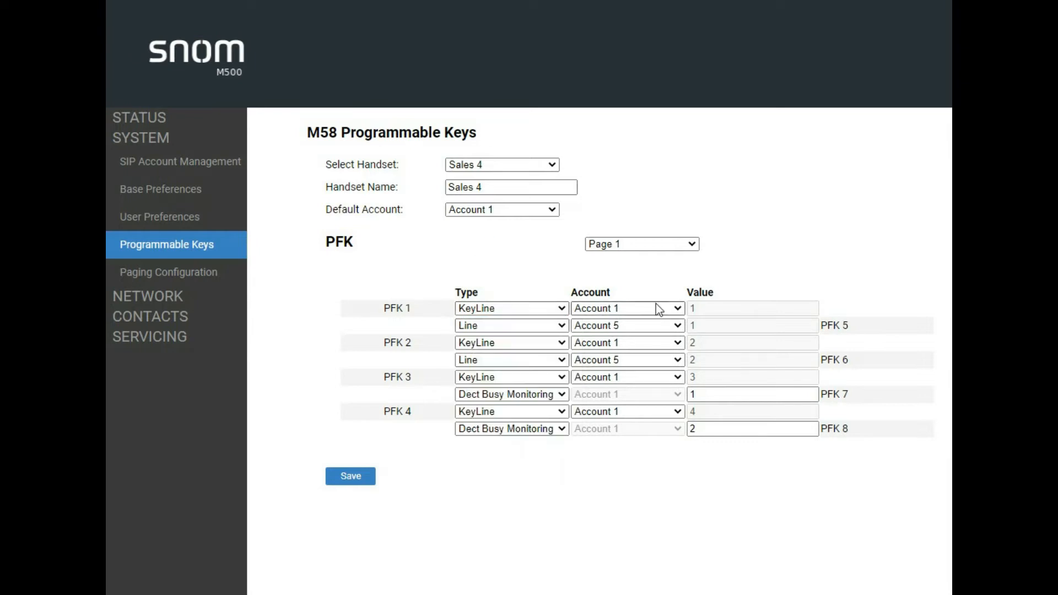
click(751, 307)
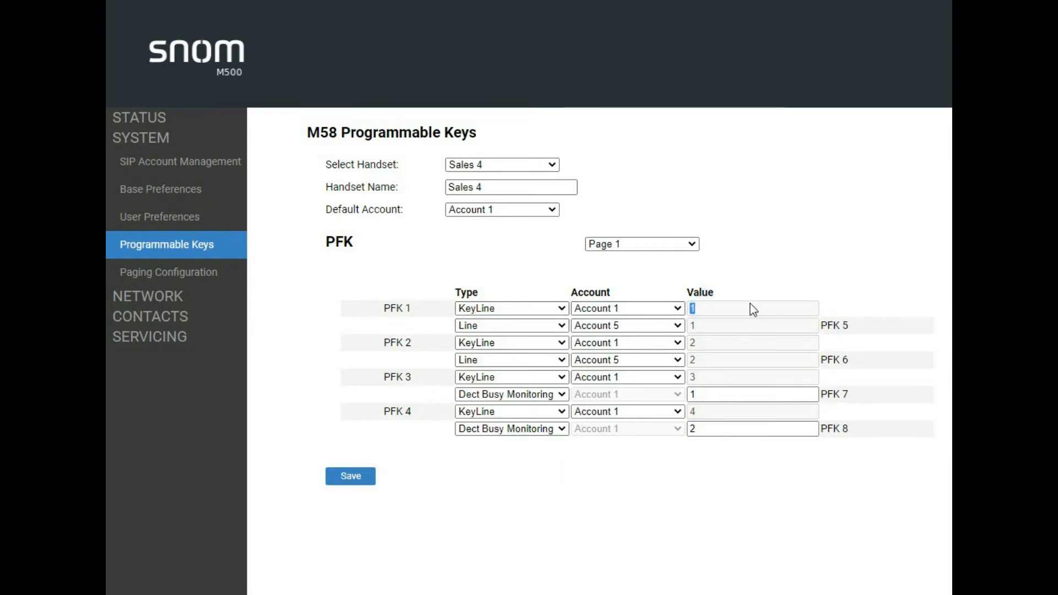
click(751, 342)
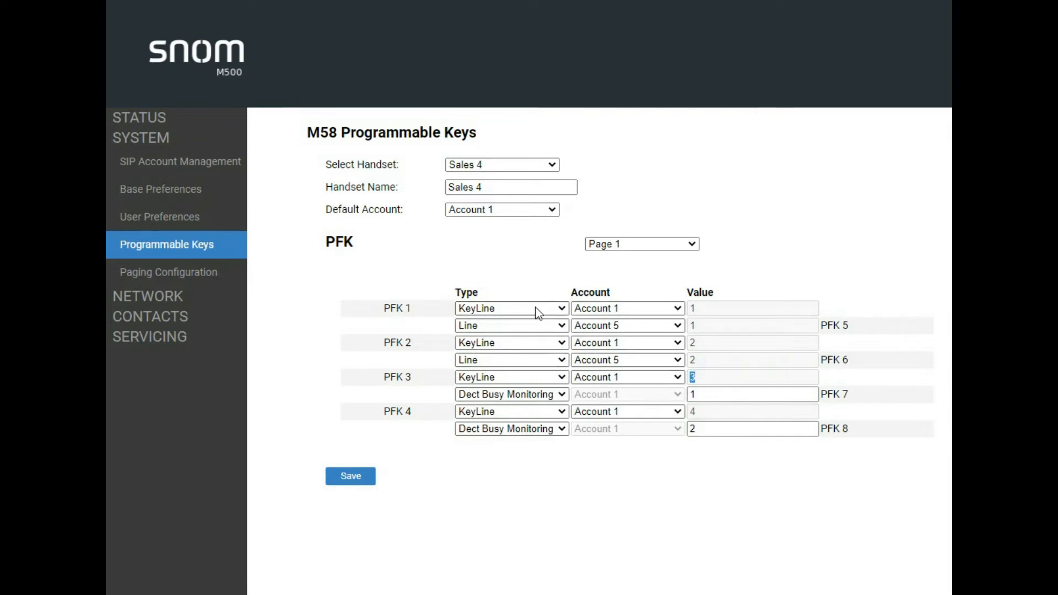
mouse_move(529, 355)
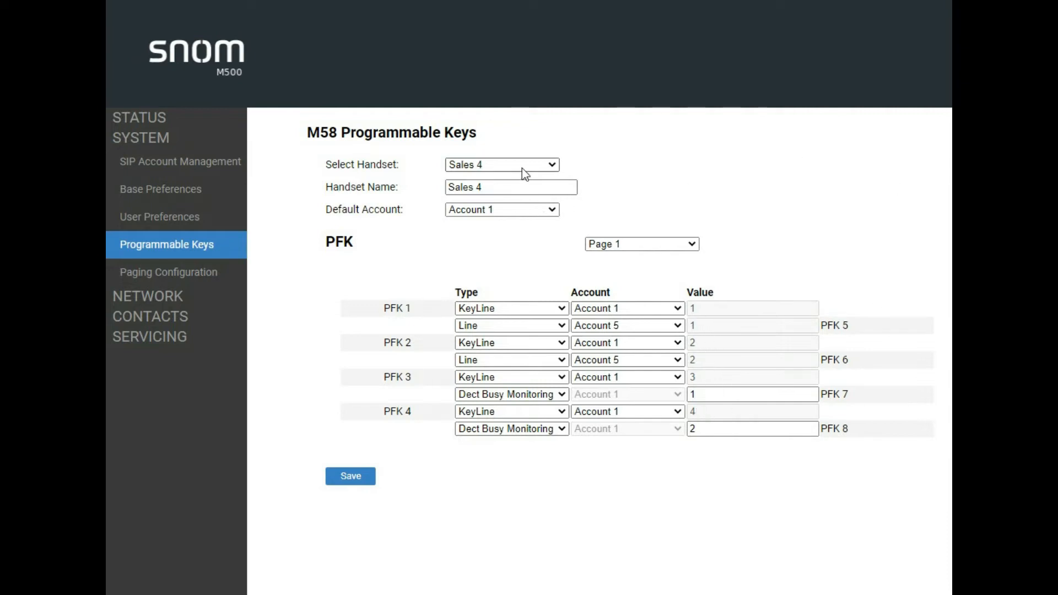
- Select the Parts 2 handset and check PFK 1's account choices, keeping Account 1
click(502, 164)
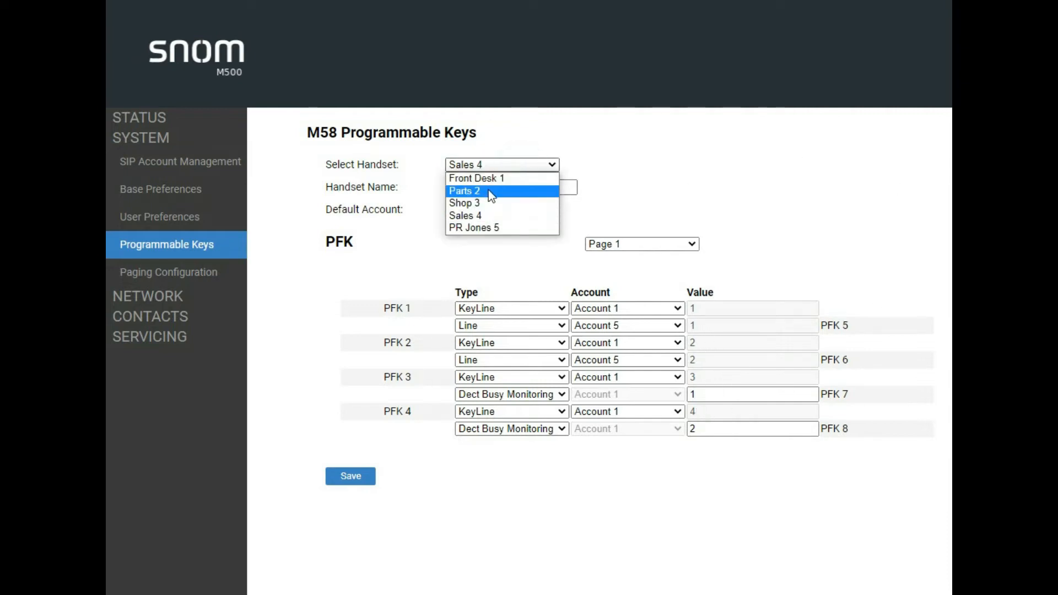
click(464, 190)
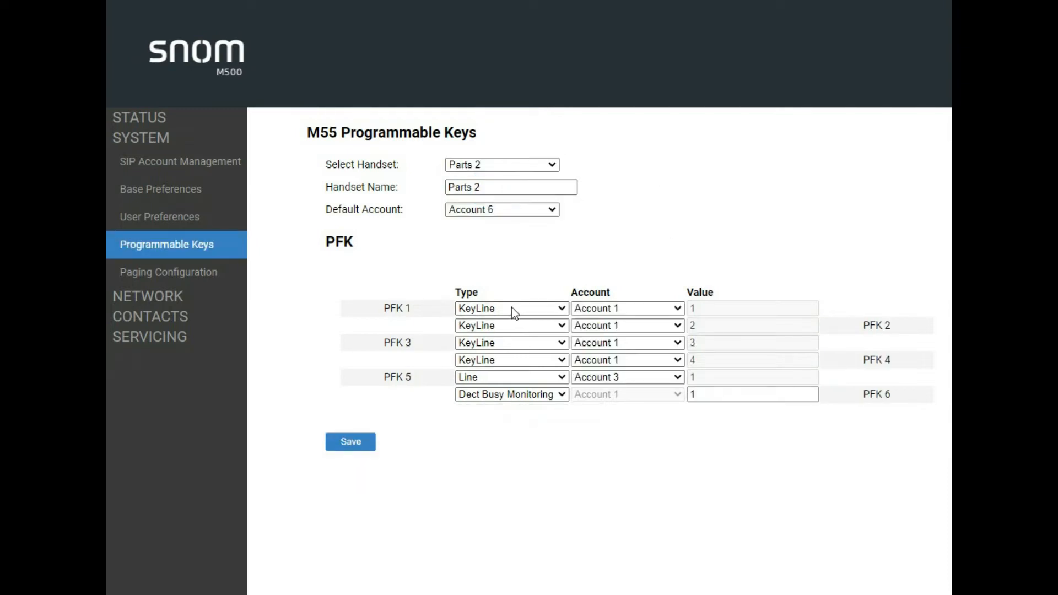
mouse_move(505, 358)
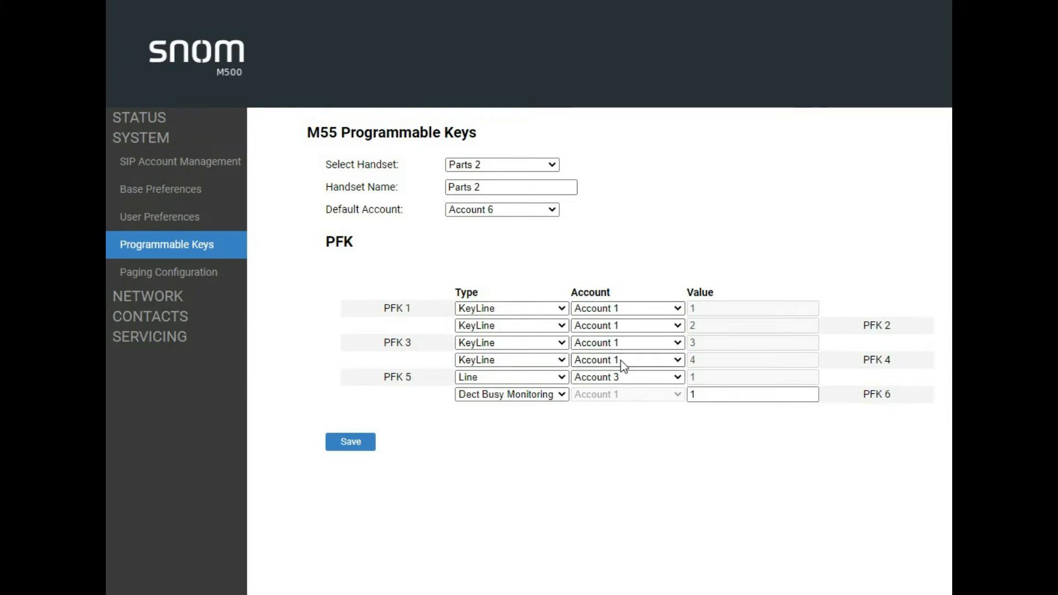
mouse_move(628, 354)
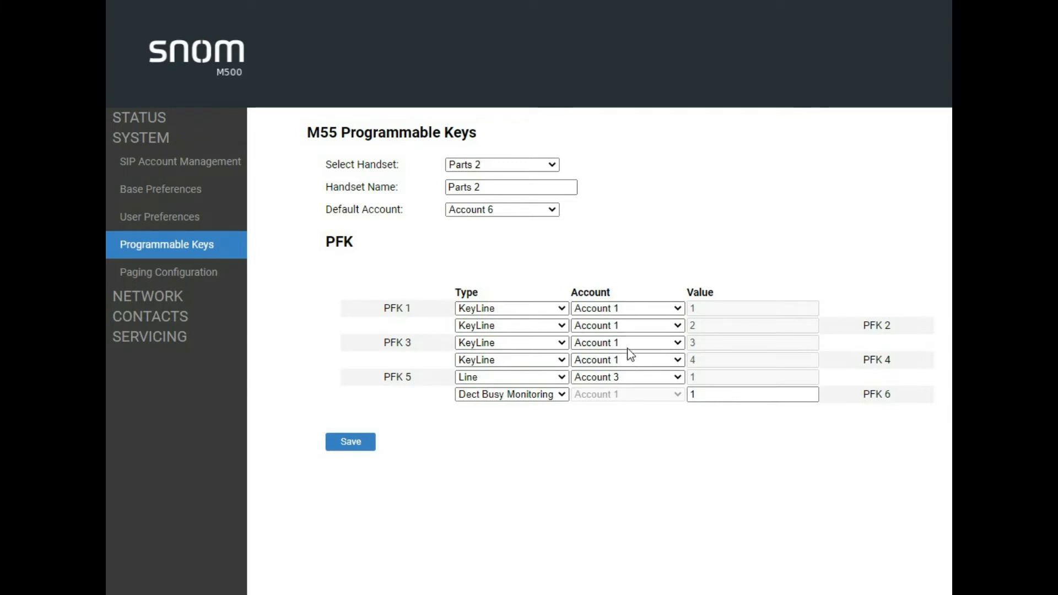
click(626, 324)
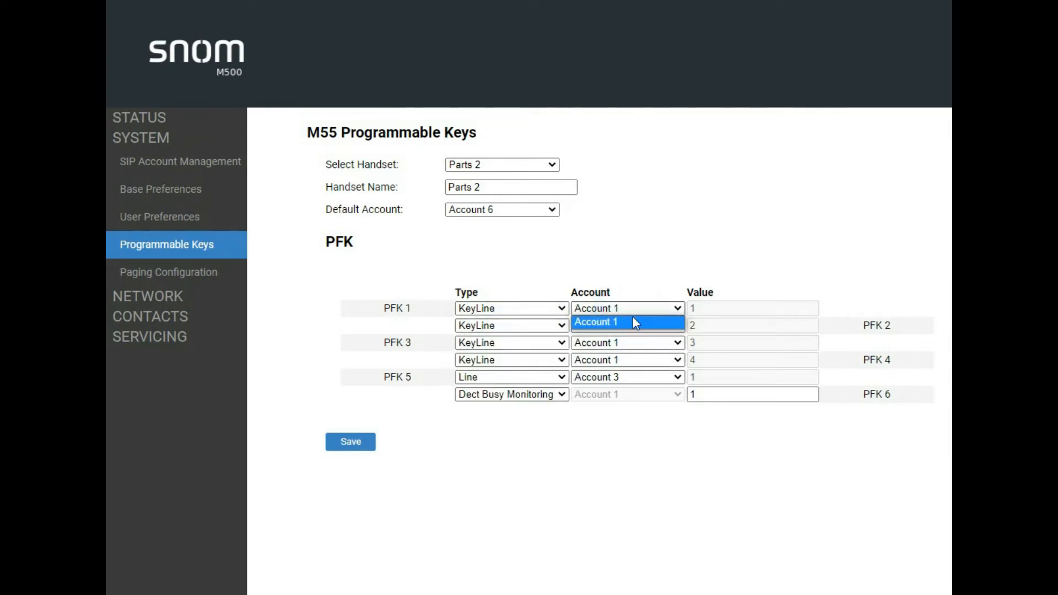
click(595, 322)
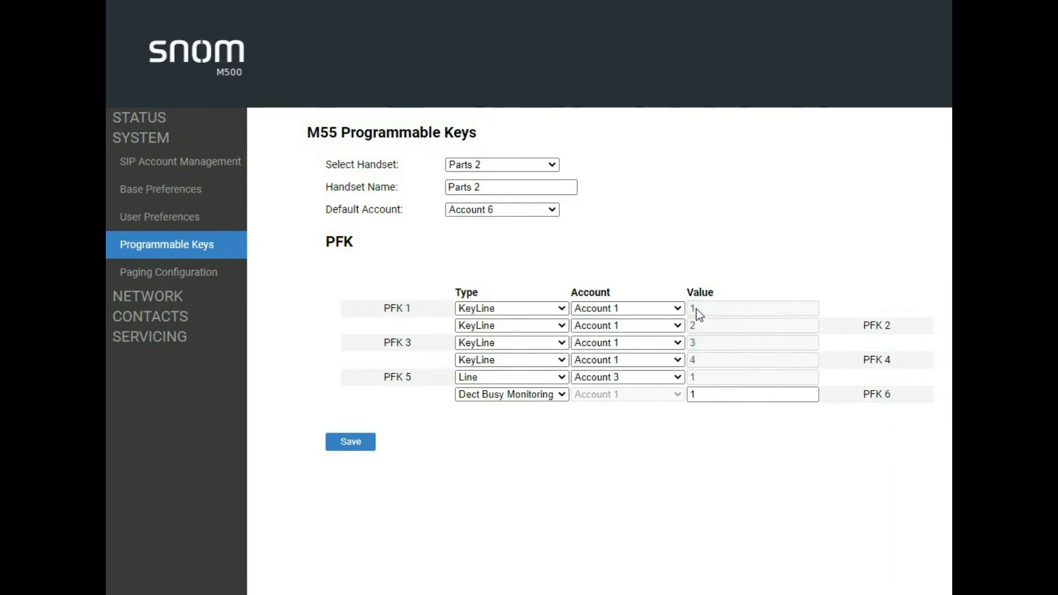
mouse_move(504, 177)
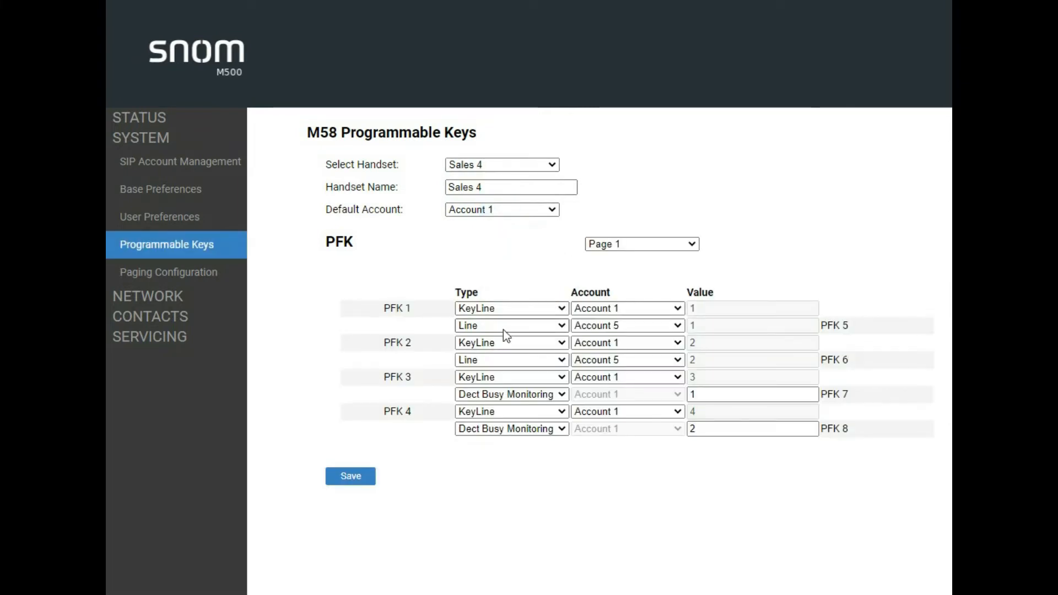
mouse_move(499, 330)
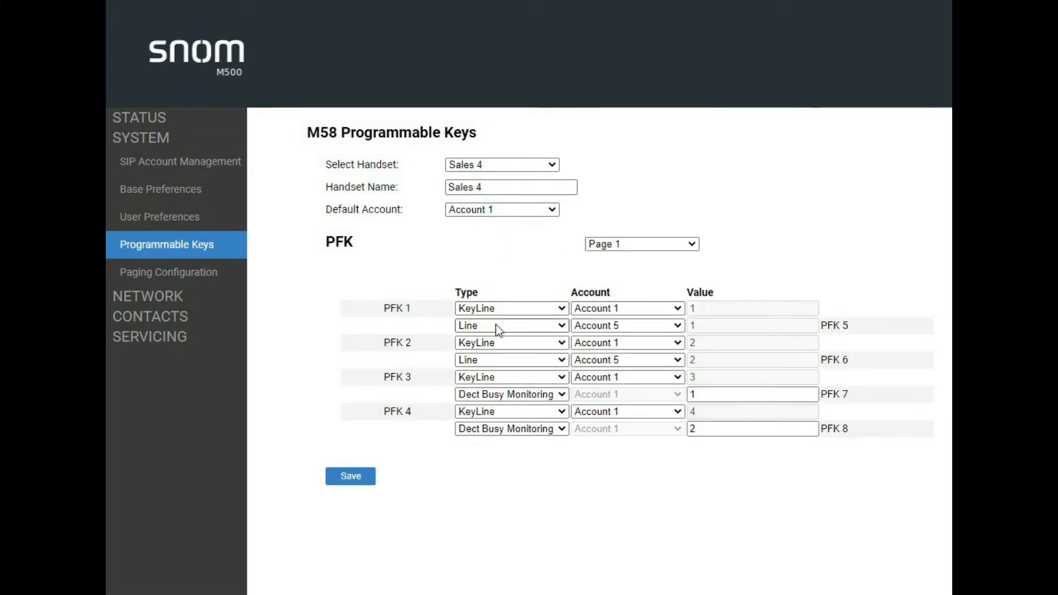
- Show the second page of the Sales 4 handset's programmable keys
click(511, 325)
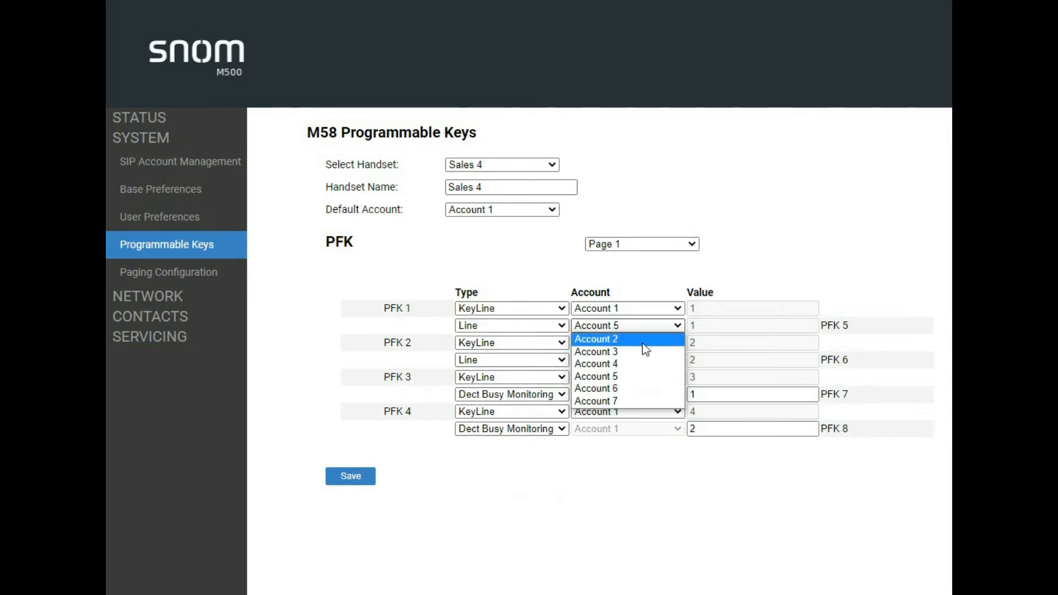
mouse_move(640, 401)
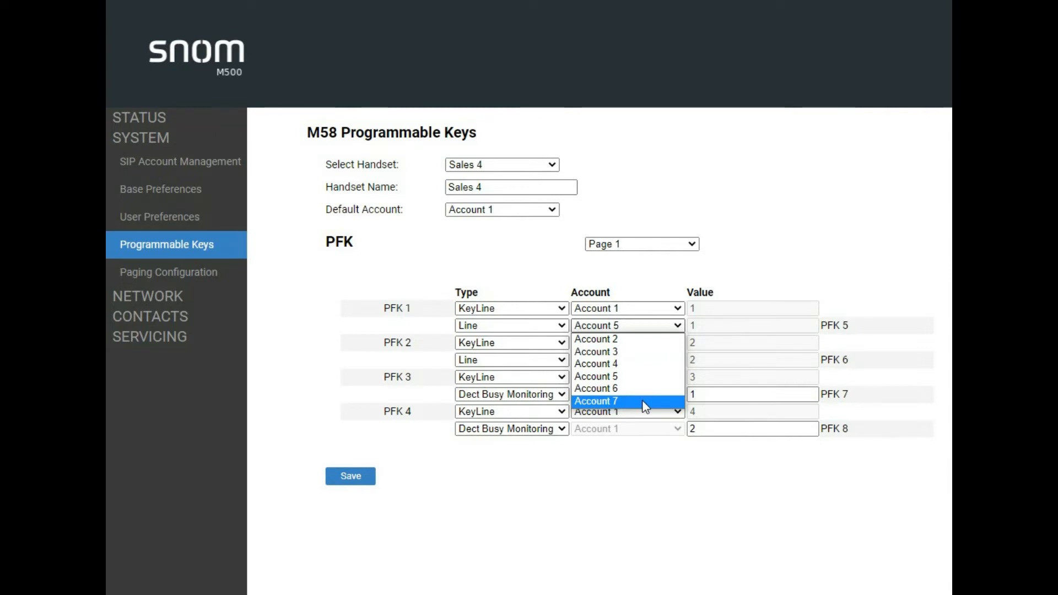
mouse_move(633, 342)
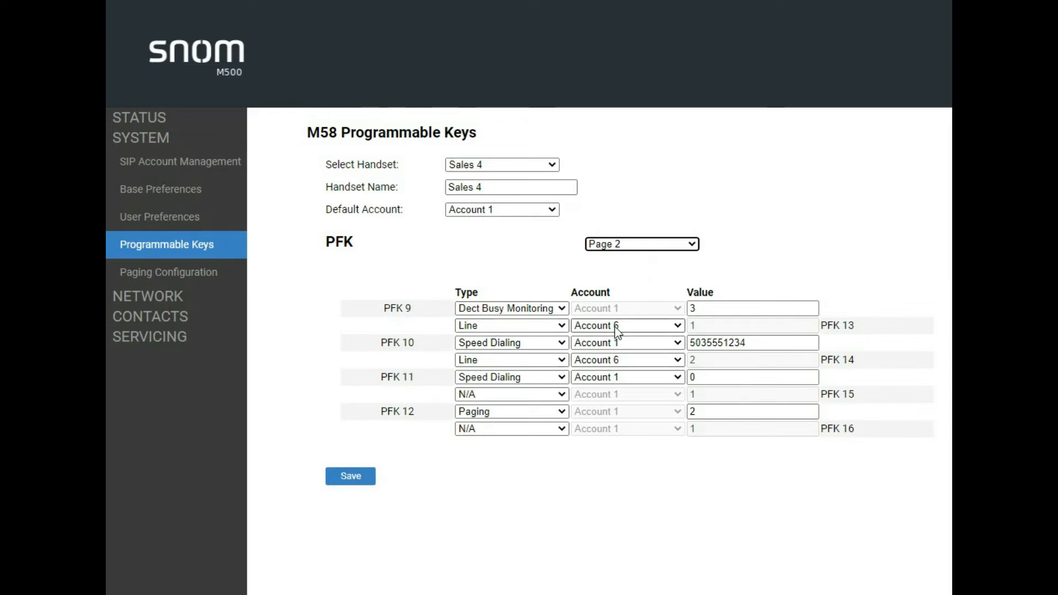
- Review the Parts 2 handset's keys, then switch to the Front Desk 1 handset
click(501, 164)
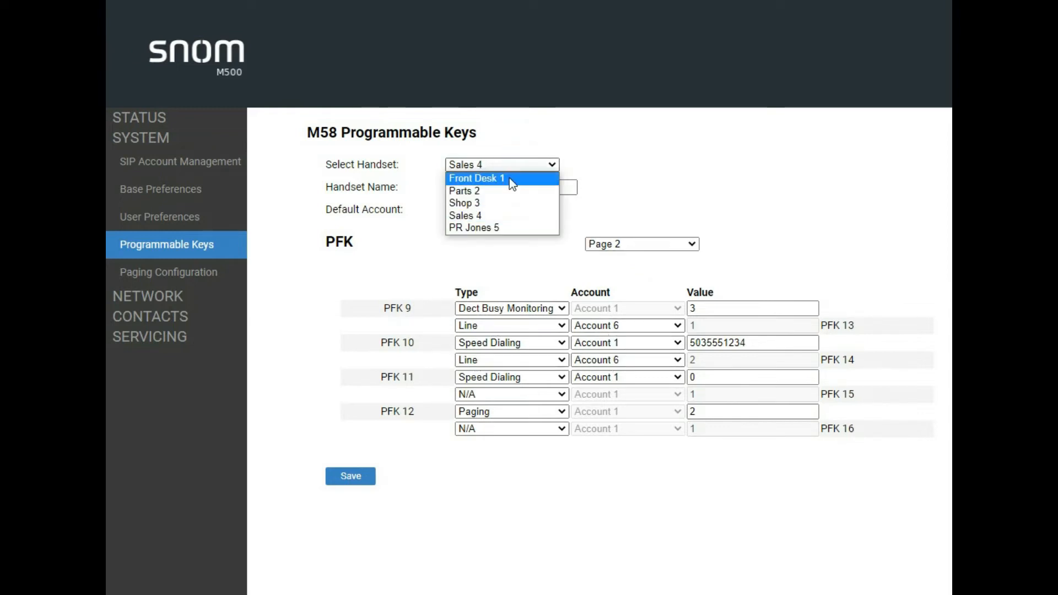
click(464, 190)
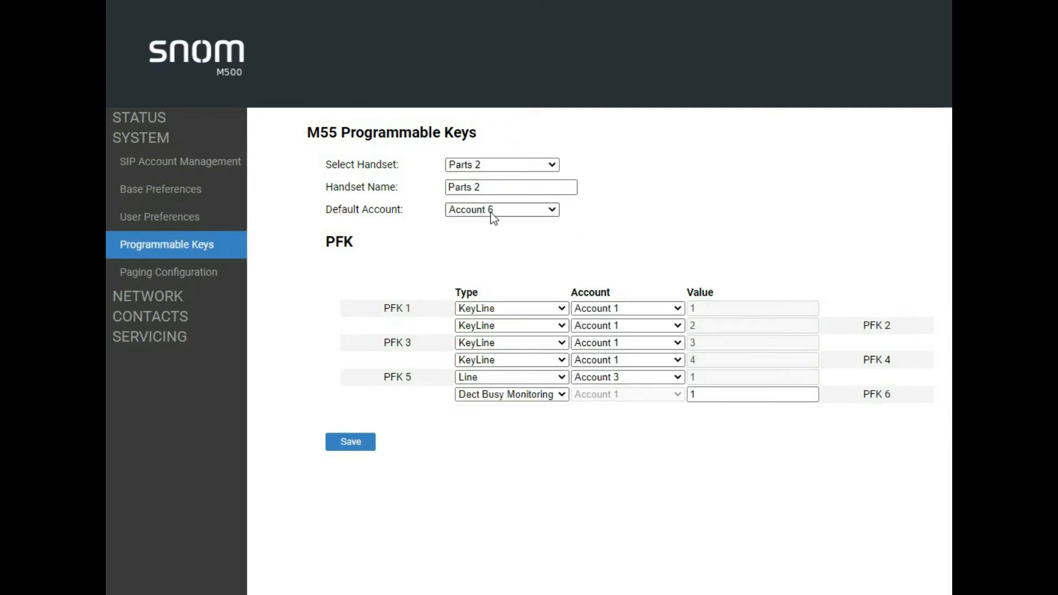
mouse_move(499, 214)
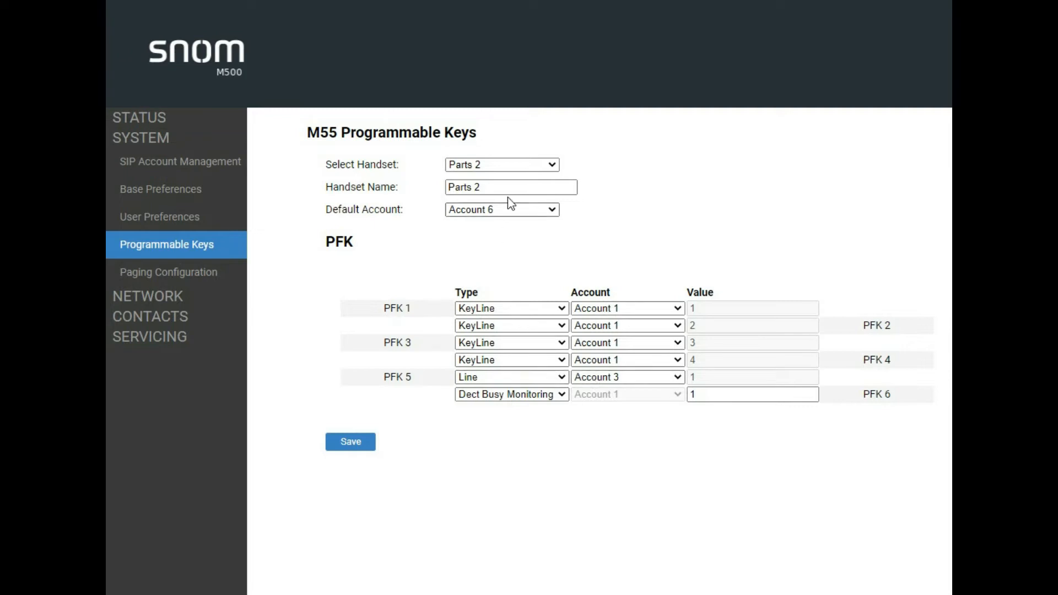
click(501, 164)
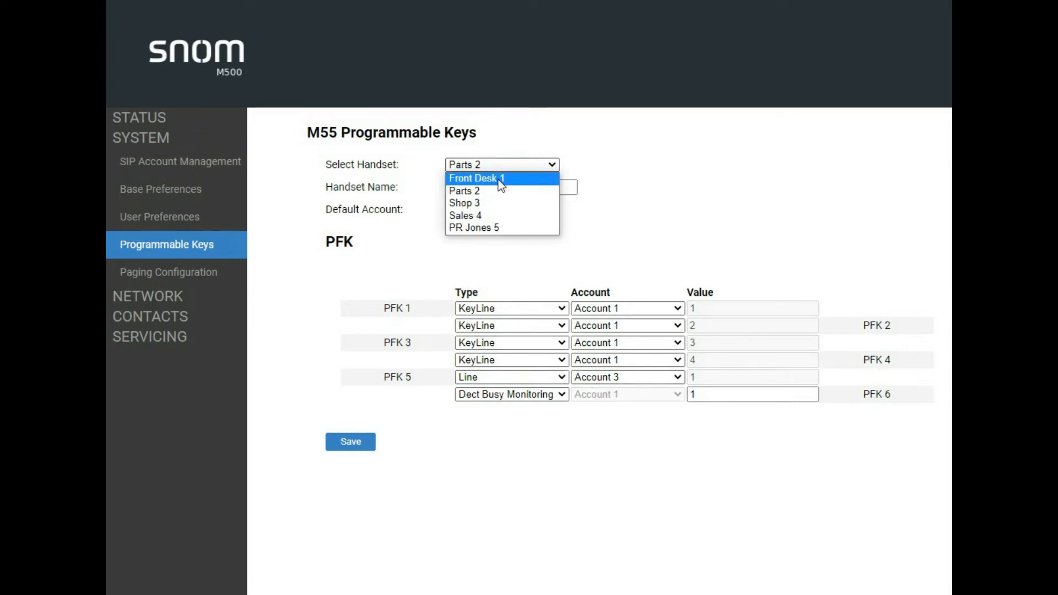
click(476, 177)
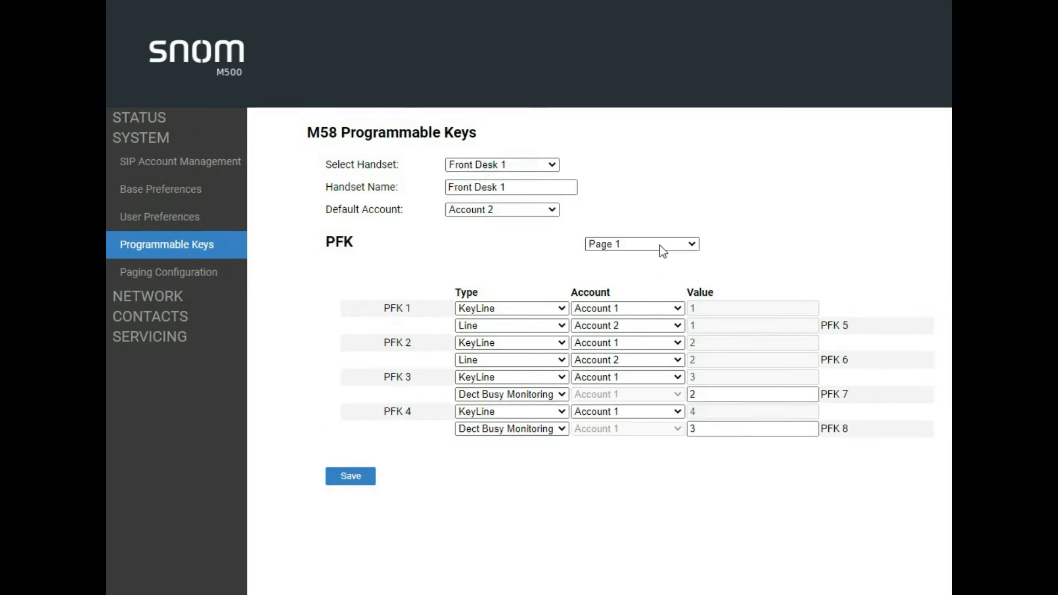
- Check Front Desk 1's second page of keys and return to page 1
click(641, 243)
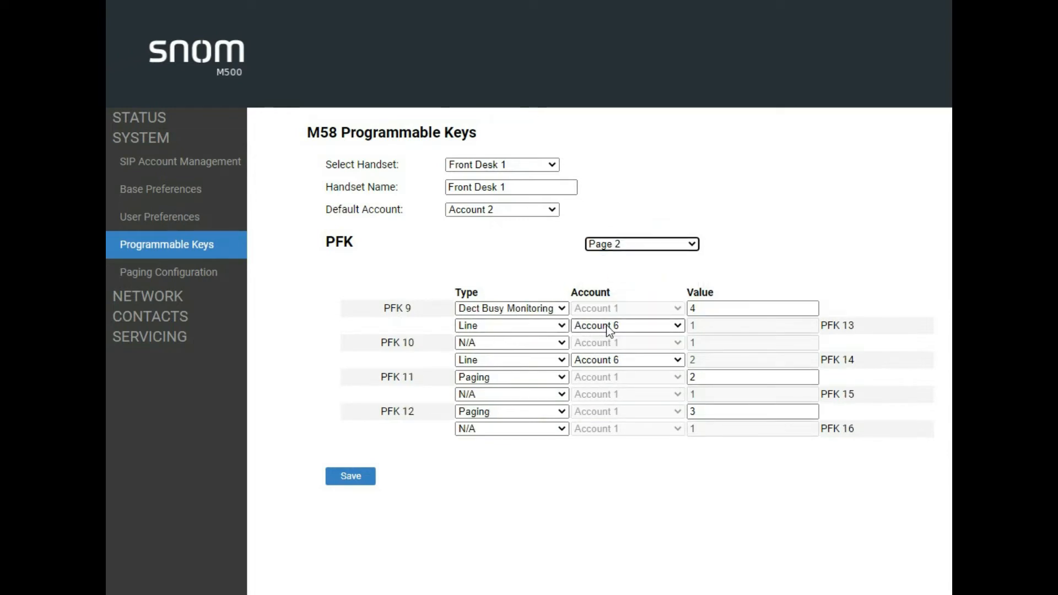
click(640, 243)
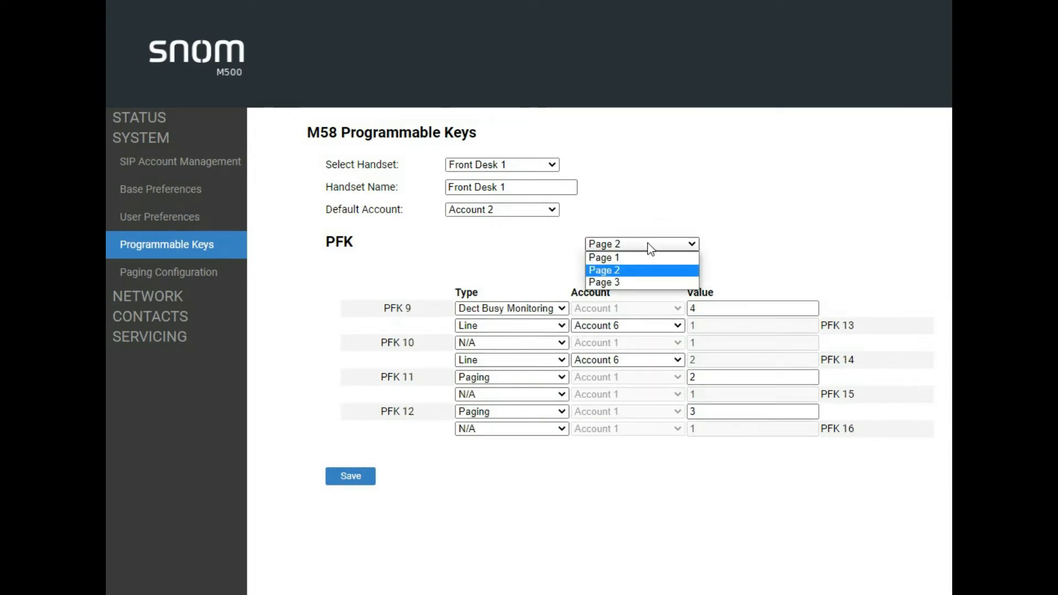
click(603, 257)
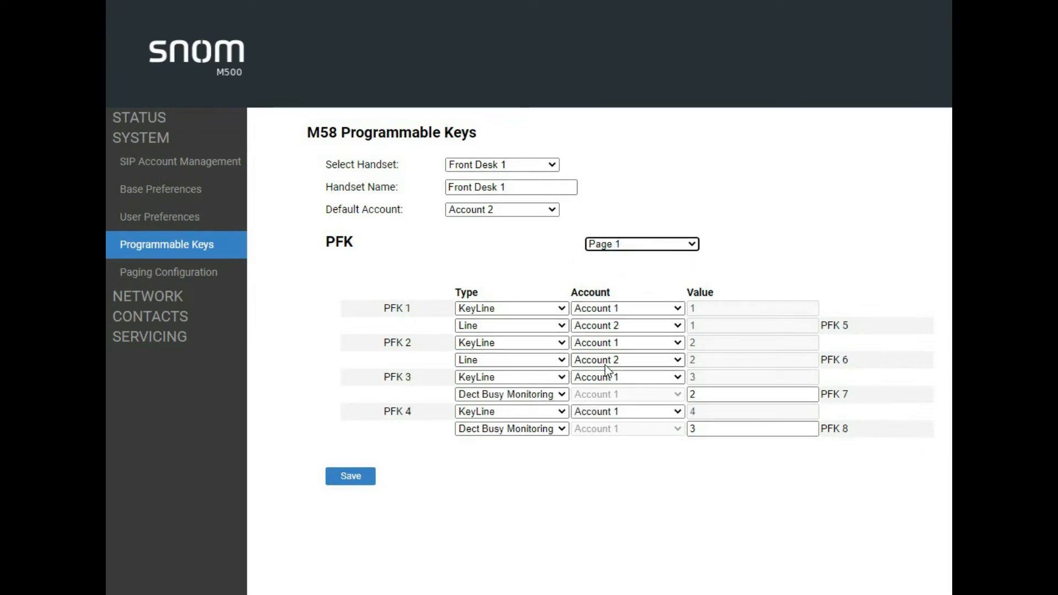
- Select the Sales 4 handset to show its programmable keys with Account 5 lines
click(501, 165)
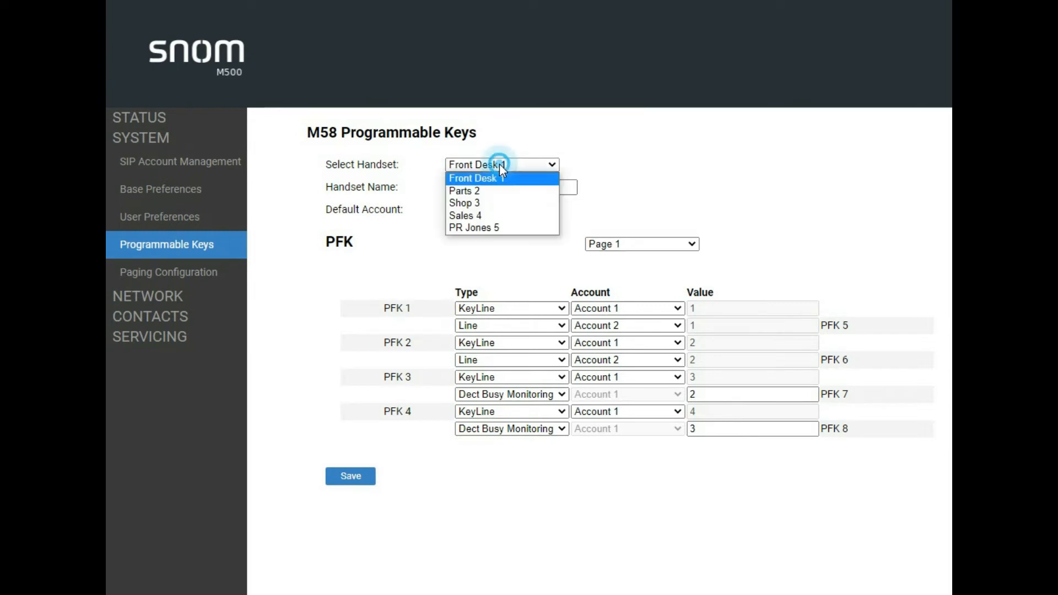
mouse_move(489, 216)
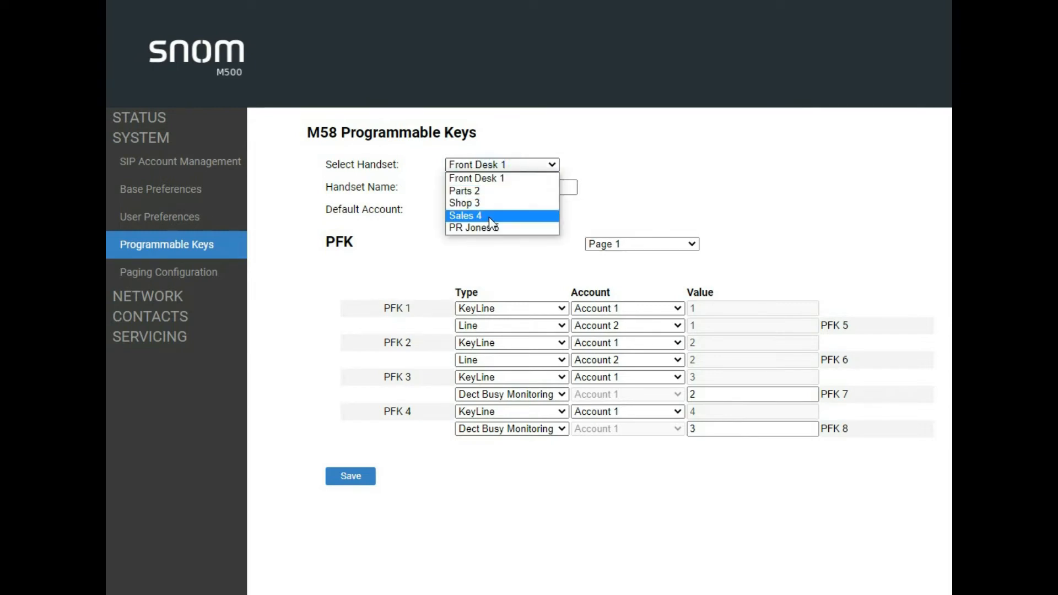
click(465, 216)
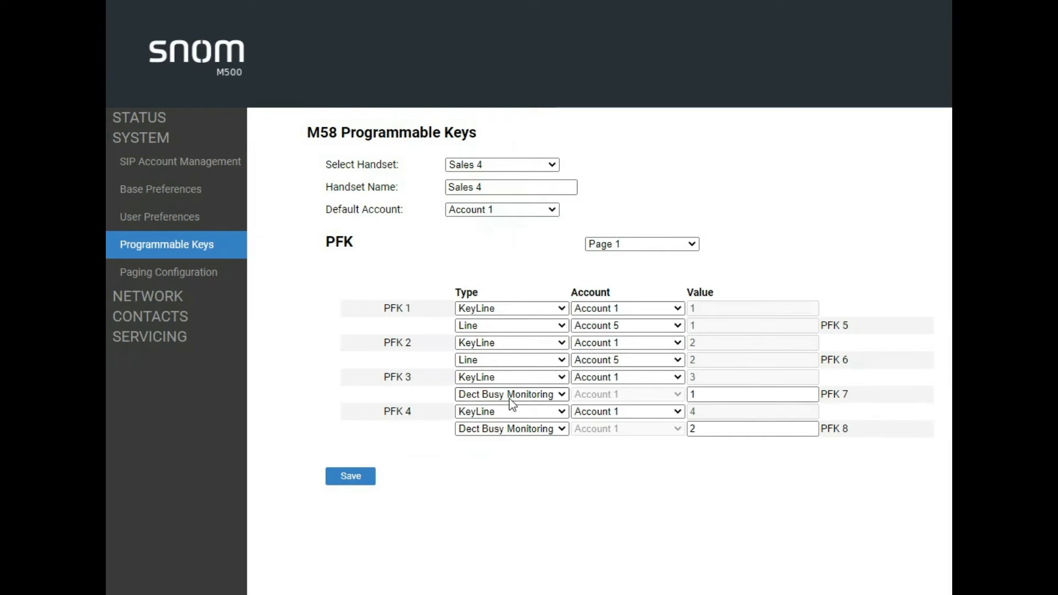
mouse_move(506, 400)
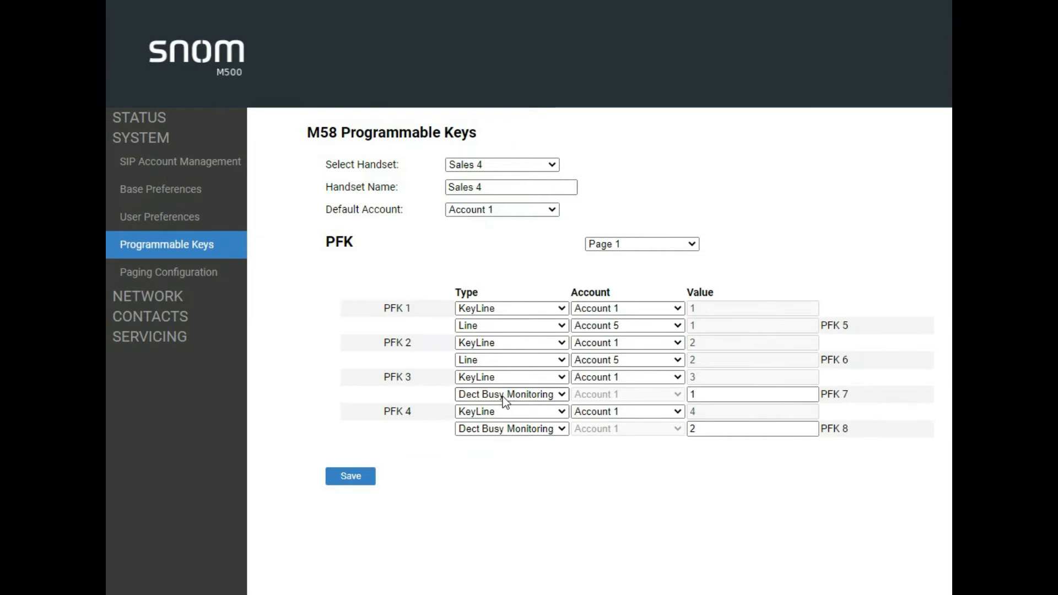
mouse_move(505, 398)
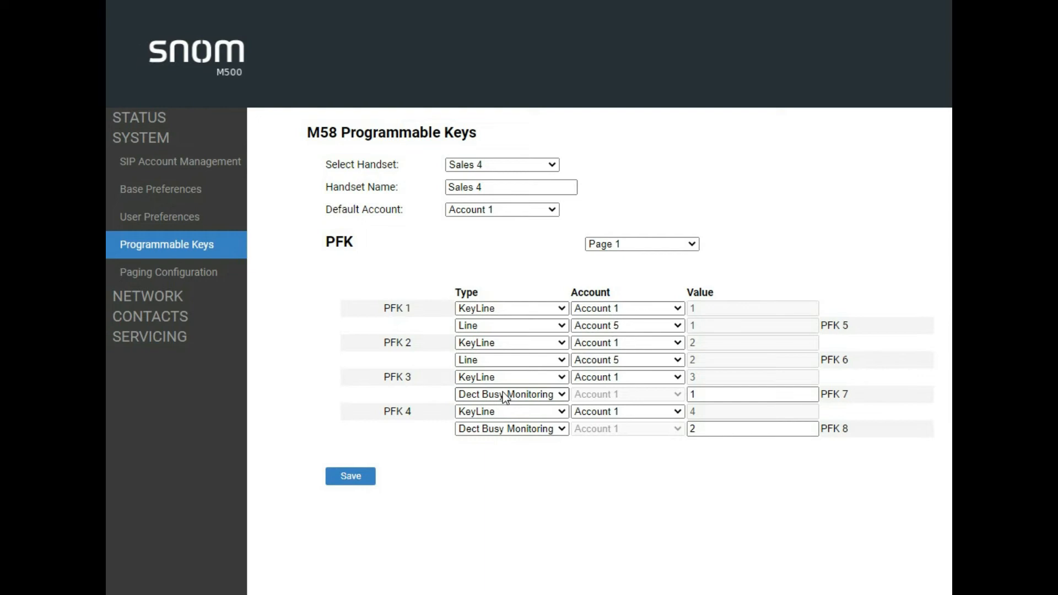
- Check the DECT busy monitoring values of PFK 7 and PFK 8 on Sales 4
click(511, 394)
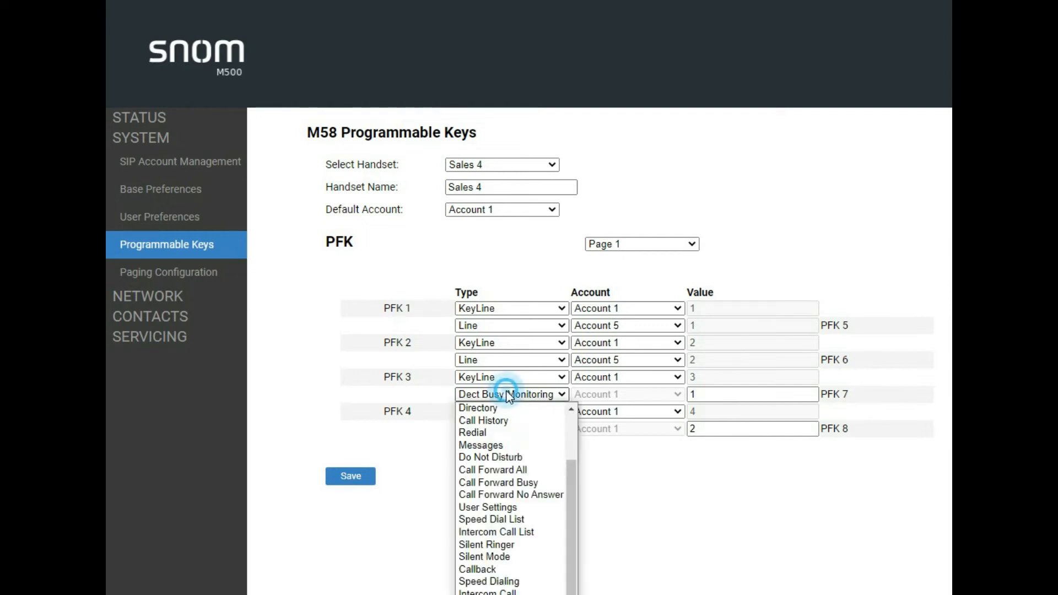
click(509, 394)
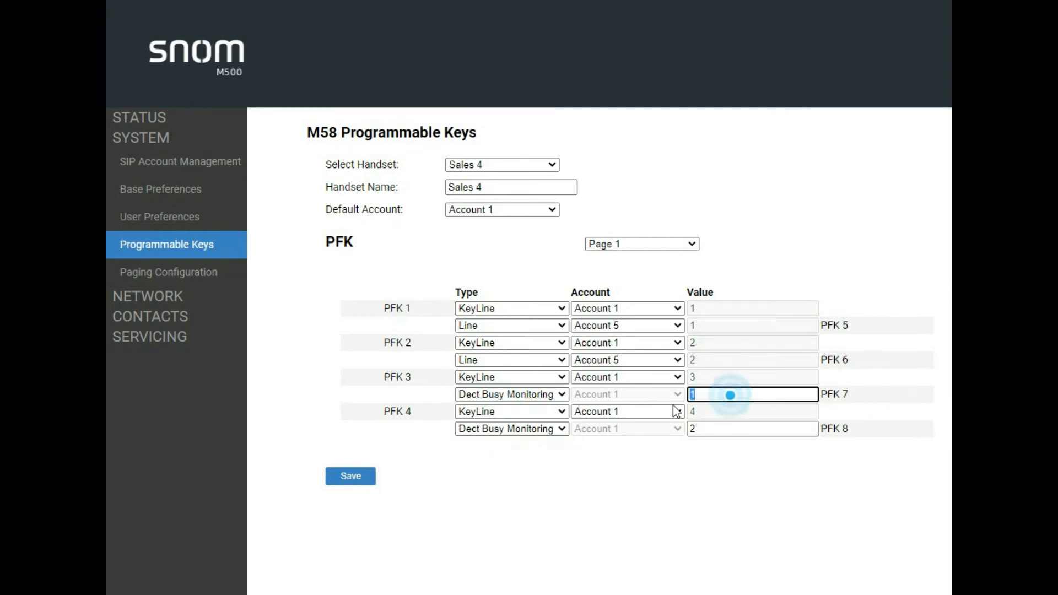
click(751, 394)
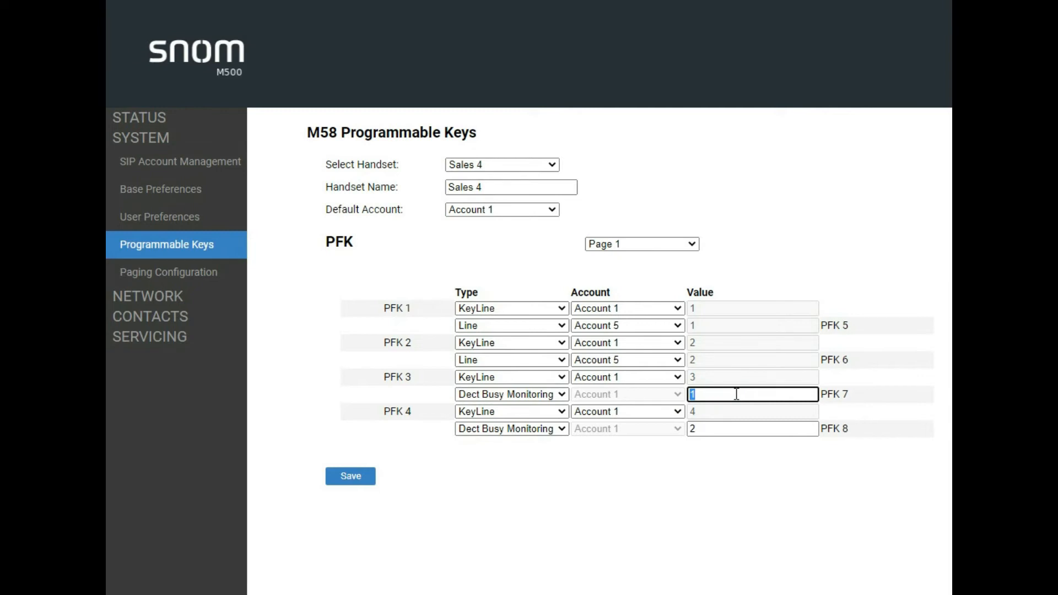
click(501, 164)
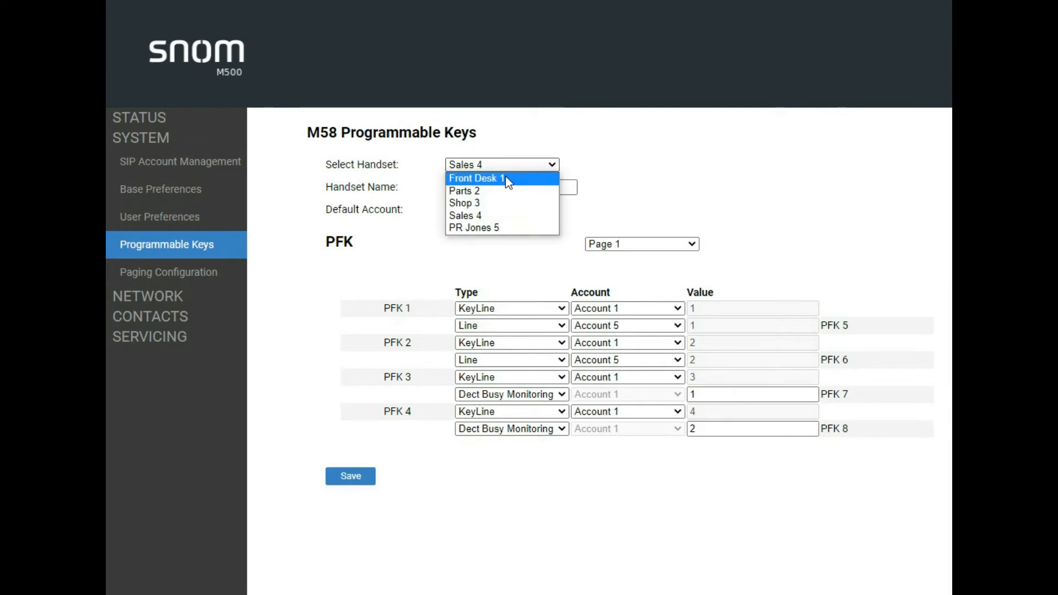
mouse_move(502, 182)
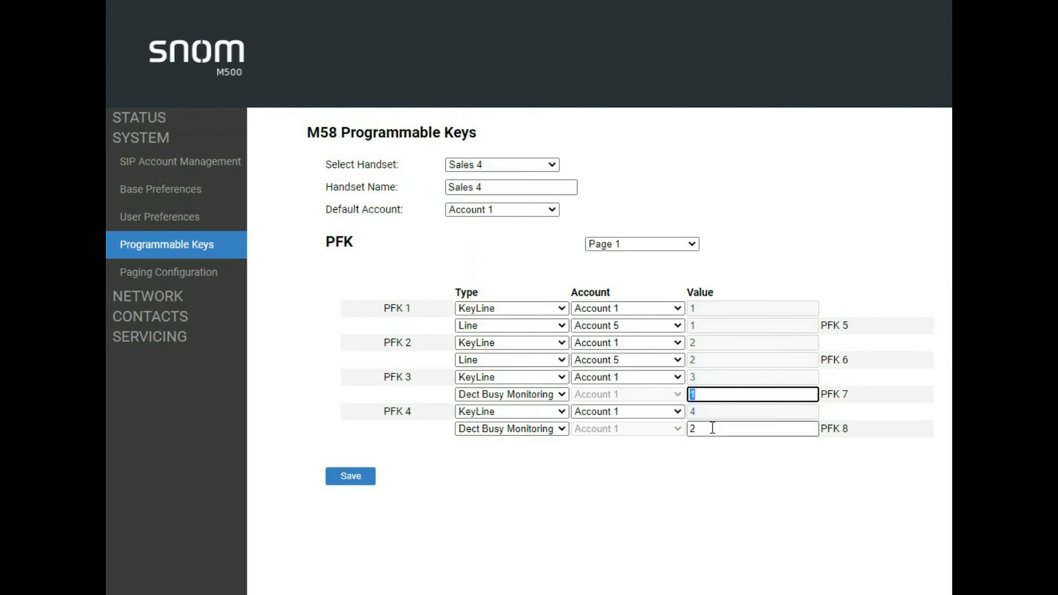
click(751, 427)
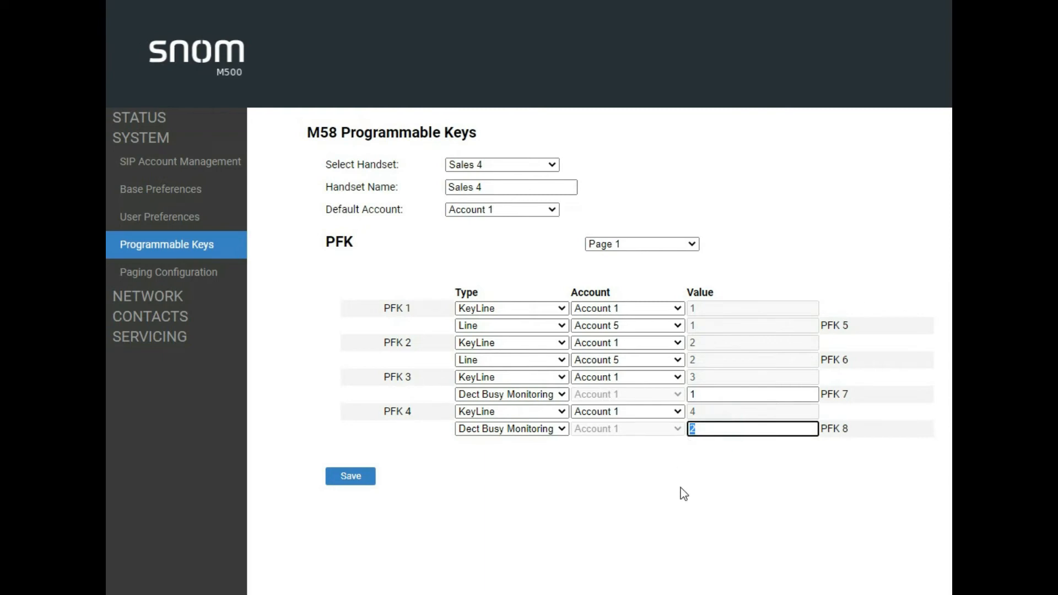
- Show Sales 4's second page of keys and check PFK 9's busy monitoring value
click(640, 244)
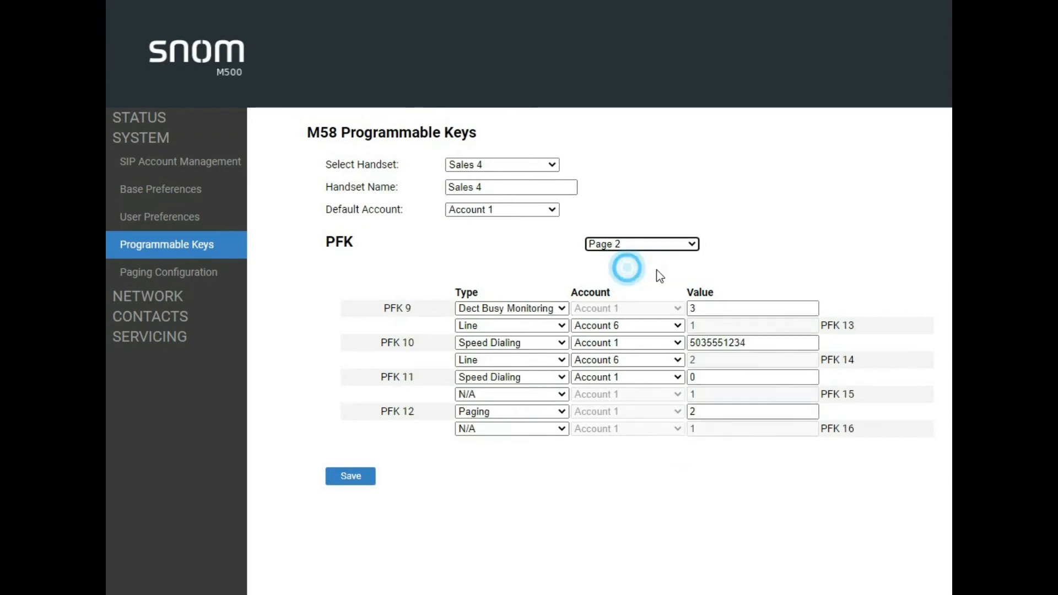
click(752, 309)
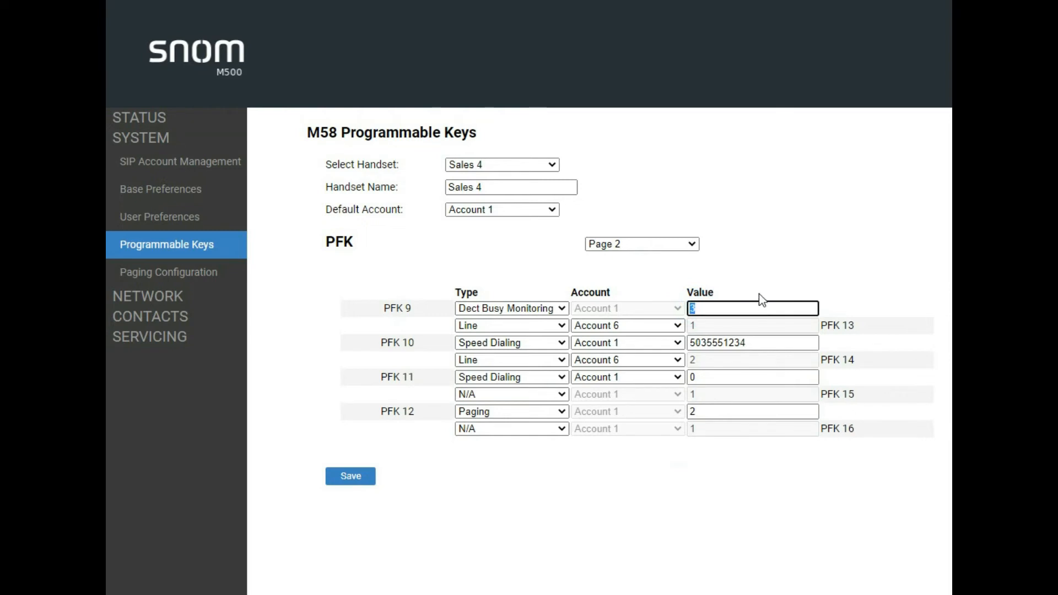
mouse_move(738, 297)
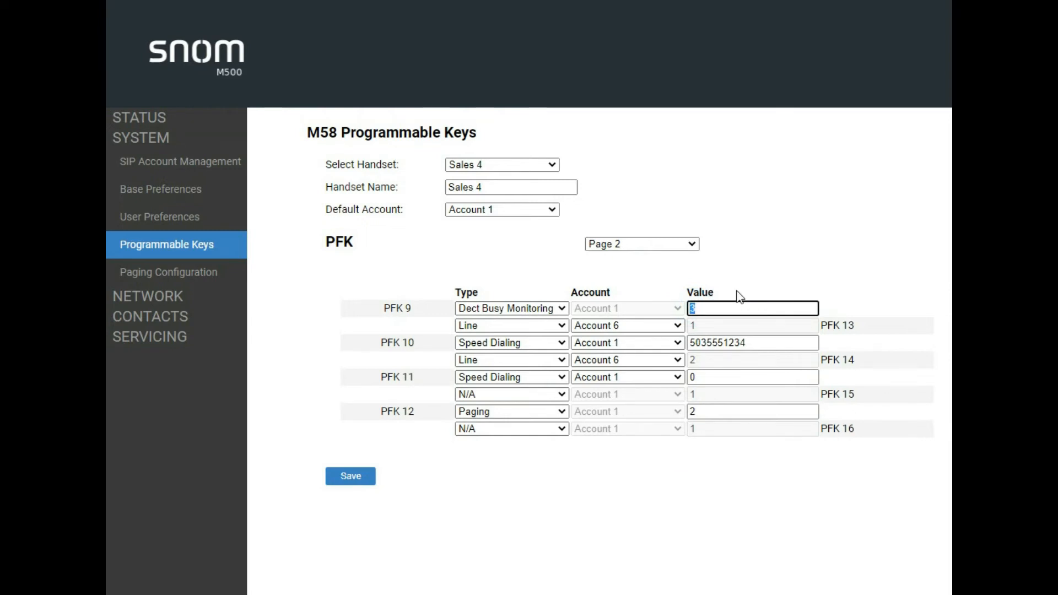
mouse_move(747, 277)
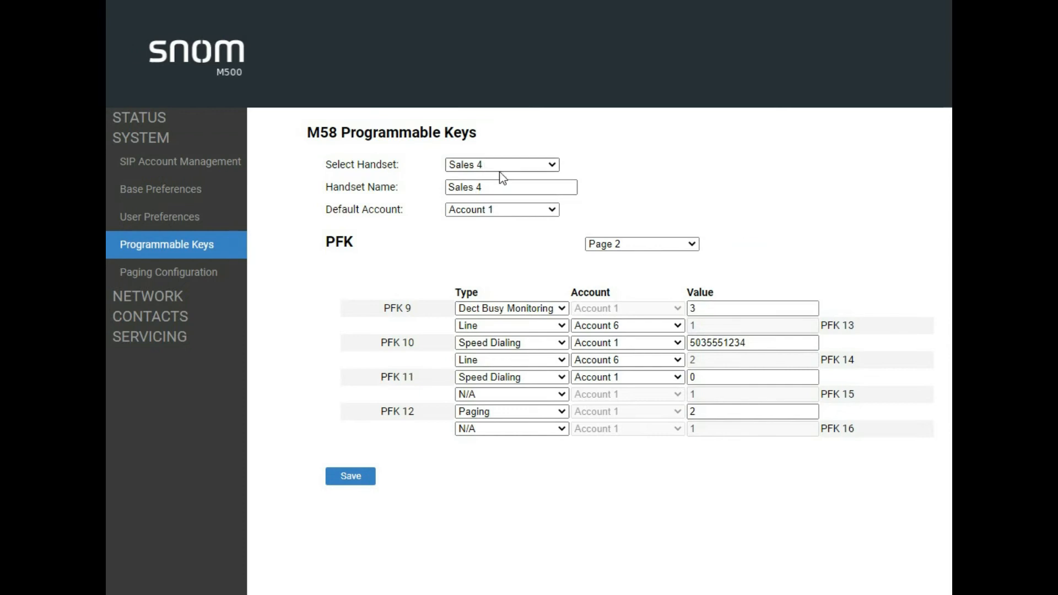
- On page 1, make the PFKs Line keys assigned to Account 5
click(501, 165)
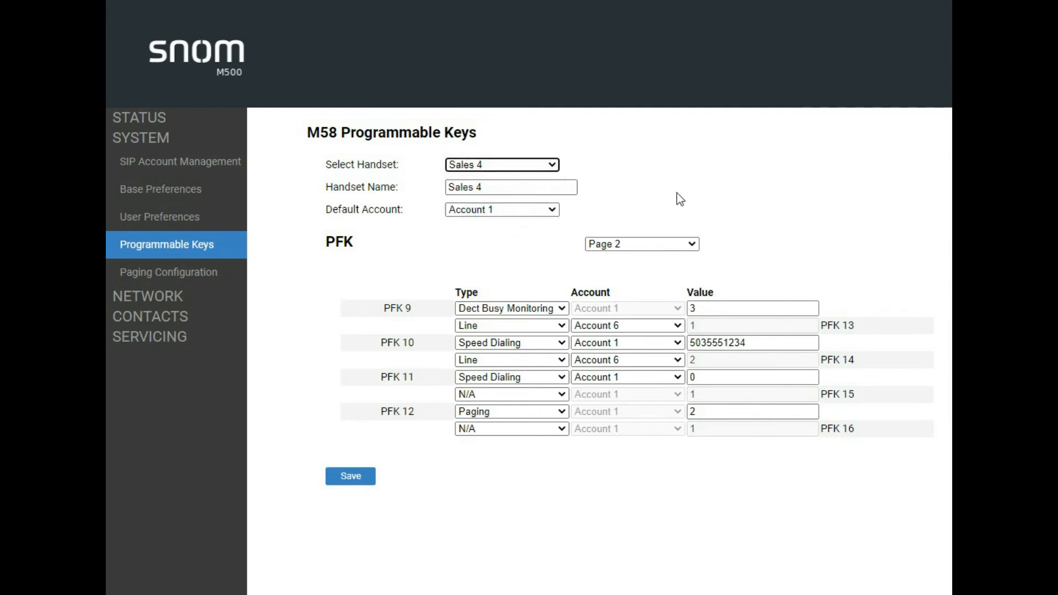
mouse_move(533, 393)
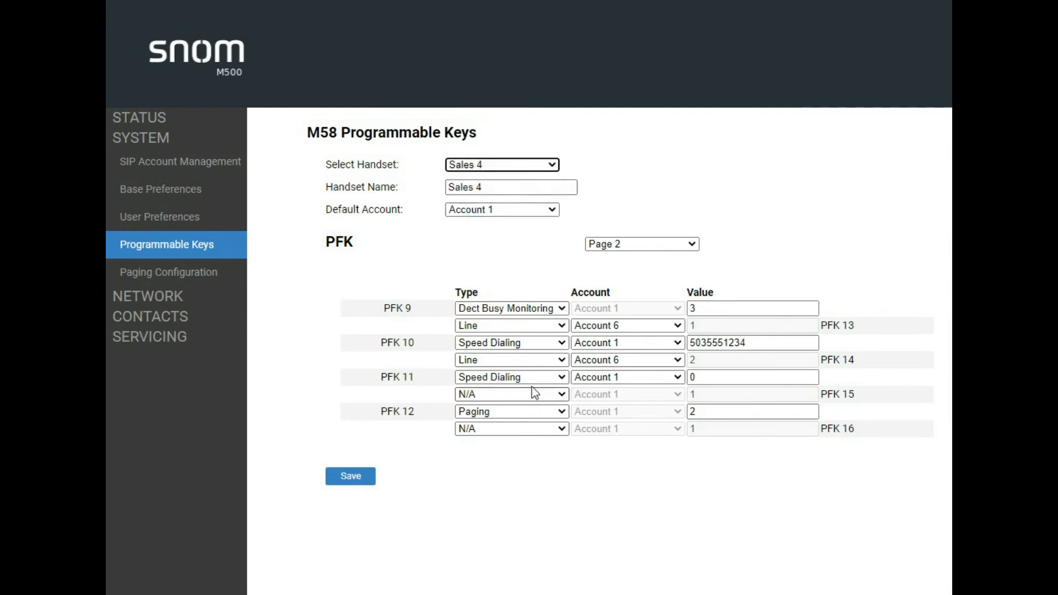
click(639, 243)
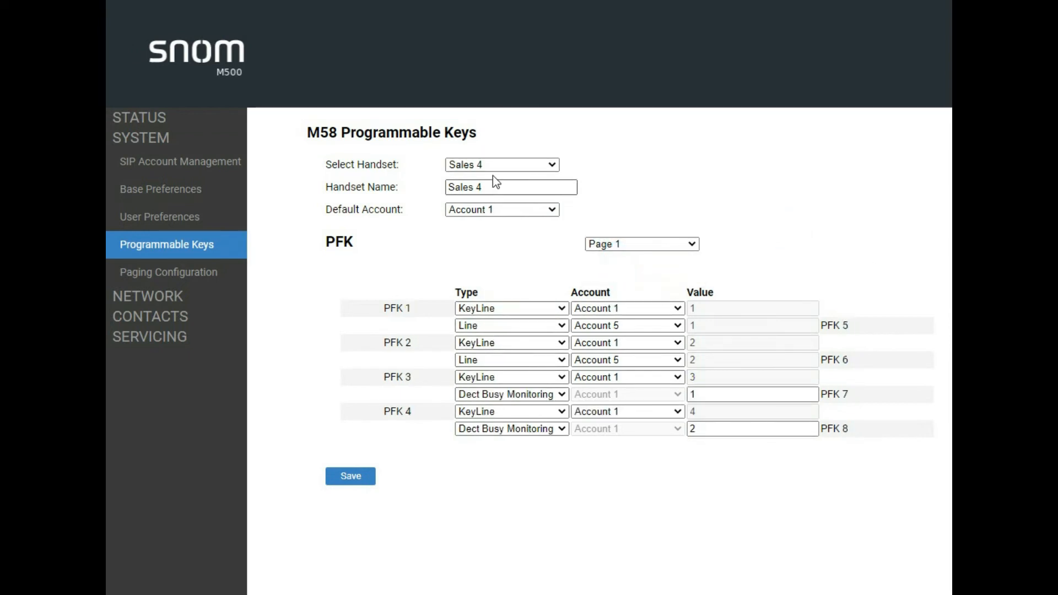
click(511, 307)
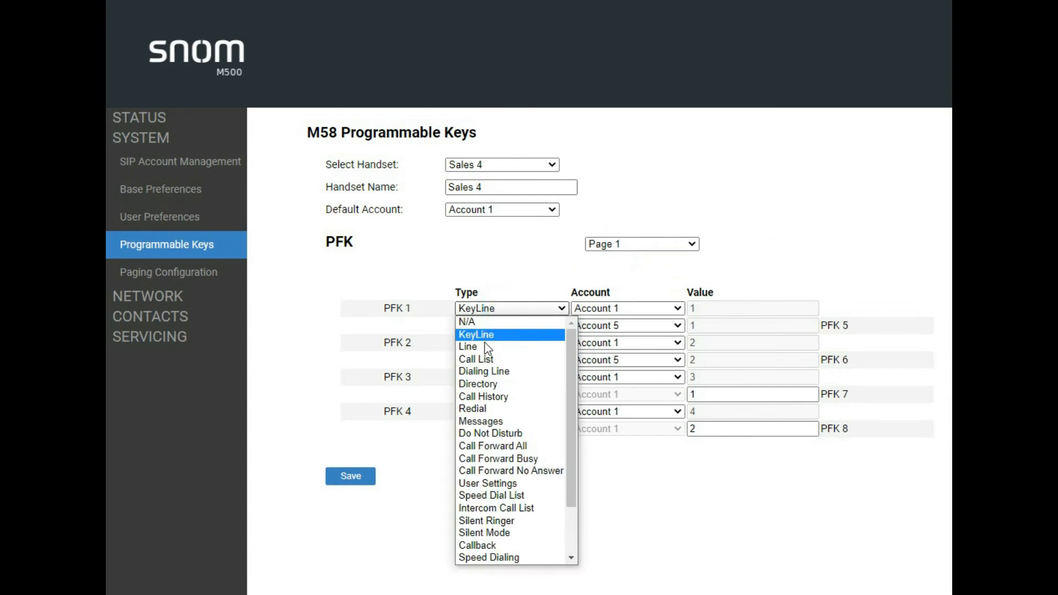
click(468, 346)
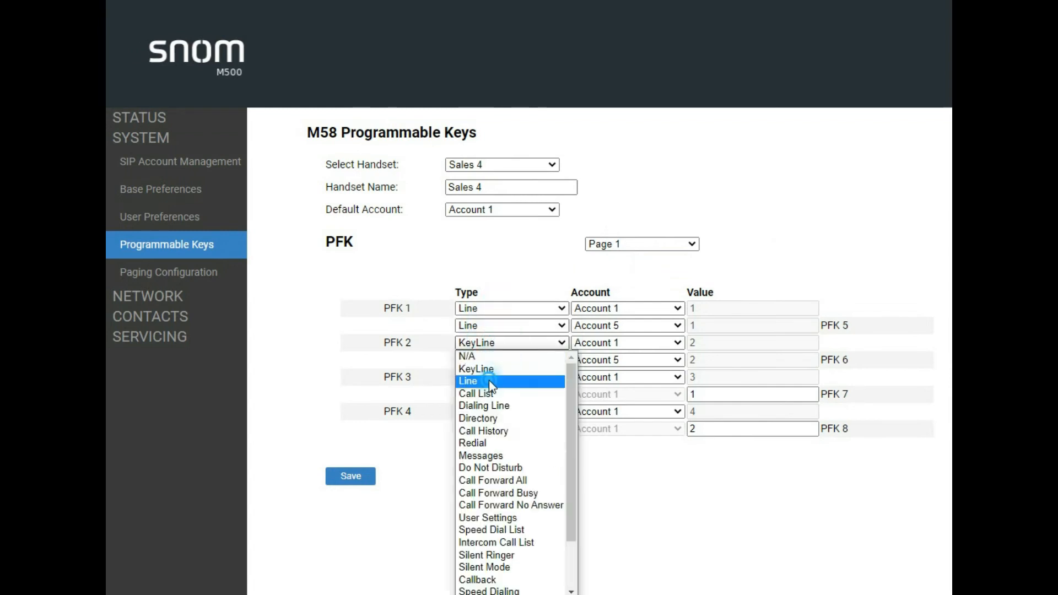
click(467, 380)
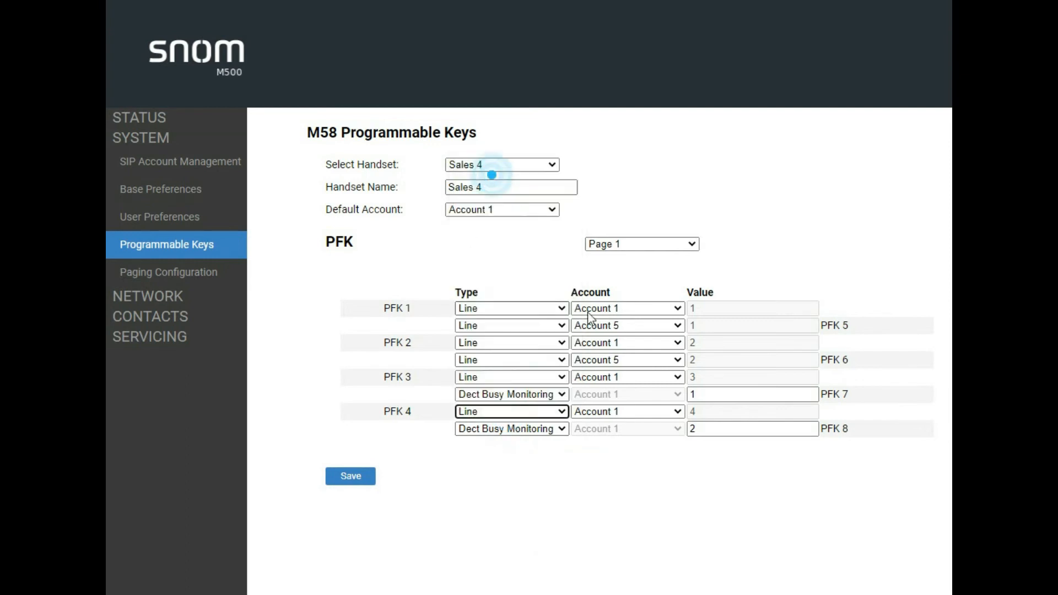
click(625, 308)
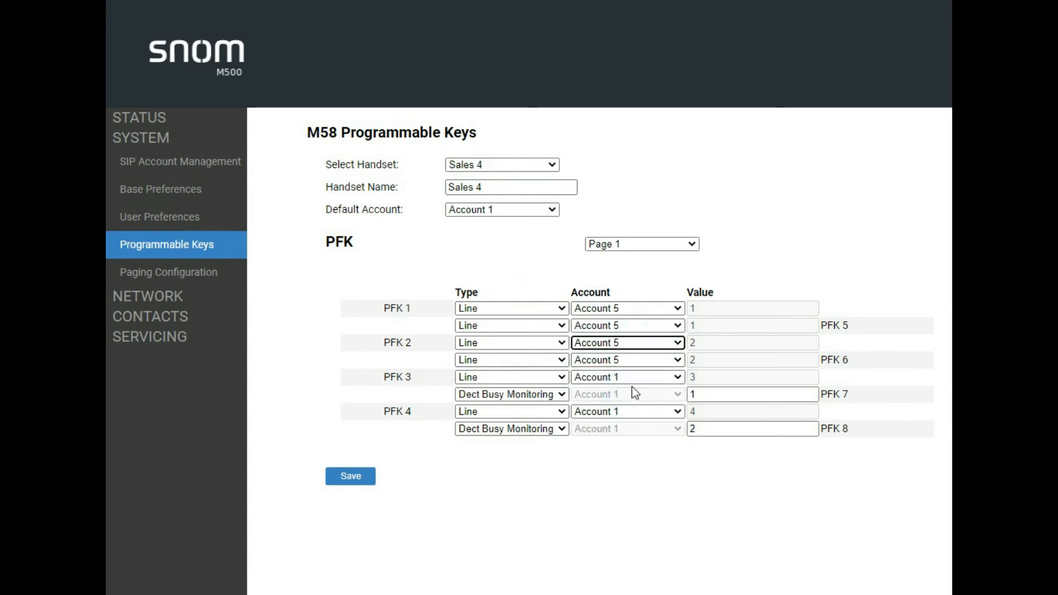
click(626, 411)
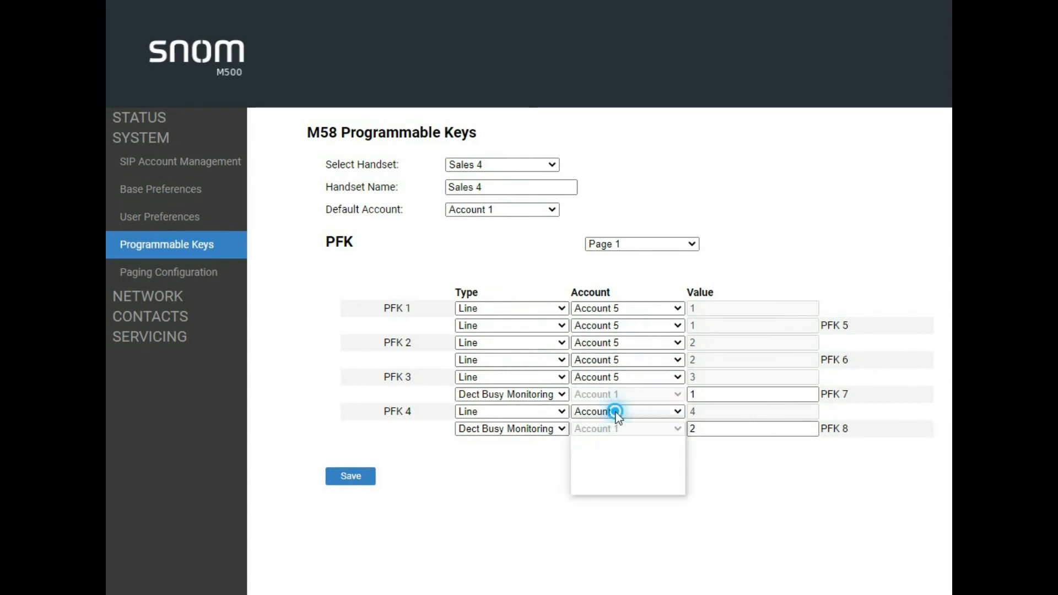
click(624, 411)
text(Mana)
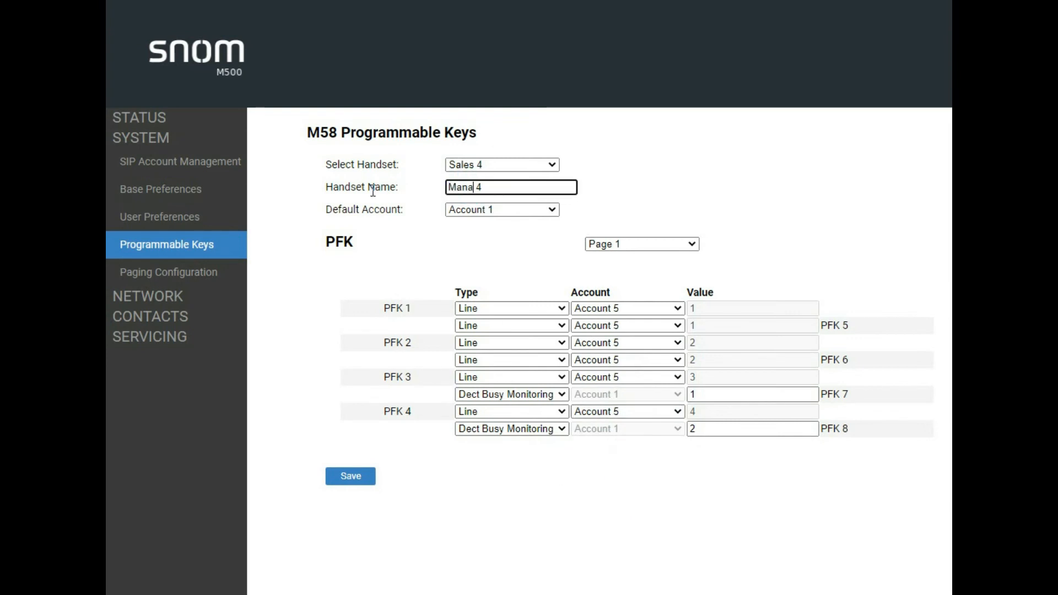
- Rename the handset to Manager 4, set its default account to Account 5 and save
text(ger)
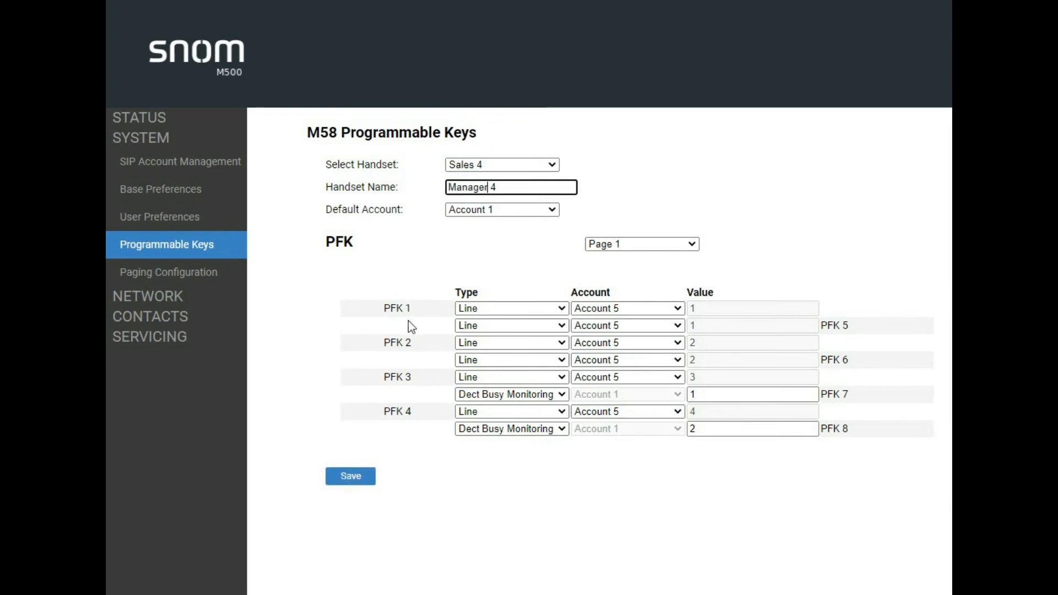
click(501, 210)
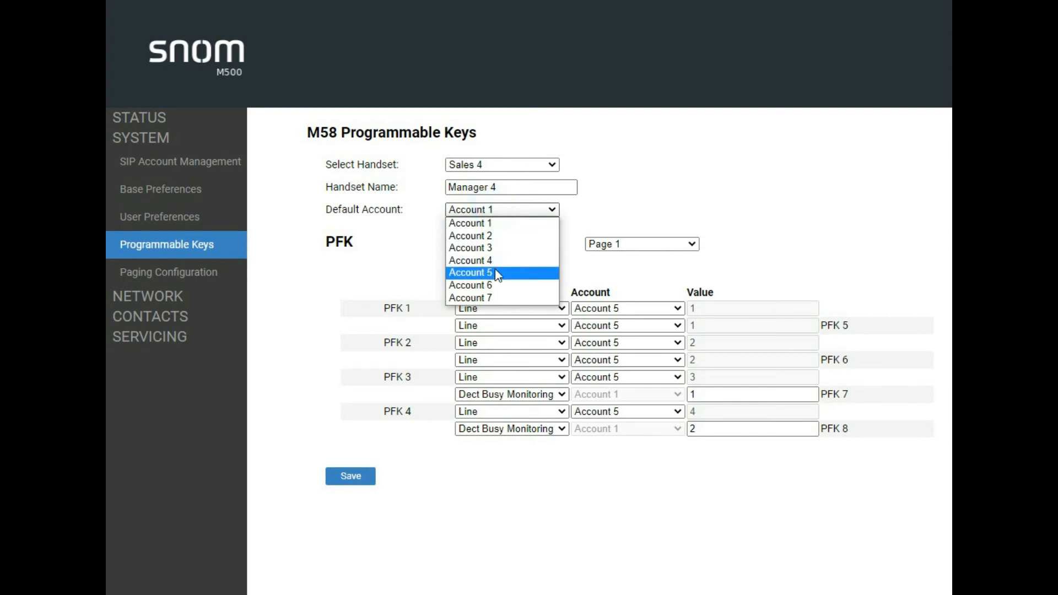
click(469, 272)
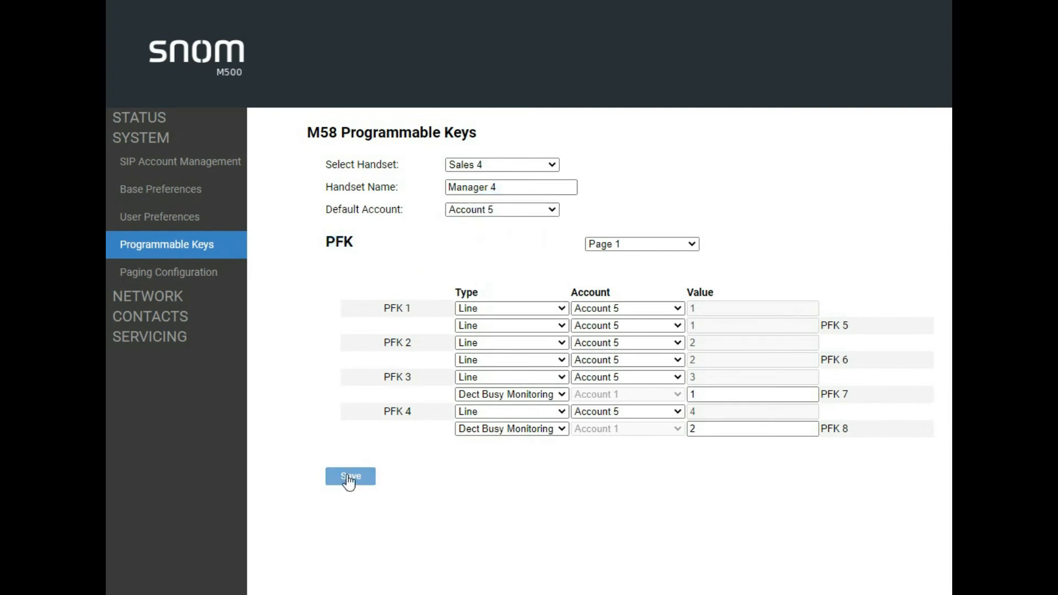
click(350, 476)
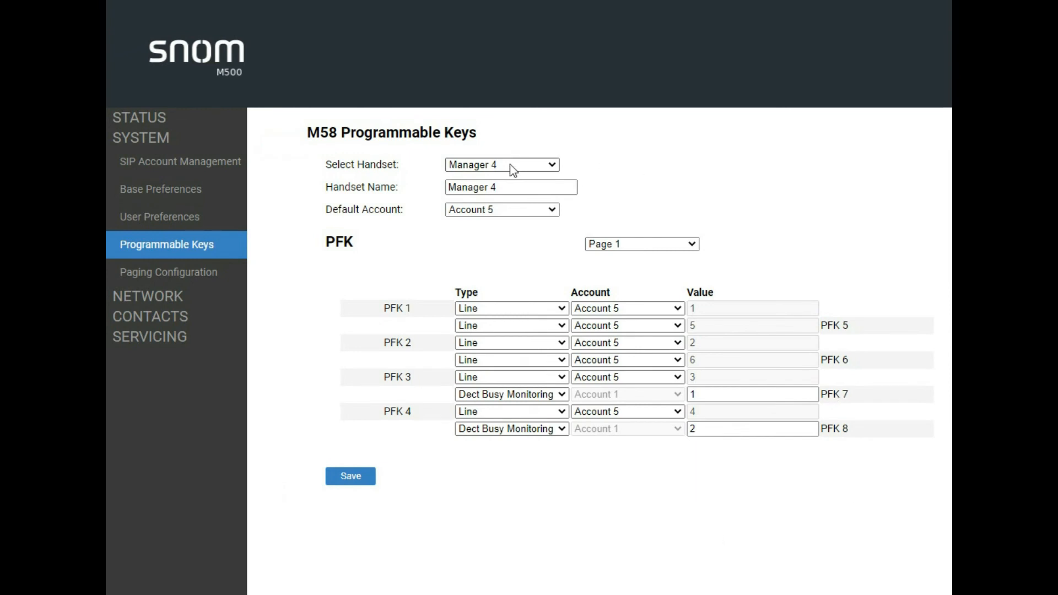
- On handset 5, make PFK 1–4 Line keys assigned to Account 7
click(501, 164)
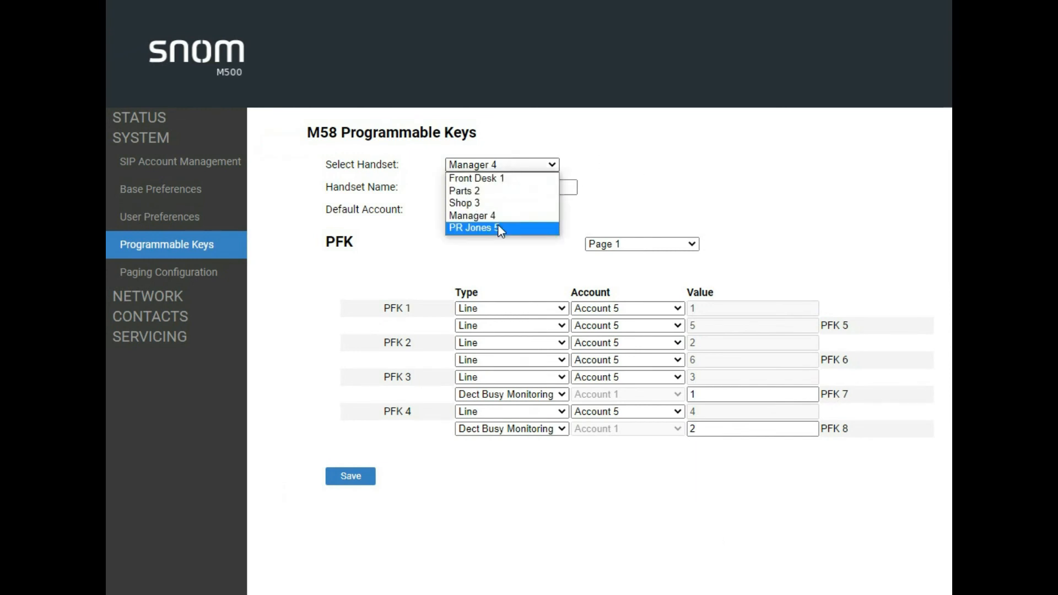
click(474, 227)
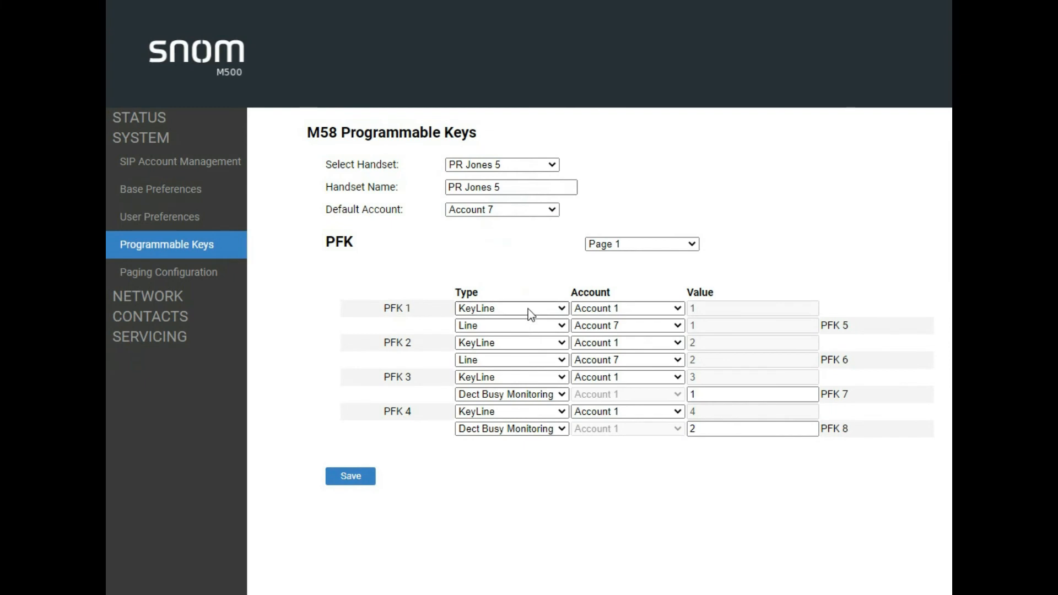
click(511, 343)
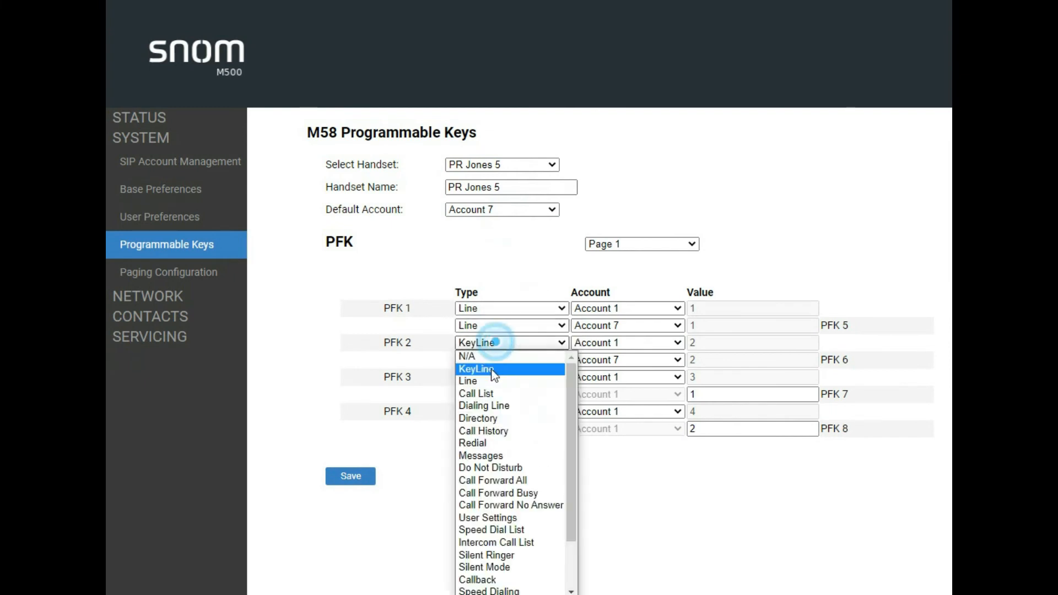
click(468, 381)
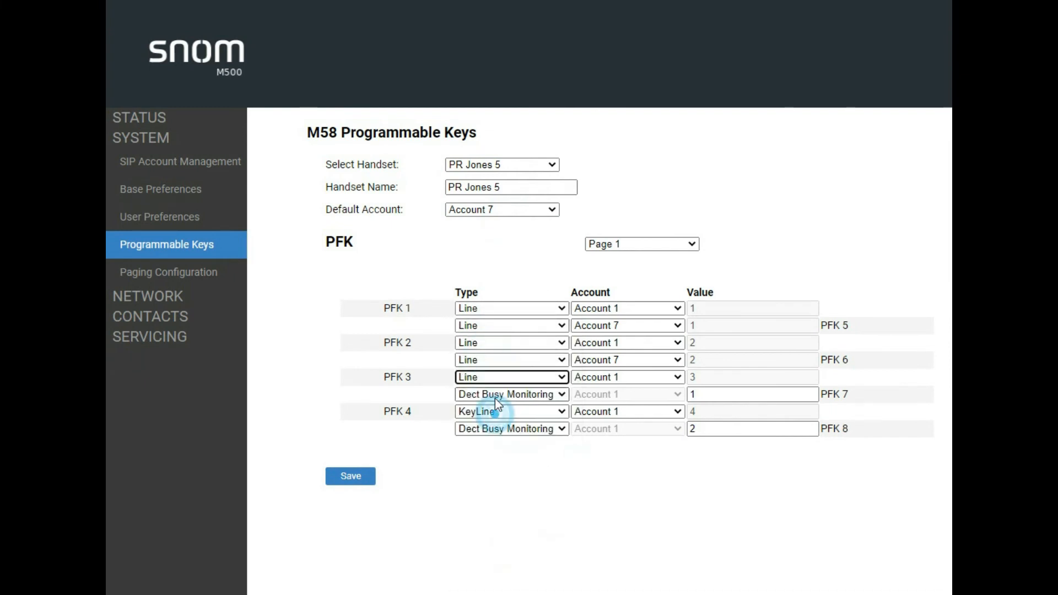
click(511, 410)
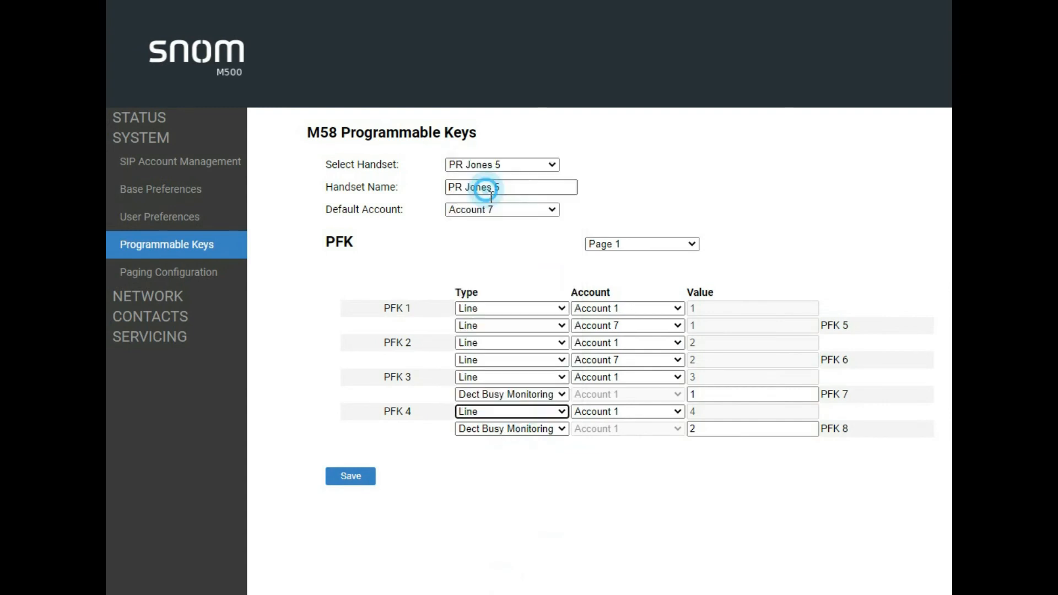
click(626, 308)
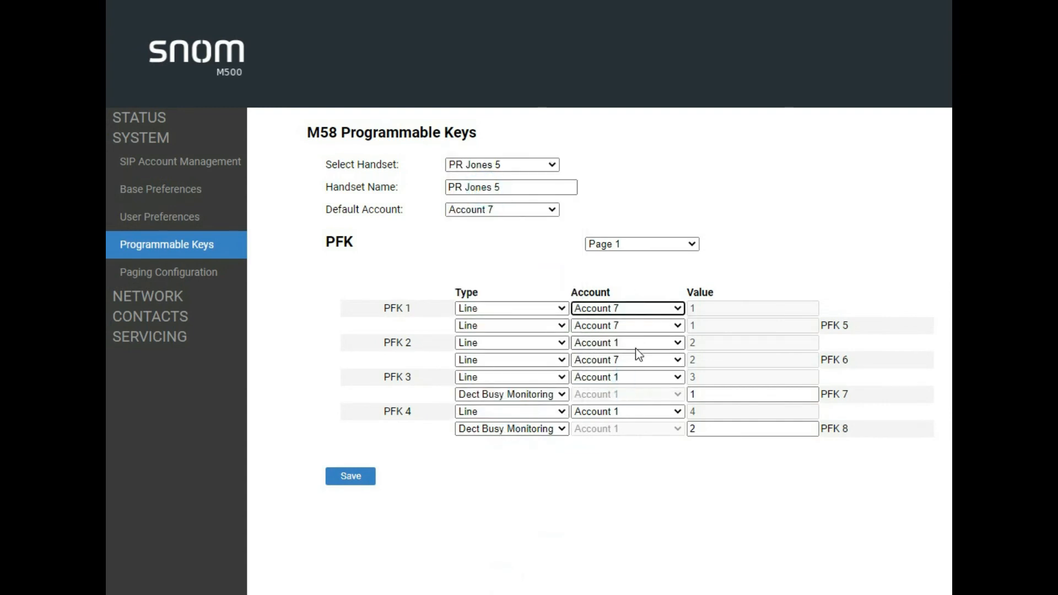
click(625, 377)
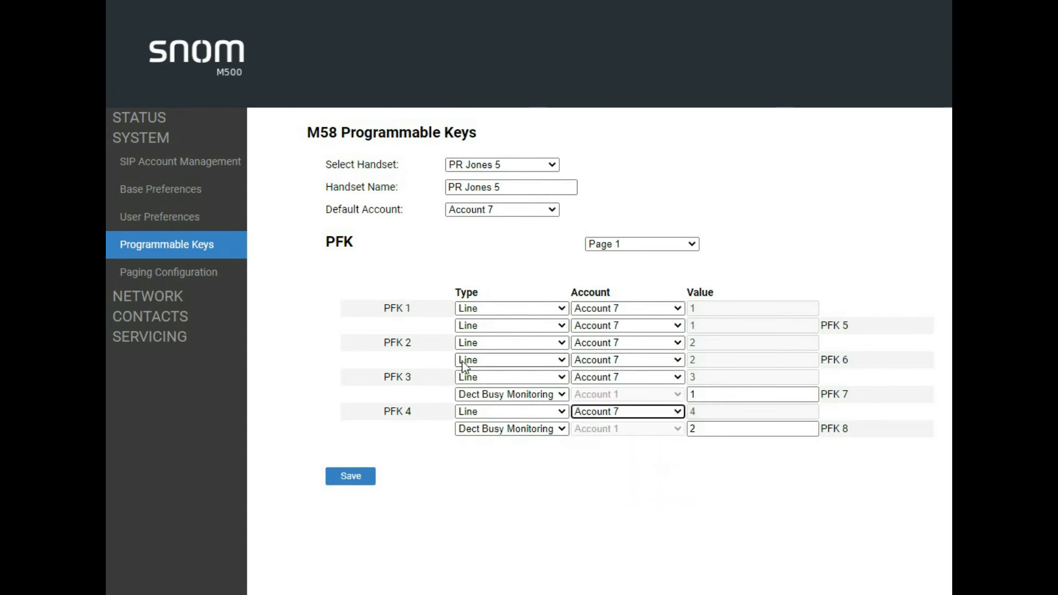
- Make PFK 5 and 6 DECT busy monitoring keys
click(509, 359)
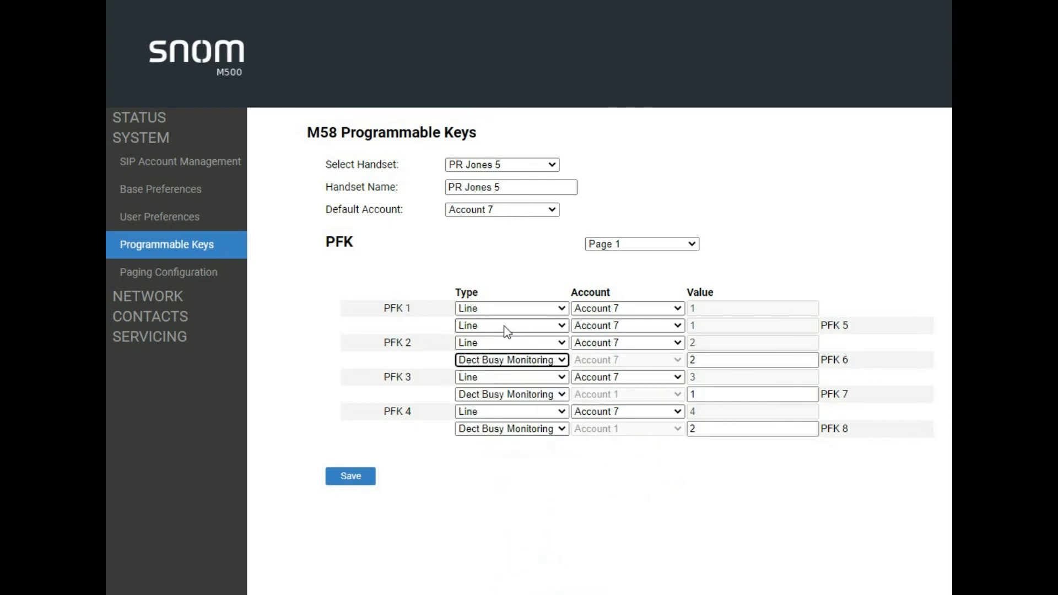
click(511, 325)
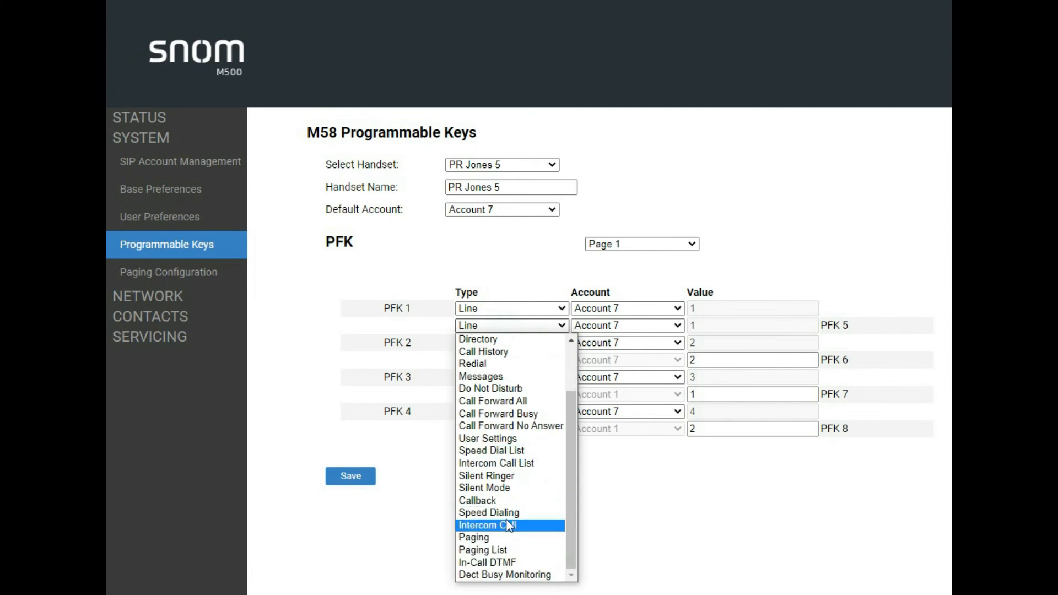
mouse_move(511, 574)
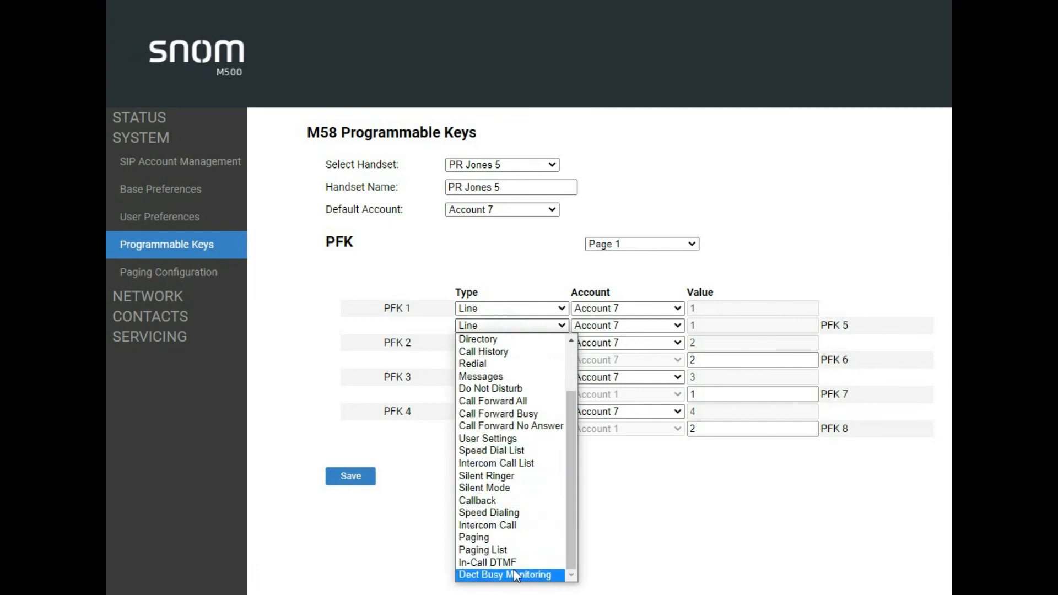
click(505, 574)
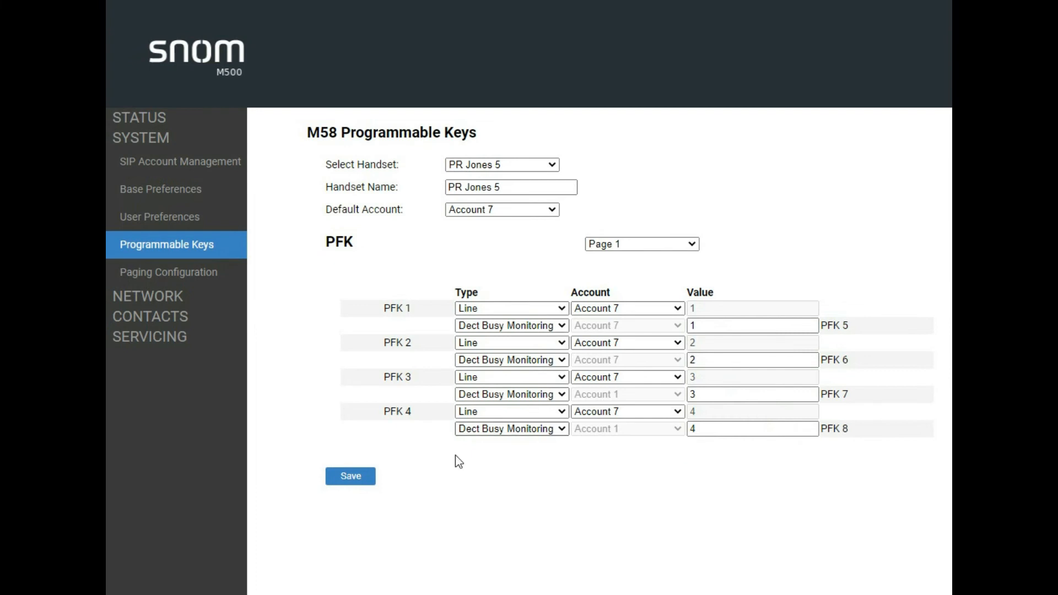
mouse_move(552, 519)
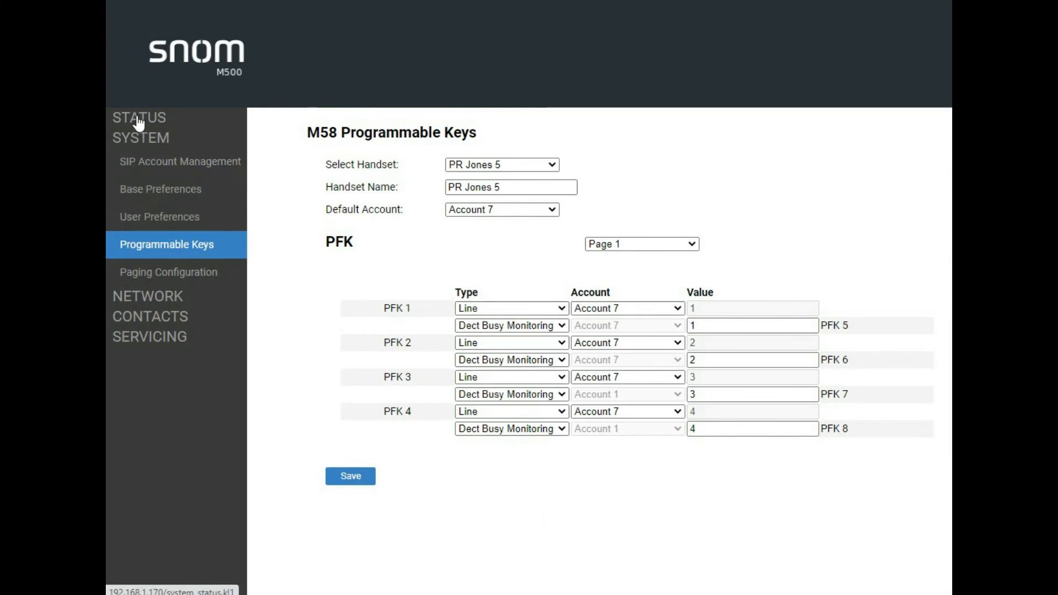
- Prefix SIP account 7's label with 'Jim' so it reads 'Jim 1035' and save
click(179, 162)
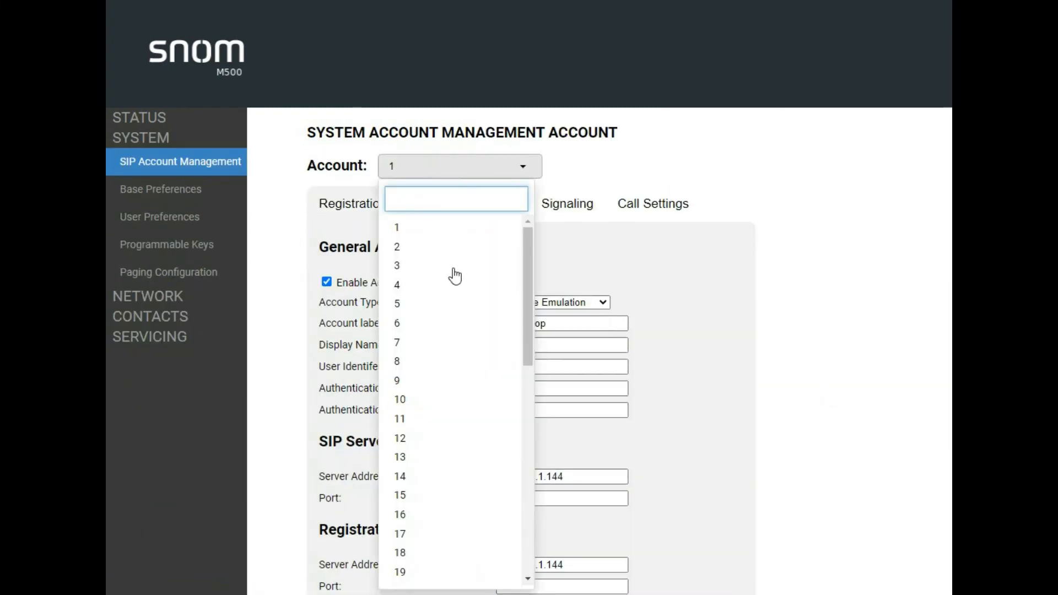
click(396, 342)
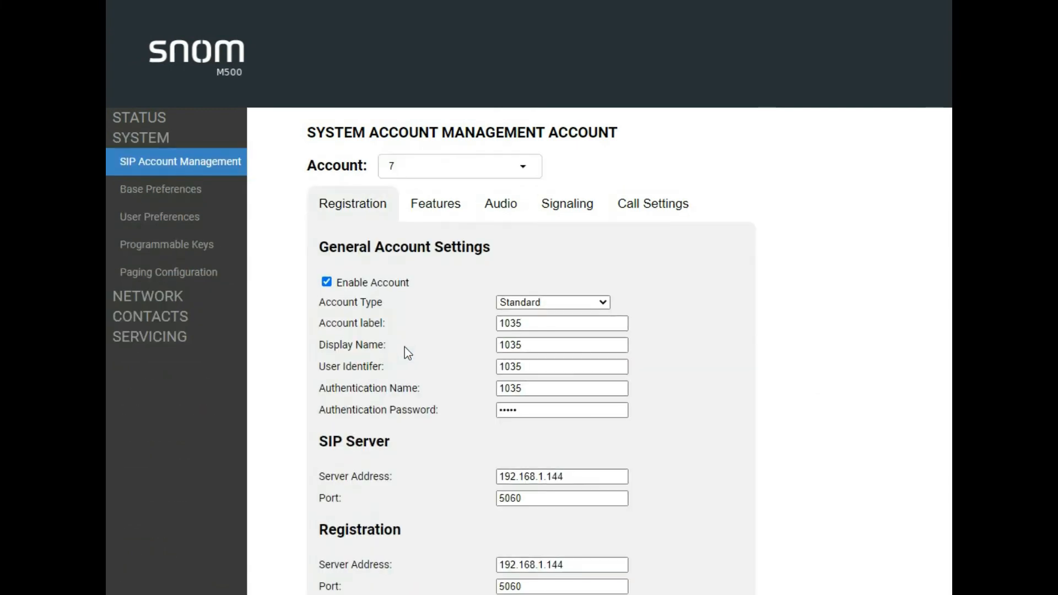
click(561, 322)
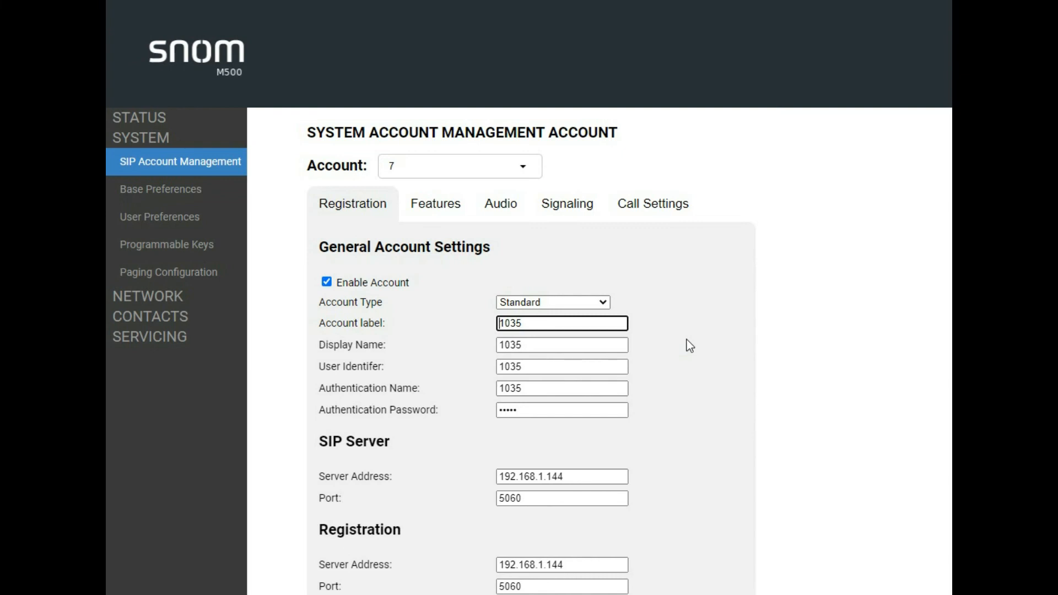
text(Jim)
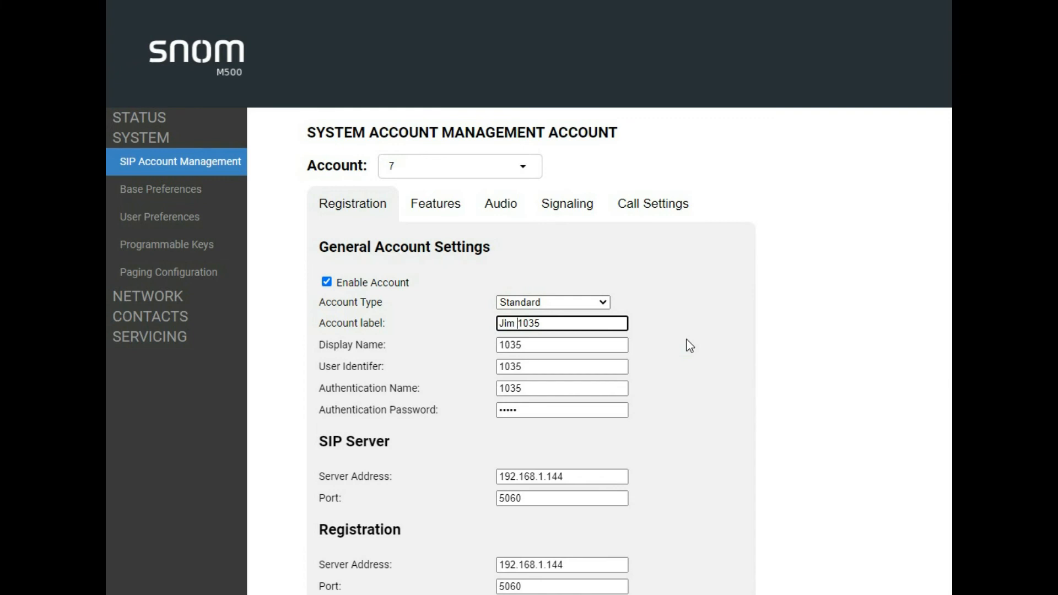
scroll(down, 3)
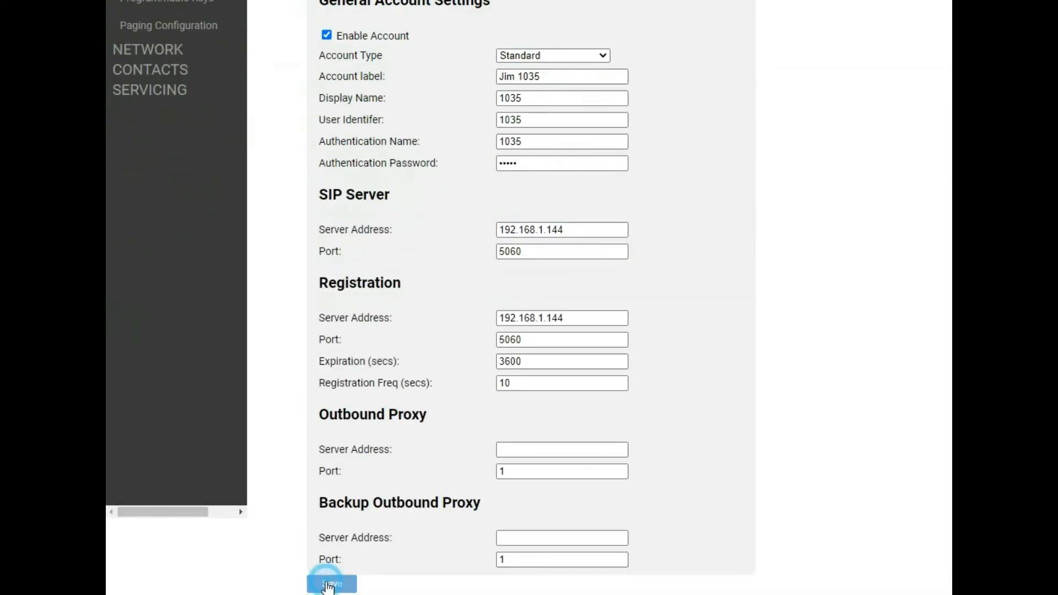
click(330, 583)
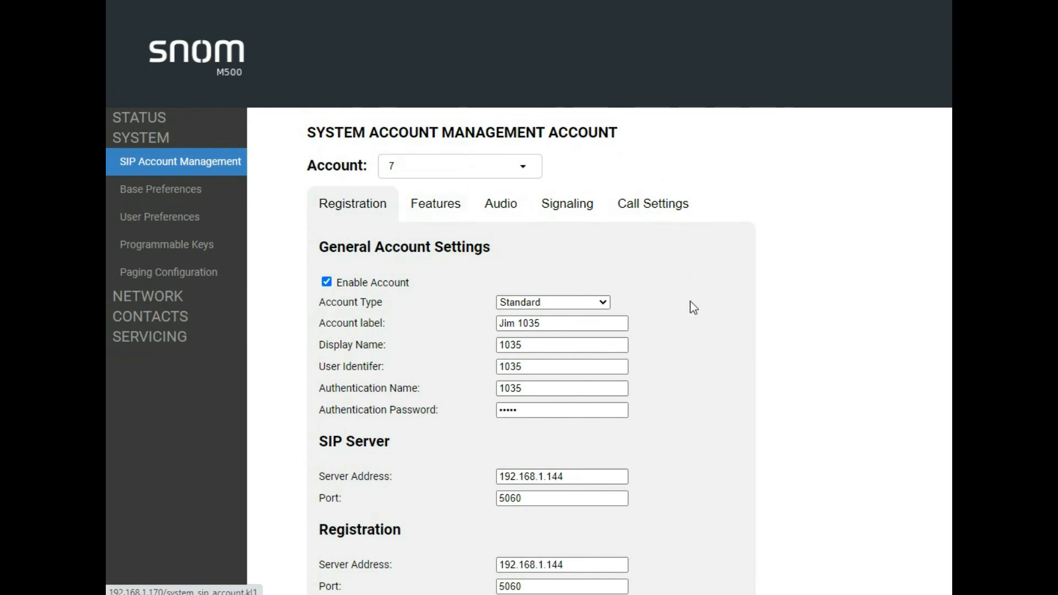
mouse_move(734, 306)
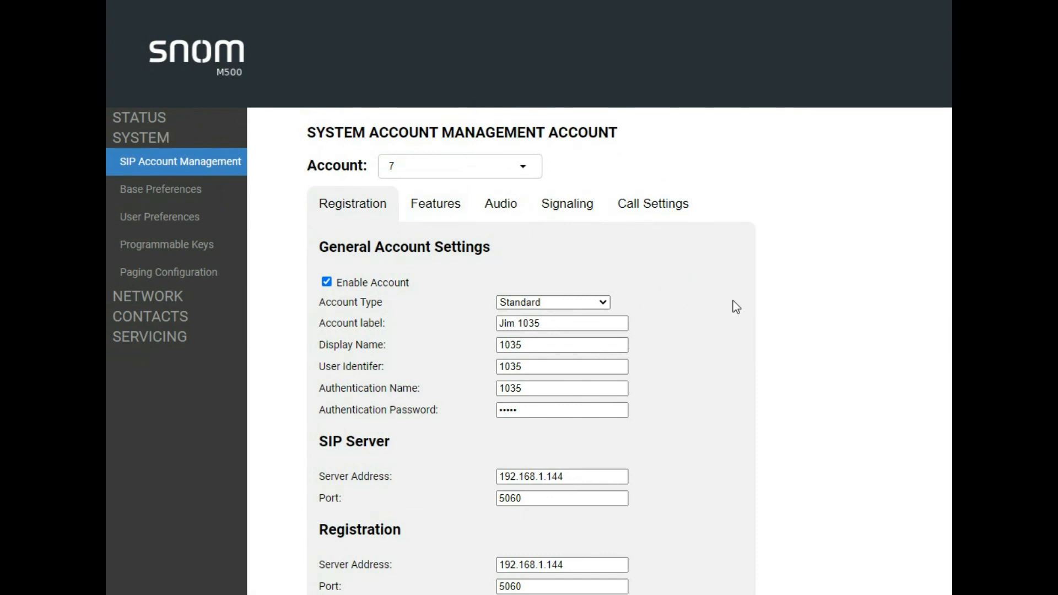